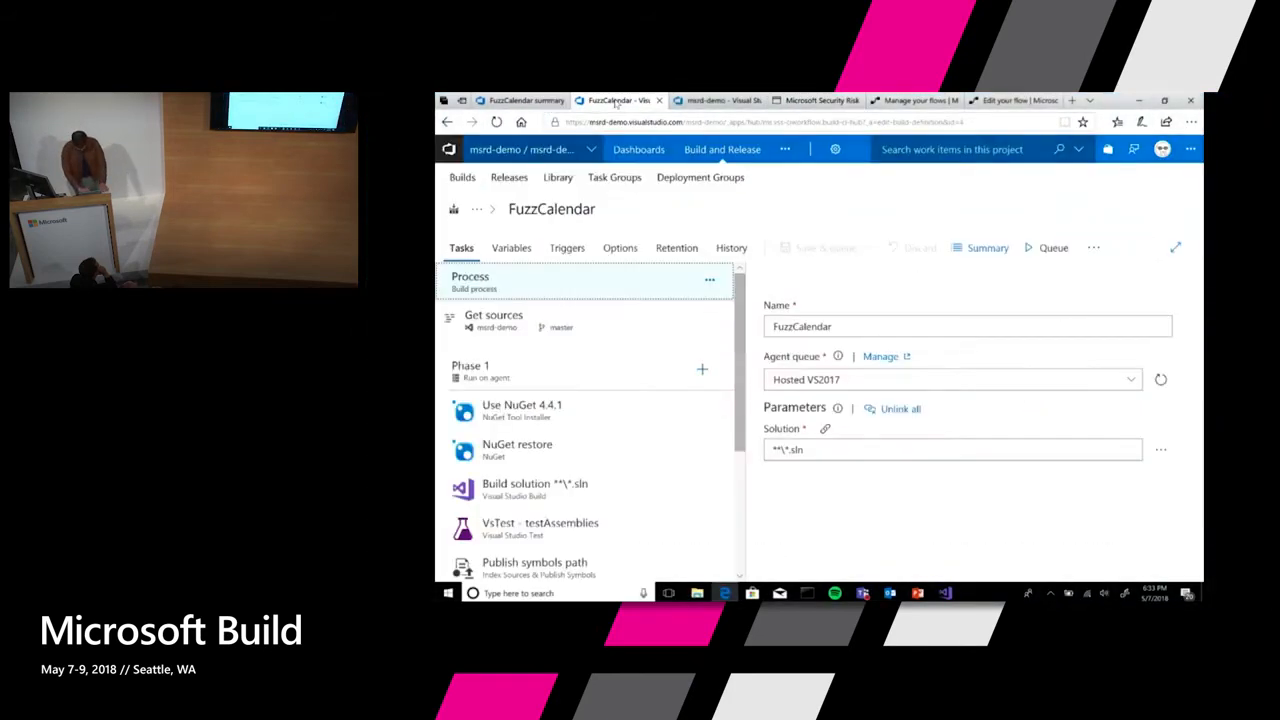
View the FuzzCalendar build summary, then browse the msrd-demo repository files on master.
{"action": "left_click", "coordinate": [715, 100]}
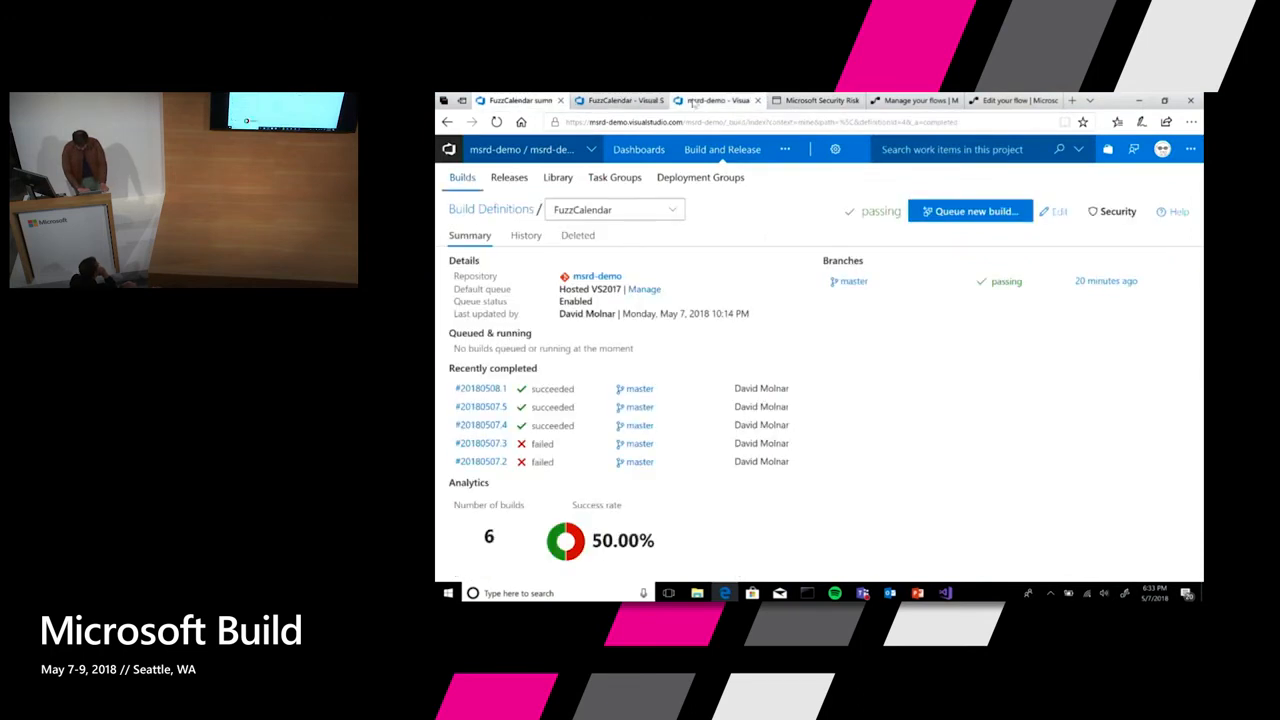
{"action": "left_click", "coordinate": [695, 149]}
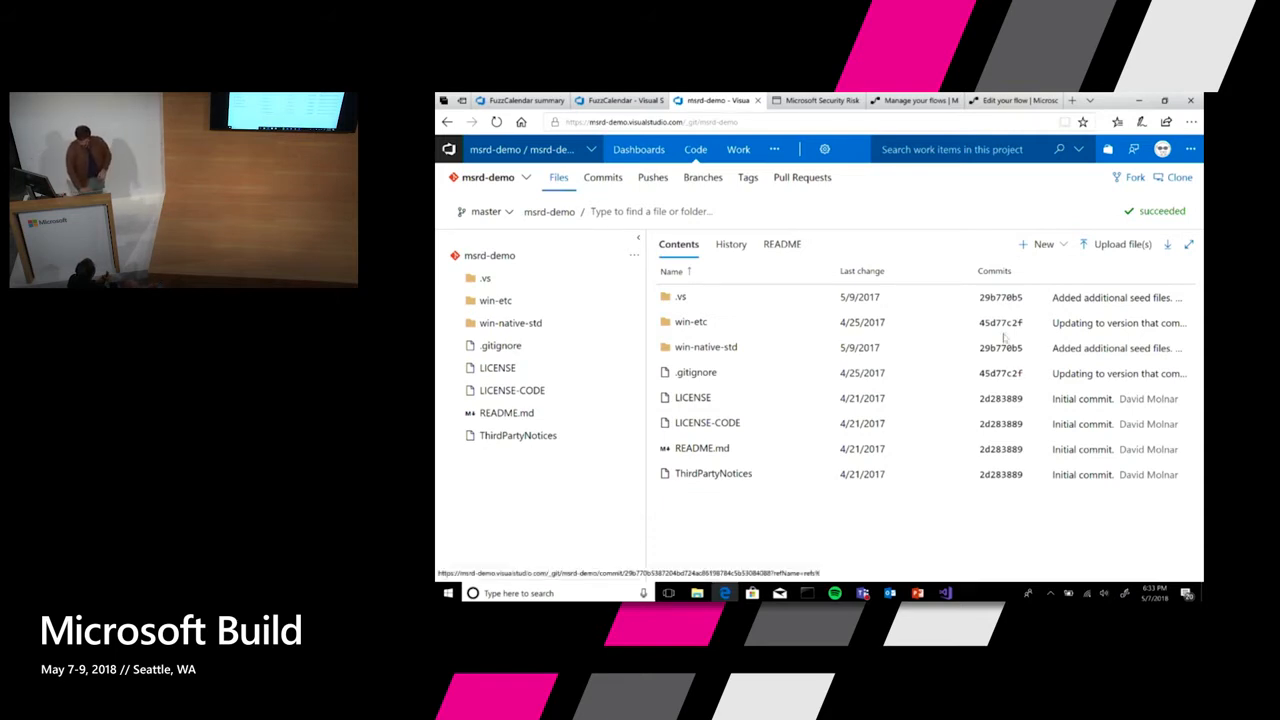
Switch to the win-native-std solution in Visual Studio showing CalendarReader.cpp.
{"action": "left_click", "coordinate": [944, 592]}
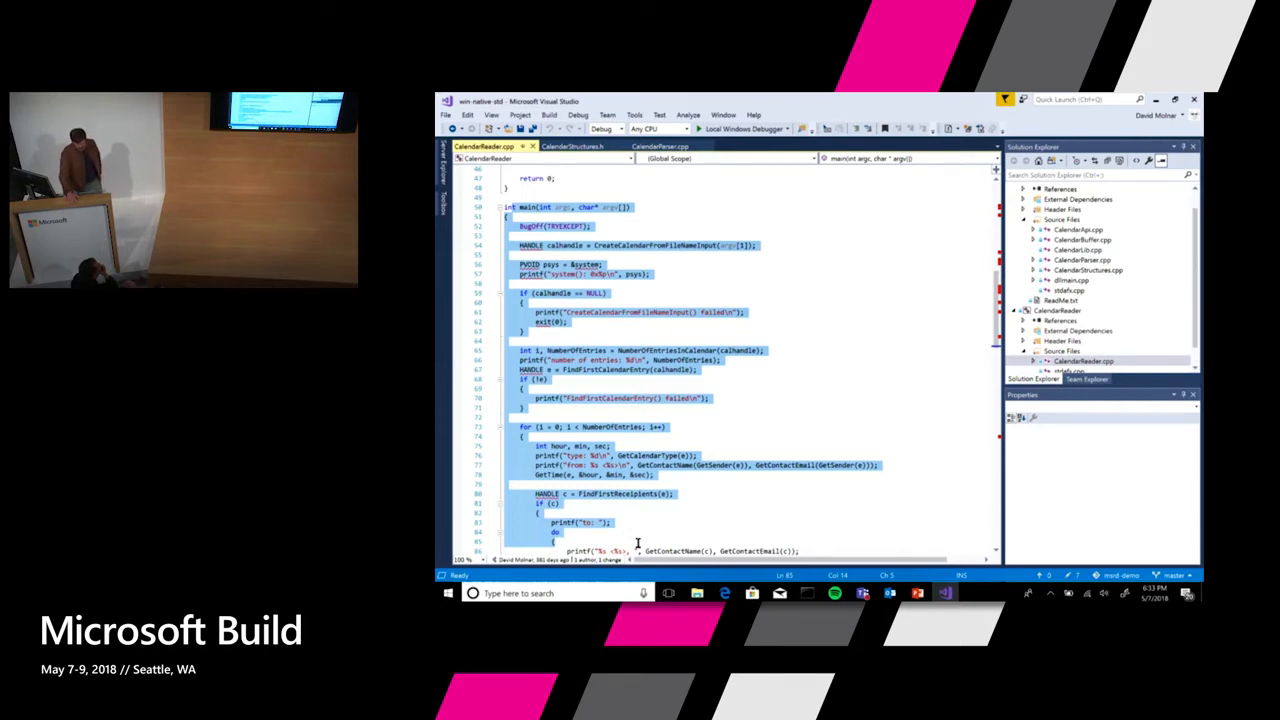
Scroll through CalendarReader.cpp to review its calendar-reading routine and planted bugs.
{"action": "scroll", "scroll_direction": "up", "scroll_amount": 3}
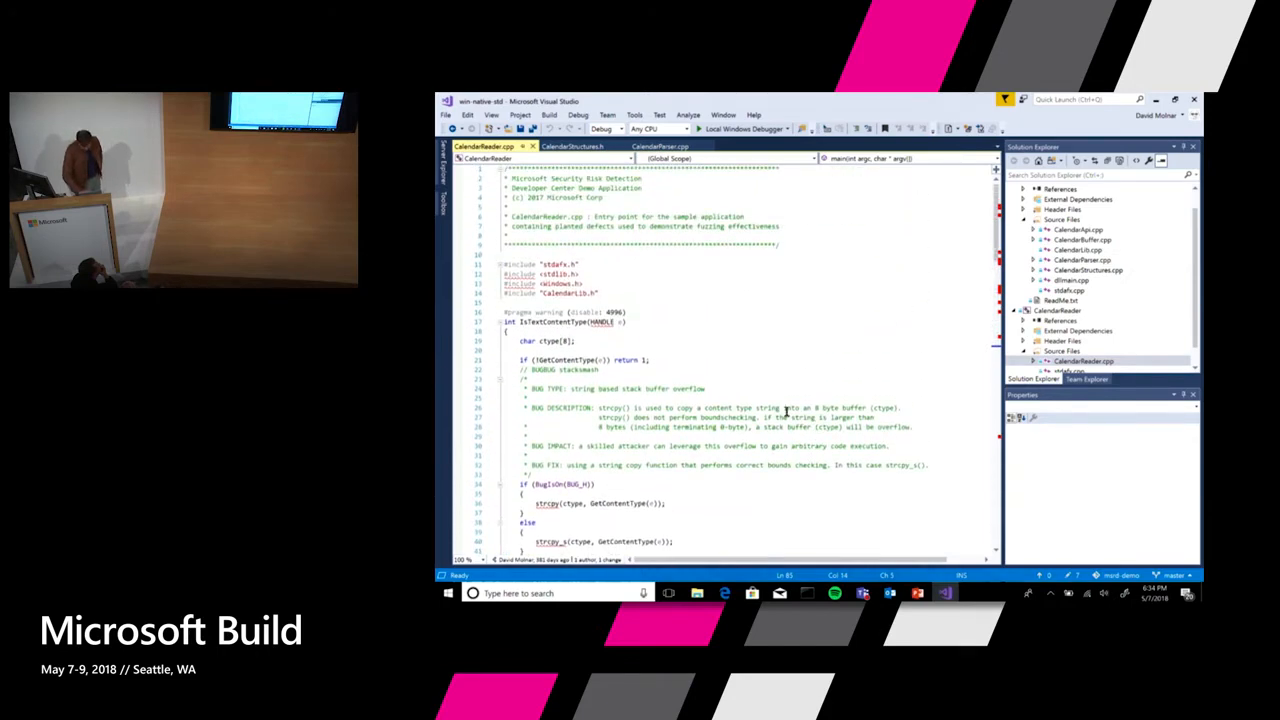
{"action": "scroll", "scroll_direction": "down", "scroll_amount": 3}
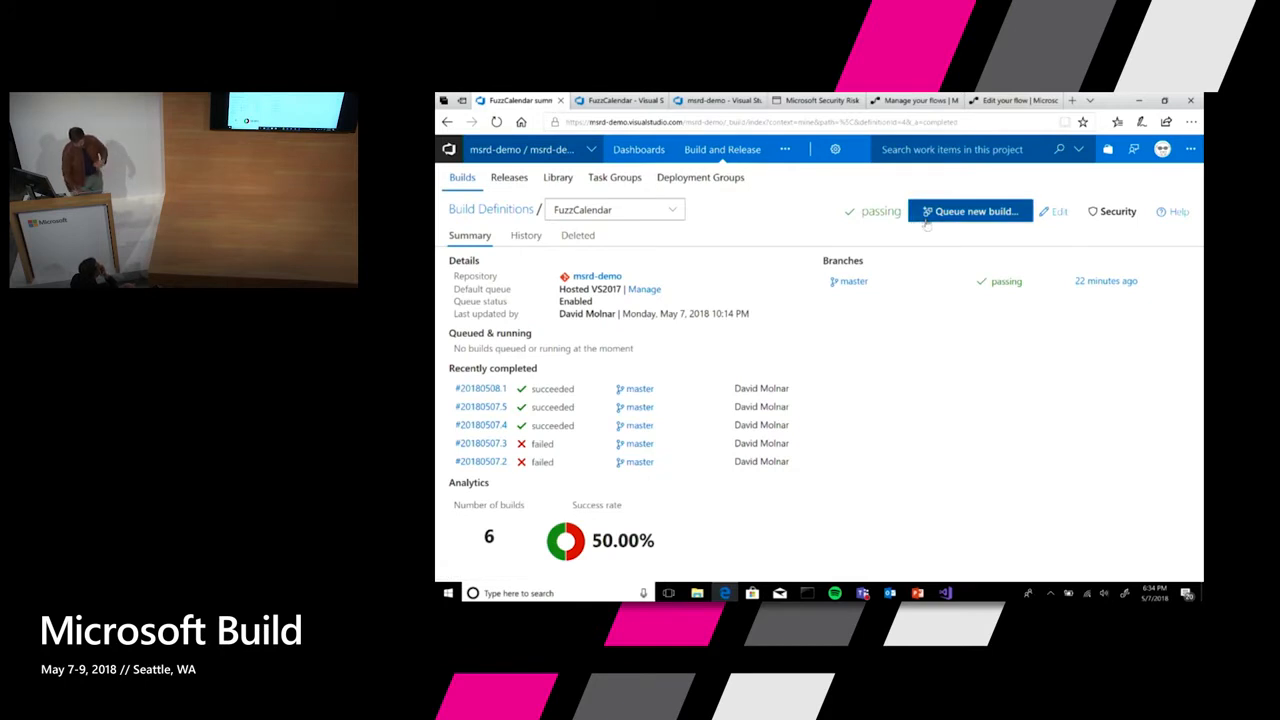
Queue FuzzCalendar build 20180508.2 on master with Hosted VS2017, then return to the flows list.
{"action": "left_click", "coordinate": [969, 211]}
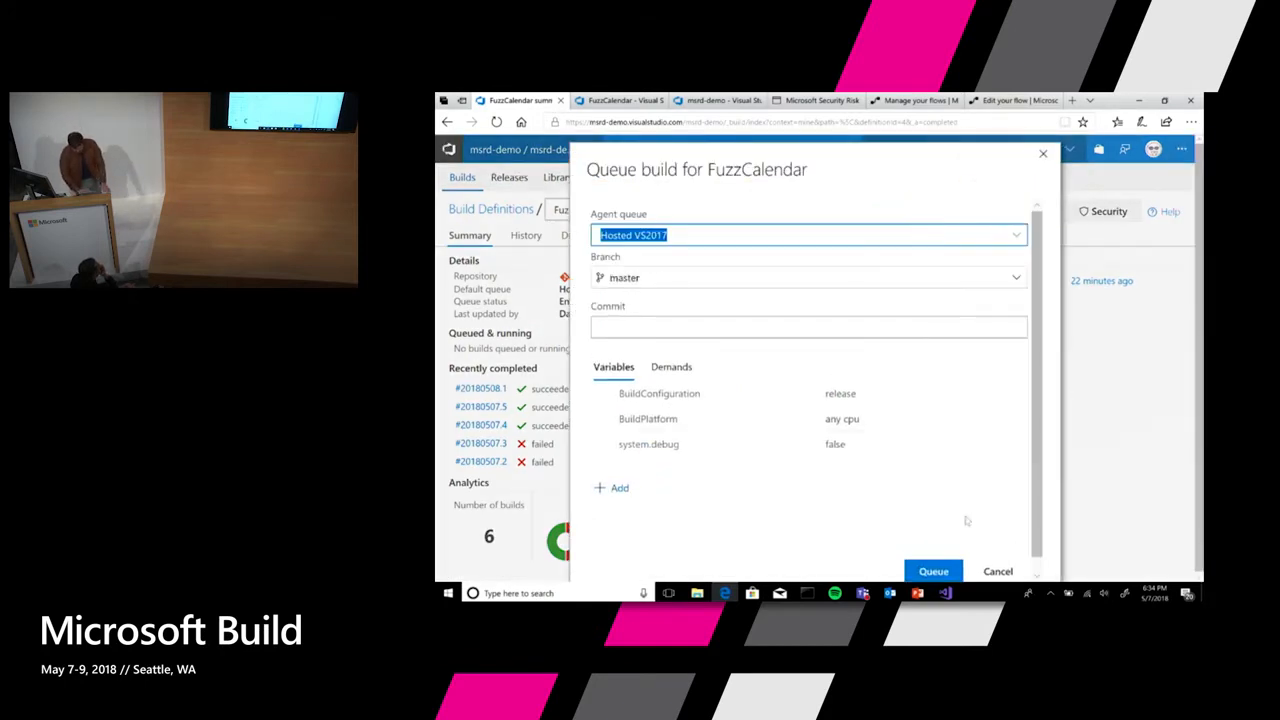
{"action": "left_click", "coordinate": [933, 571]}
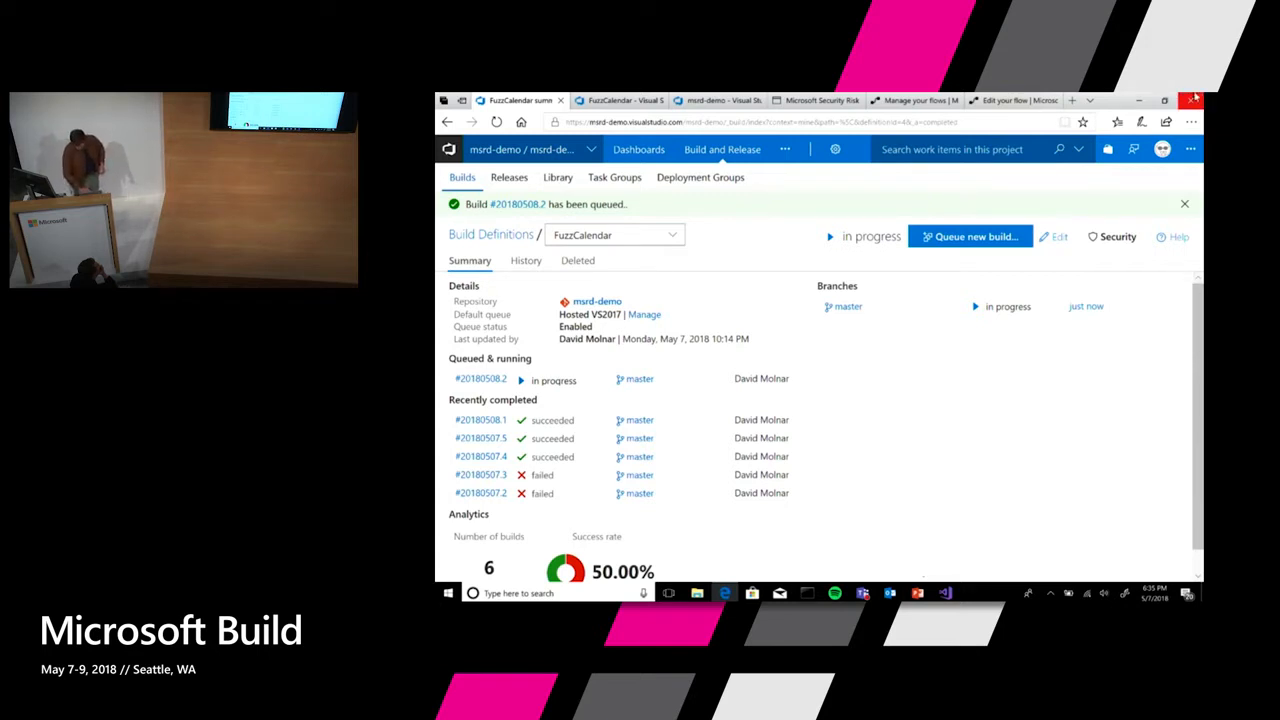
{"action": "left_click", "coordinate": [915, 100]}
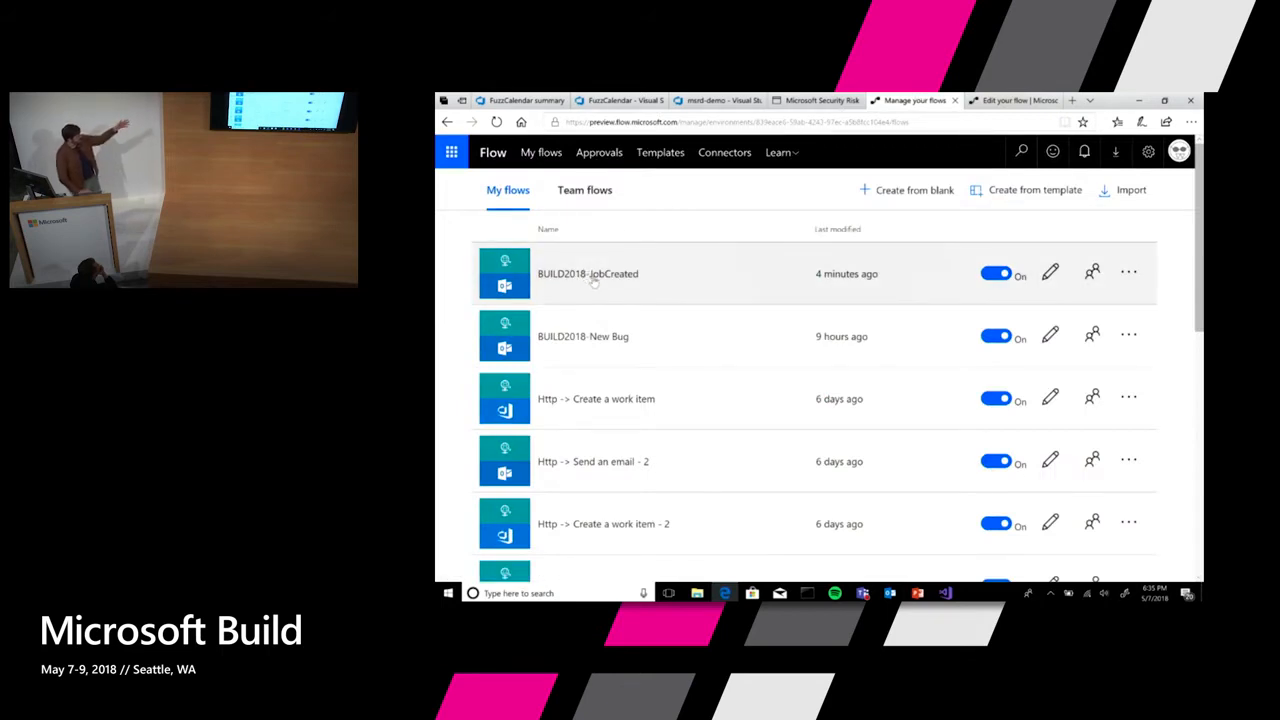
Open BUILD2018-JobCreated from My flows in the flow editor.
{"action": "left_click", "coordinate": [588, 273]}
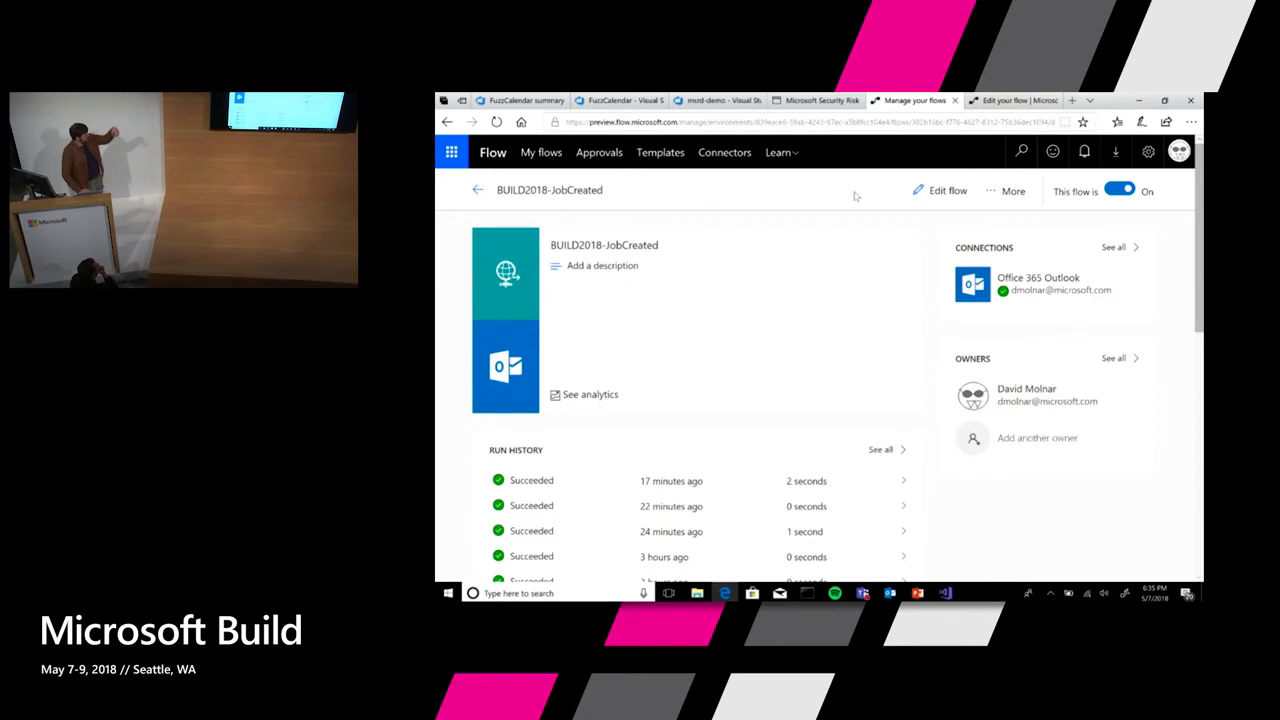
{"action": "left_click", "coordinate": [947, 191]}
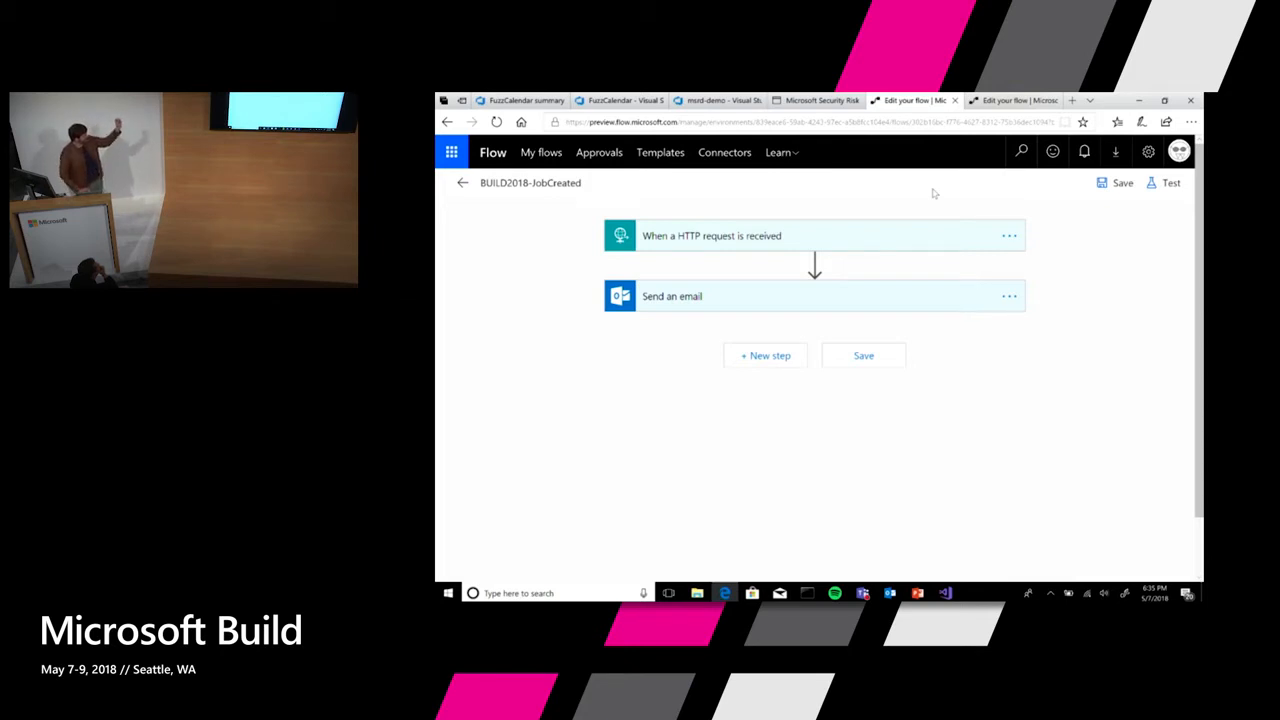
{"action": "mouse_move", "coordinate": [795, 227]}
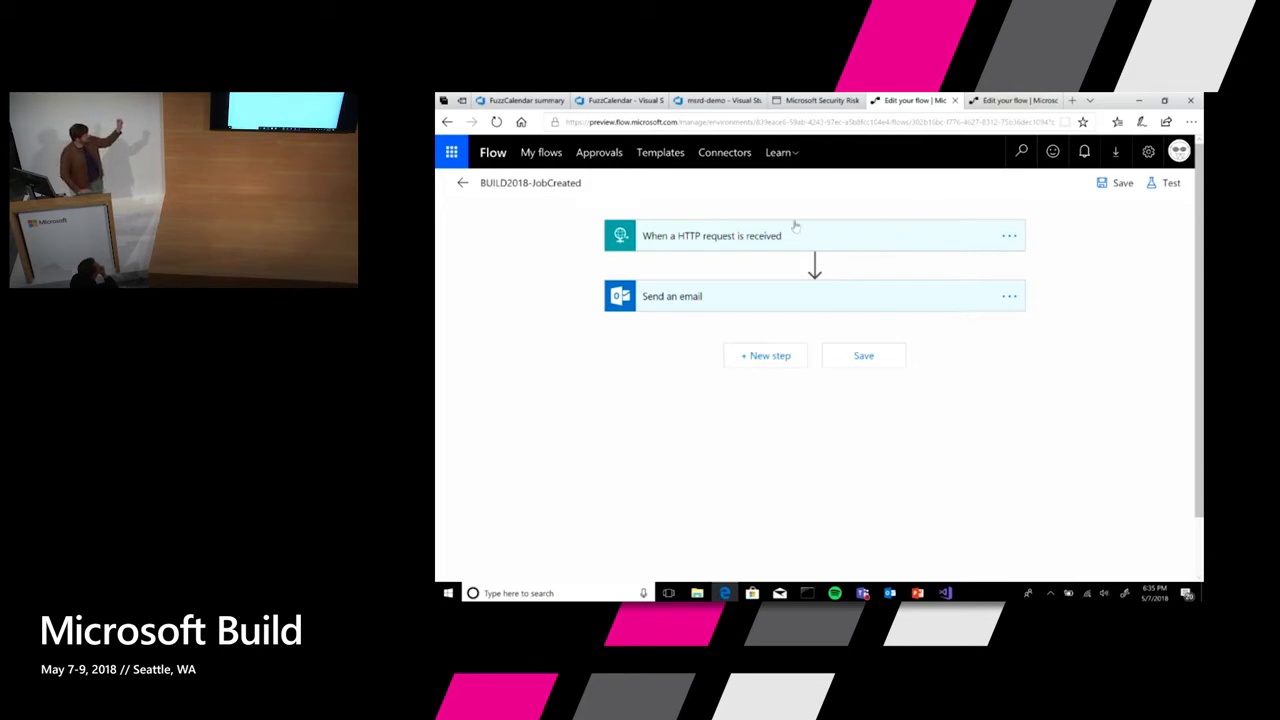
{"action": "mouse_move", "coordinate": [735, 307]}
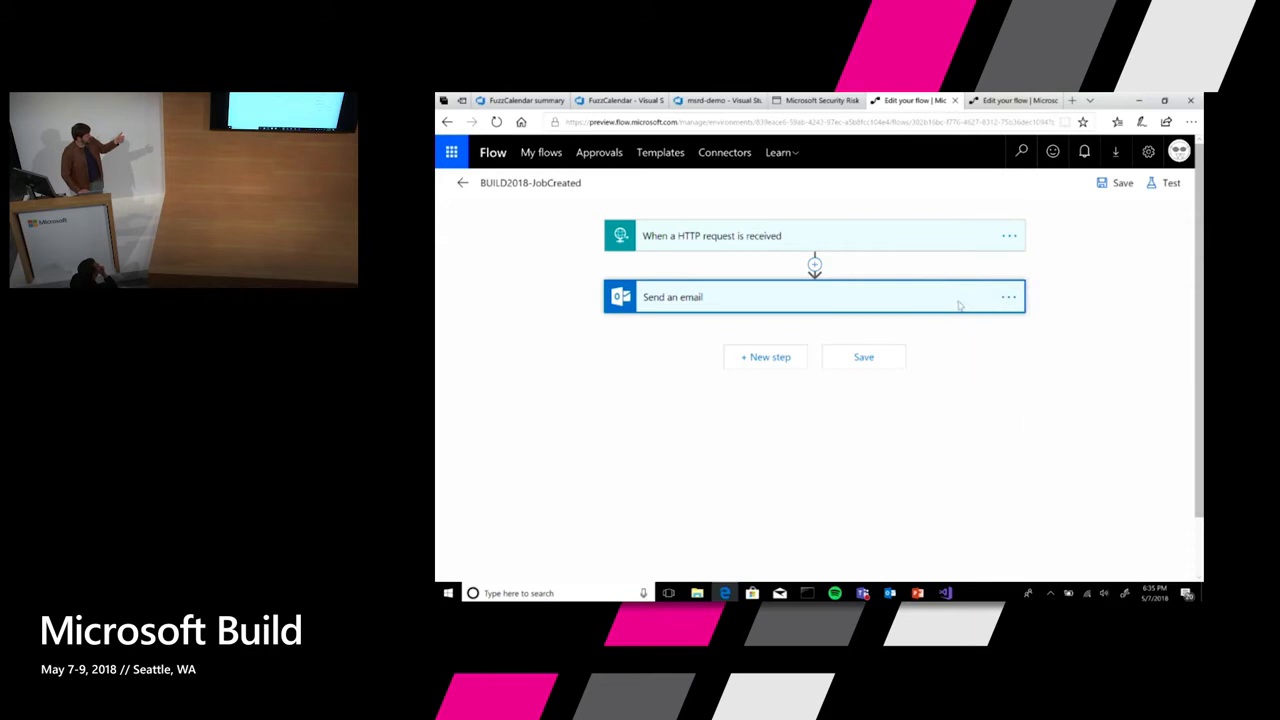
Expand the Send an email step to show its recipient, 'New!' subject and request body.
{"action": "left_click", "coordinate": [814, 296]}
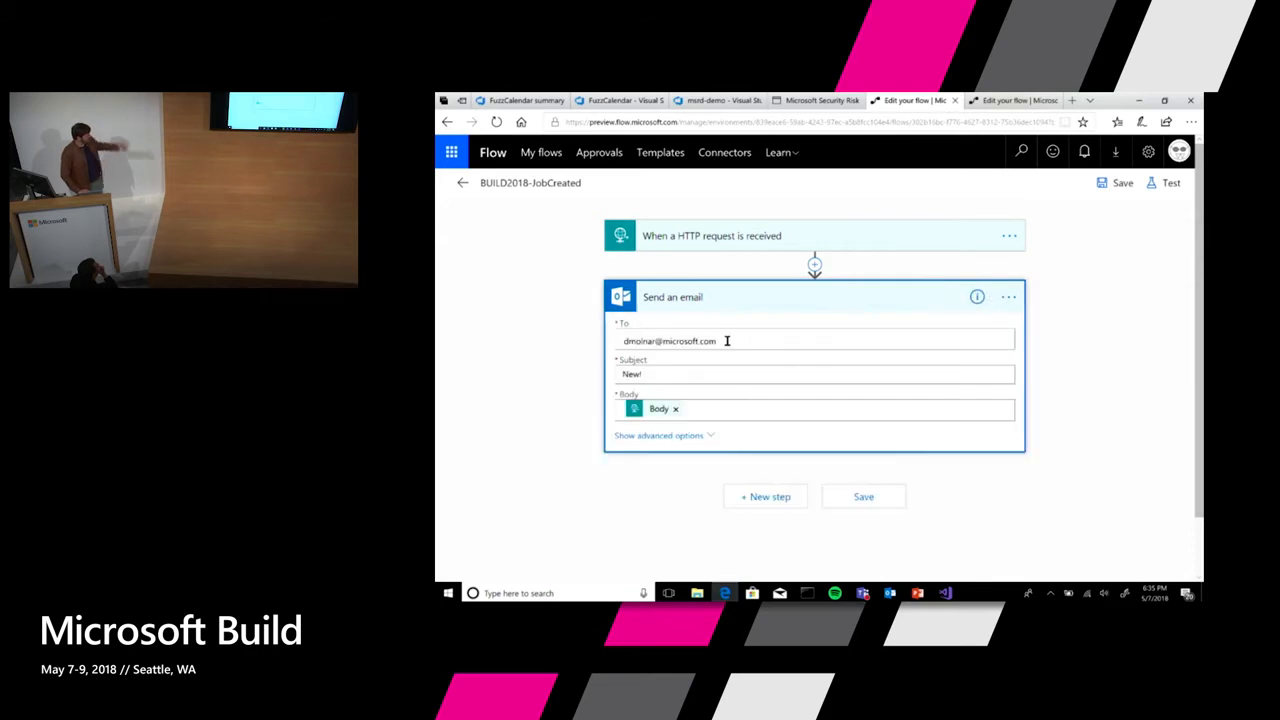
{"action": "mouse_move", "coordinate": [658, 384]}
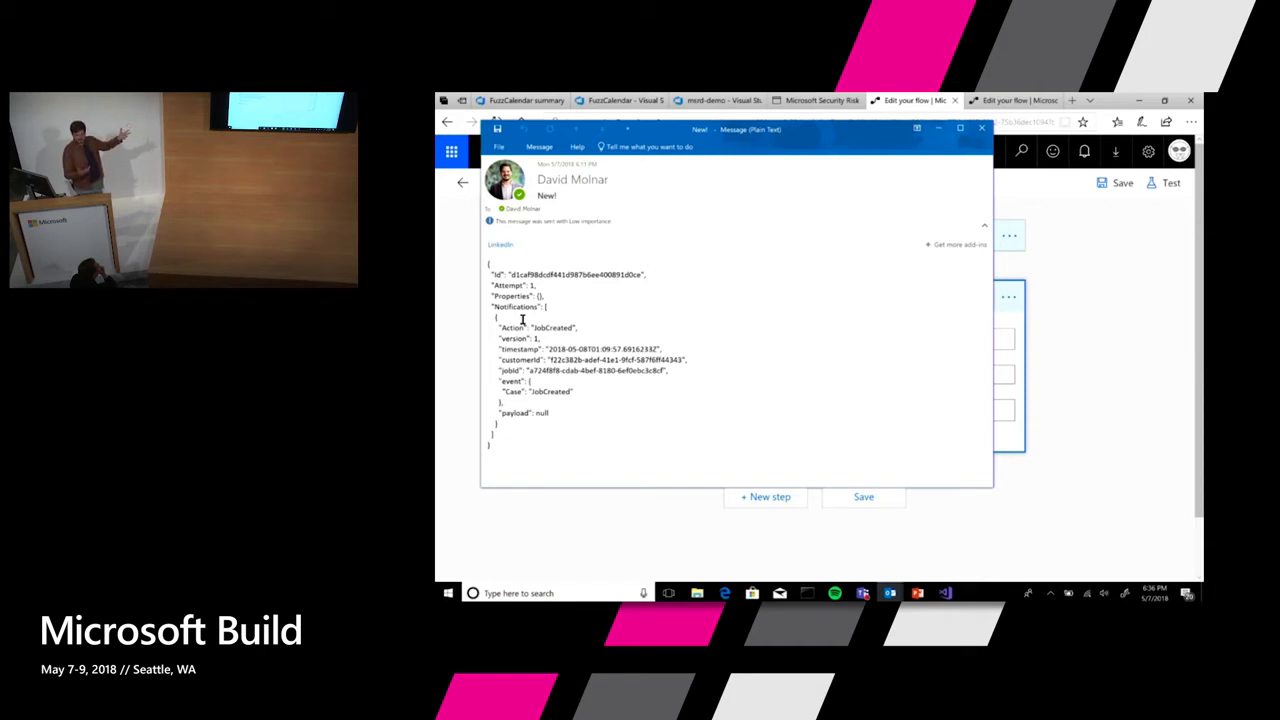
{"action": "mouse_move", "coordinate": [521, 323]}
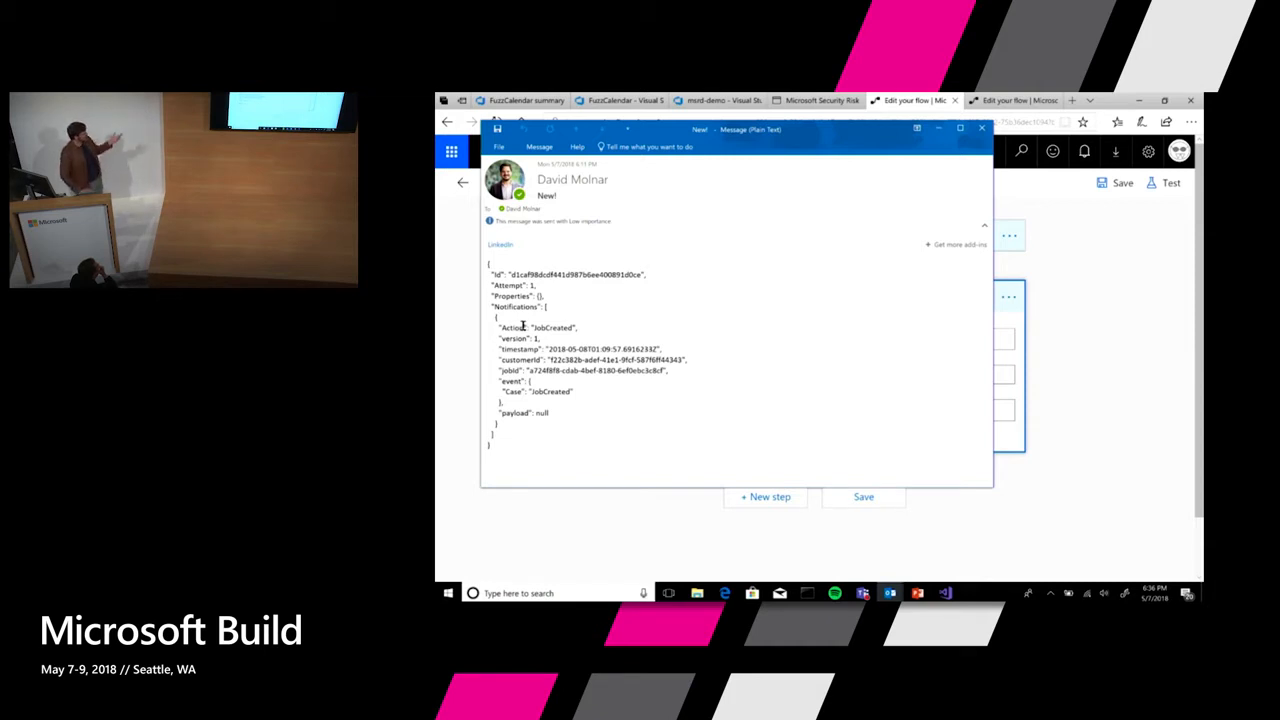
Highlight the JobCreated action value in the 'New!' email's JSON body.
{"action": "double_click", "coordinate": [553, 327]}
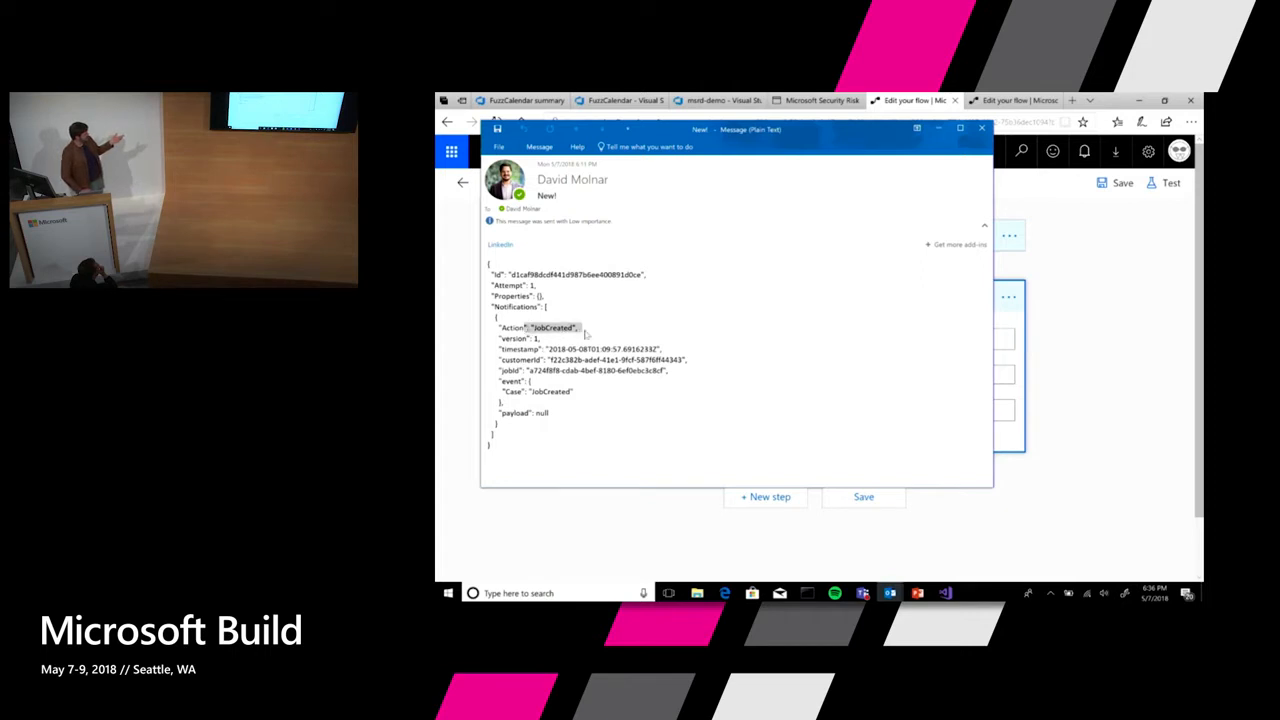
{"action": "mouse_move", "coordinate": [616, 296]}
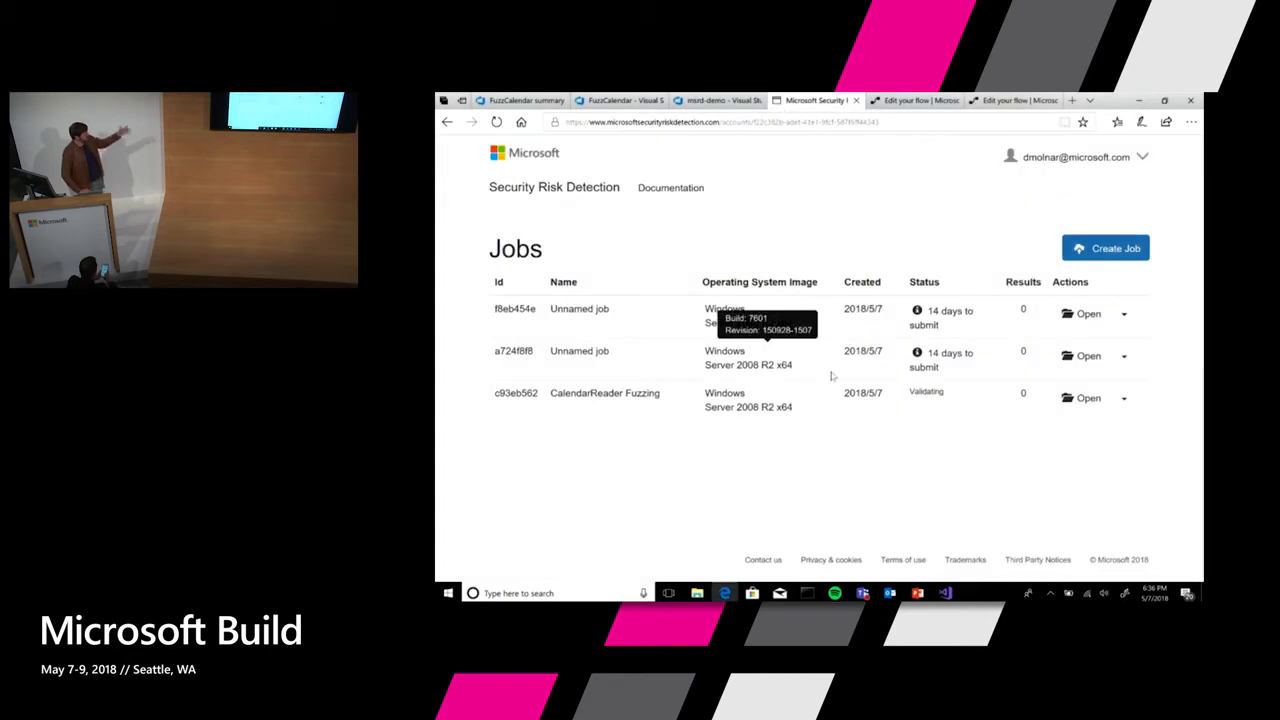
{"action": "mouse_move", "coordinate": [807, 393]}
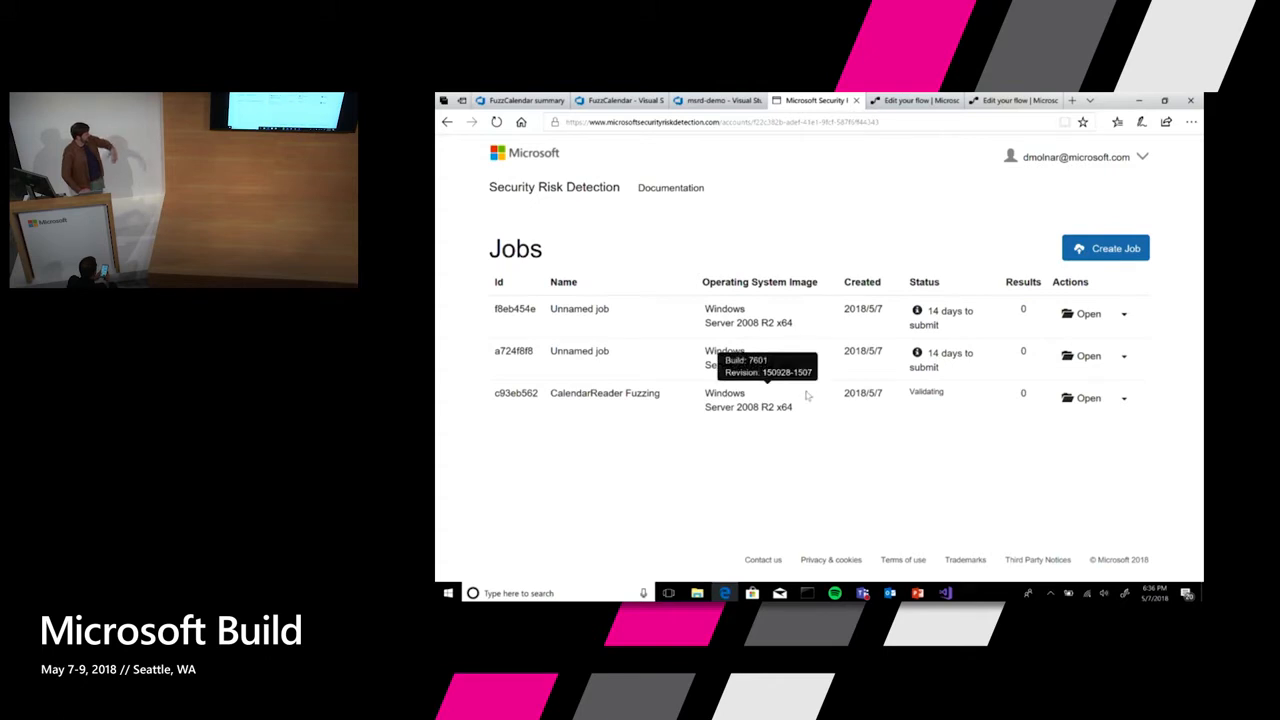
{"action": "mouse_move", "coordinate": [1018, 380]}
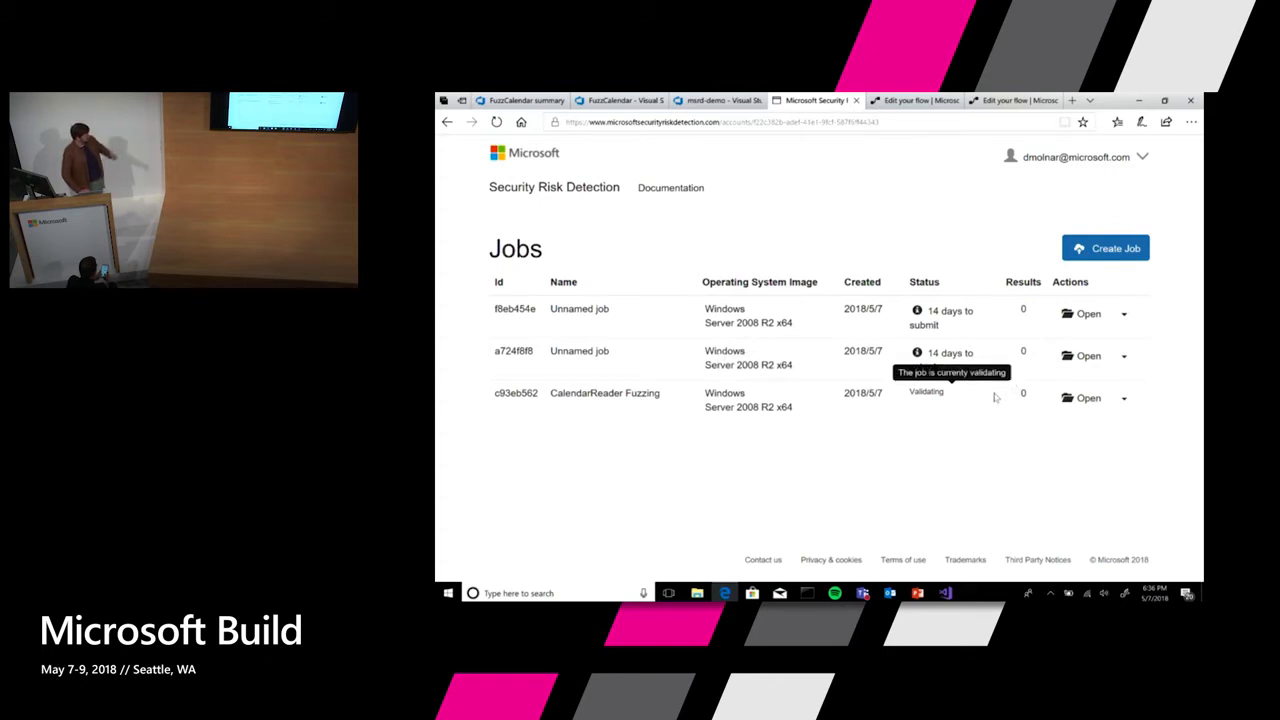
{"action": "mouse_move", "coordinate": [985, 135]}
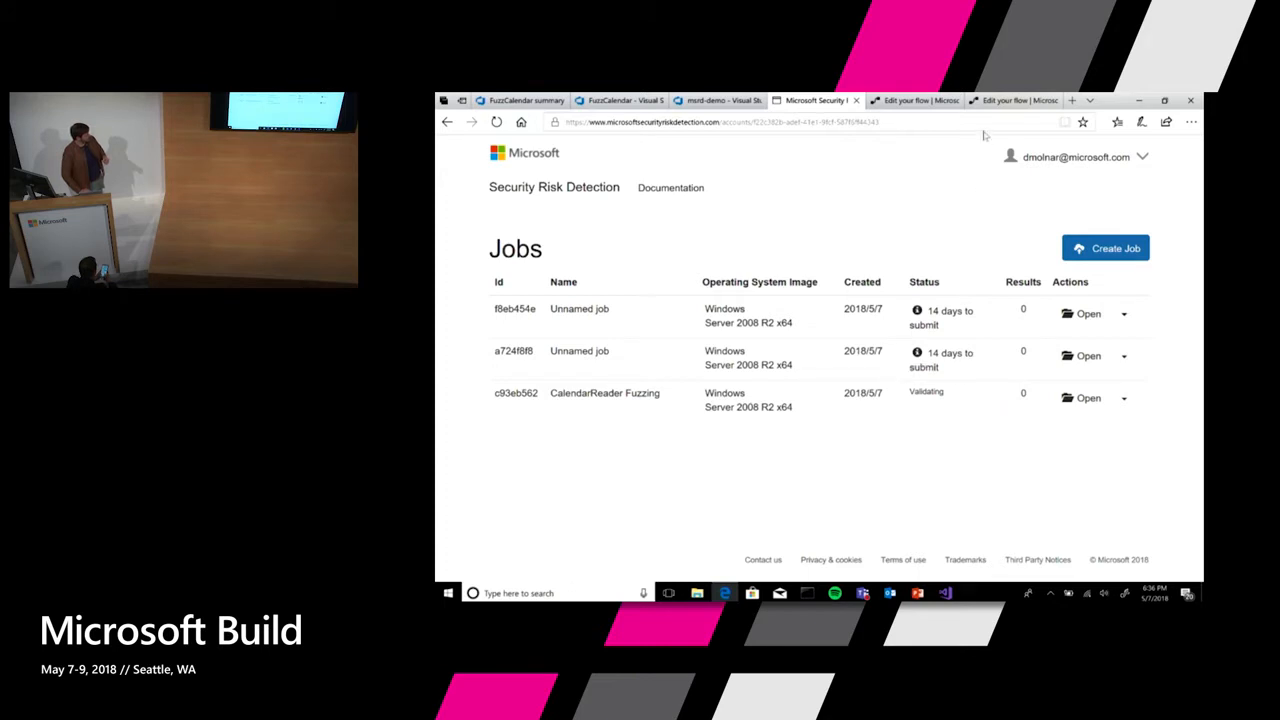
Go back to the BUILD2018-JobCreated flow editor after checking the CalendarReader Fuzzing job.
{"action": "left_click", "coordinate": [1010, 100]}
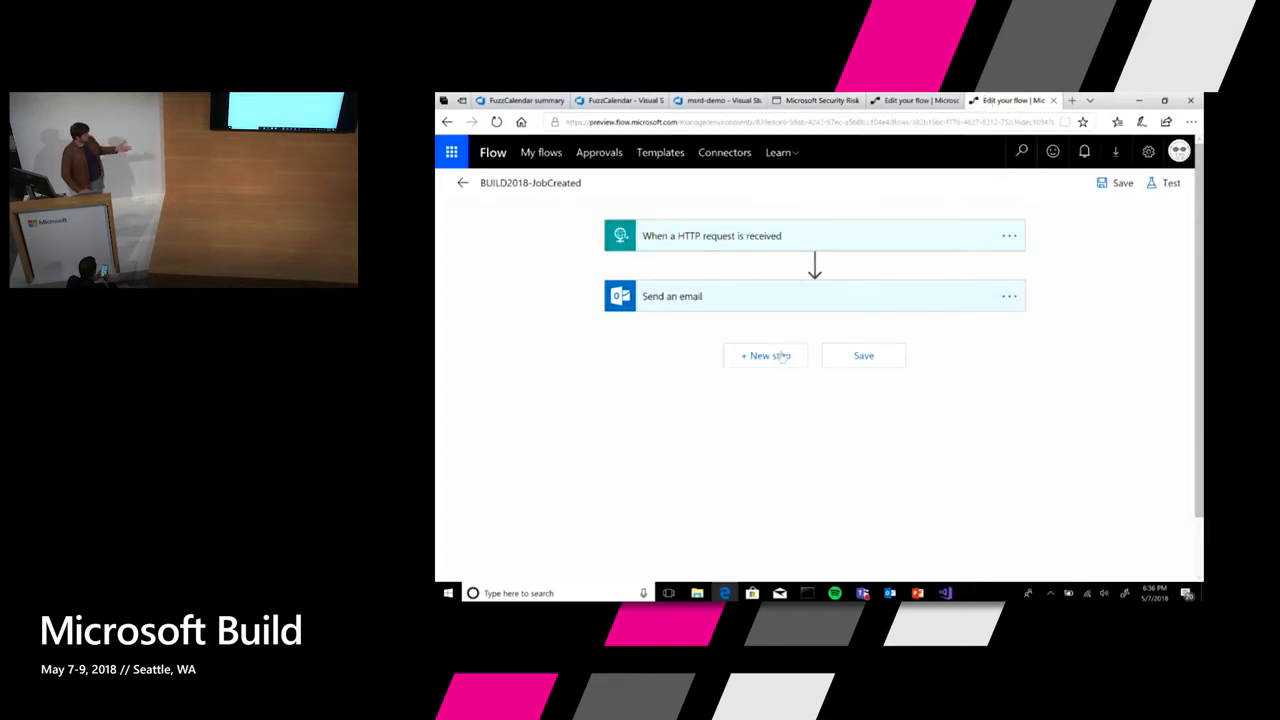
Add an action after Send an email, search 'Teams', and pick Microsoft Teams Post message.
{"action": "left_click", "coordinate": [766, 355]}
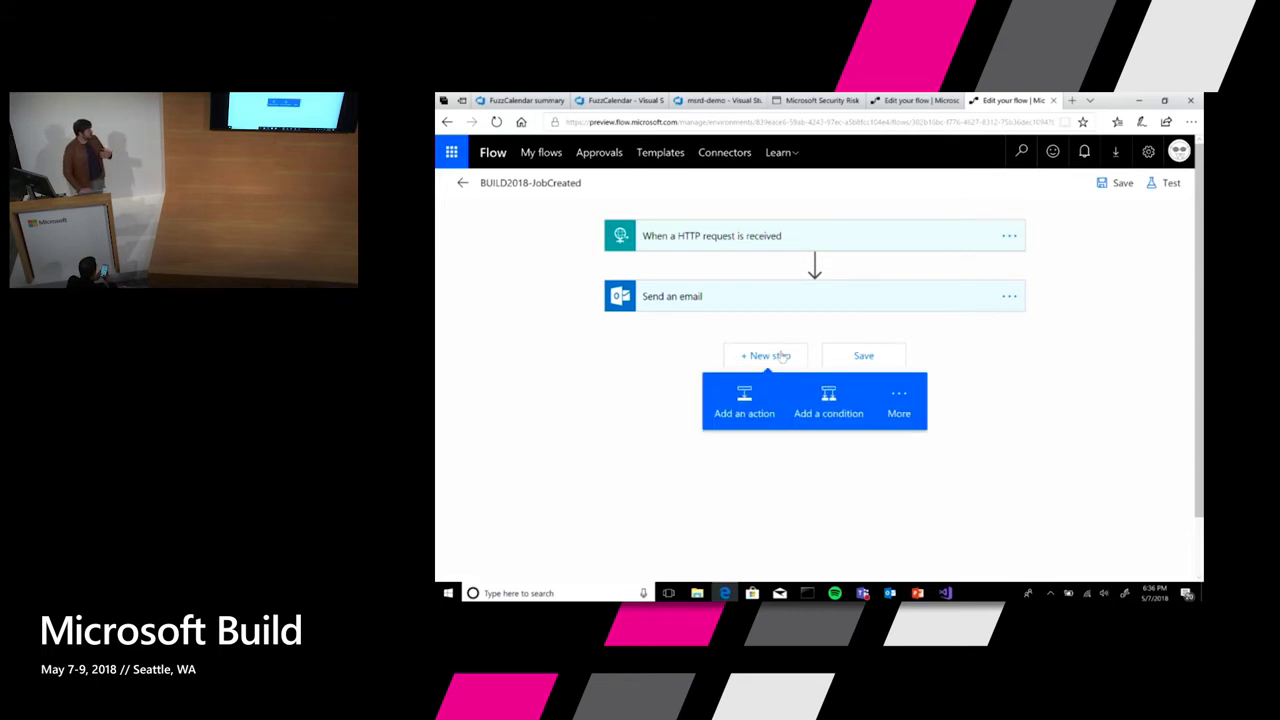
{"action": "left_click", "coordinate": [744, 413]}
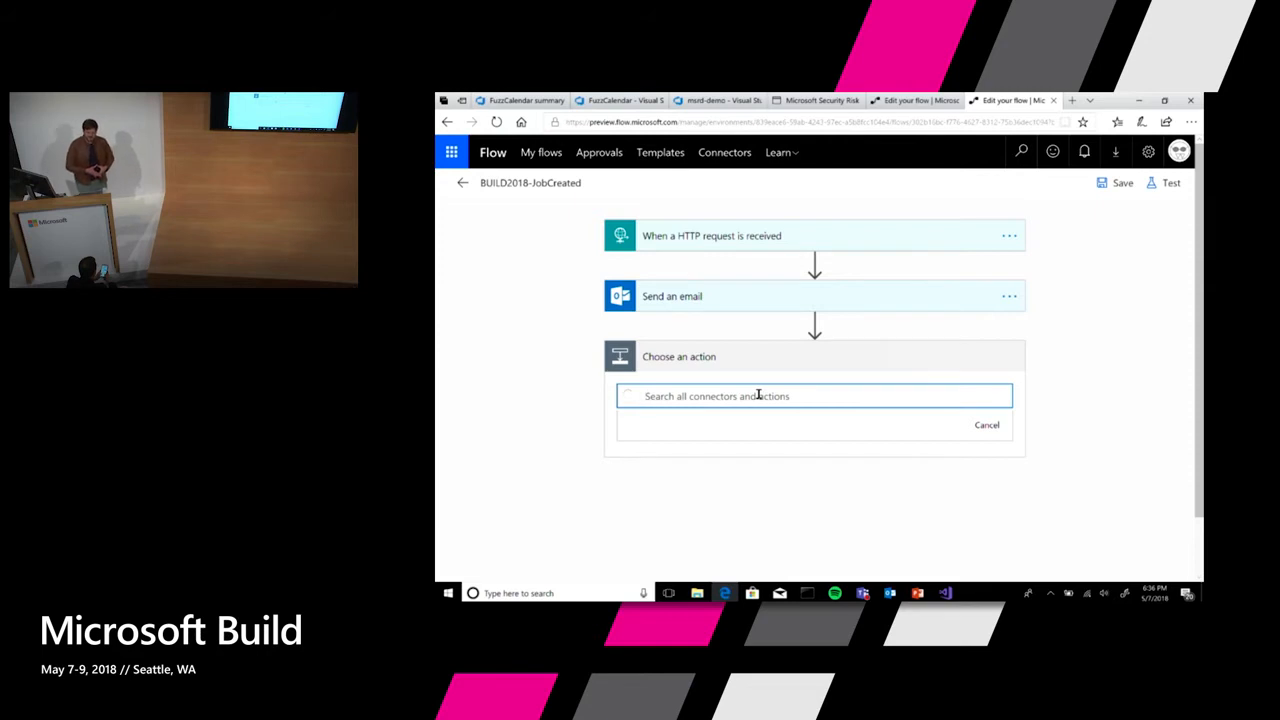
{"action": "left_click", "coordinate": [814, 396]}
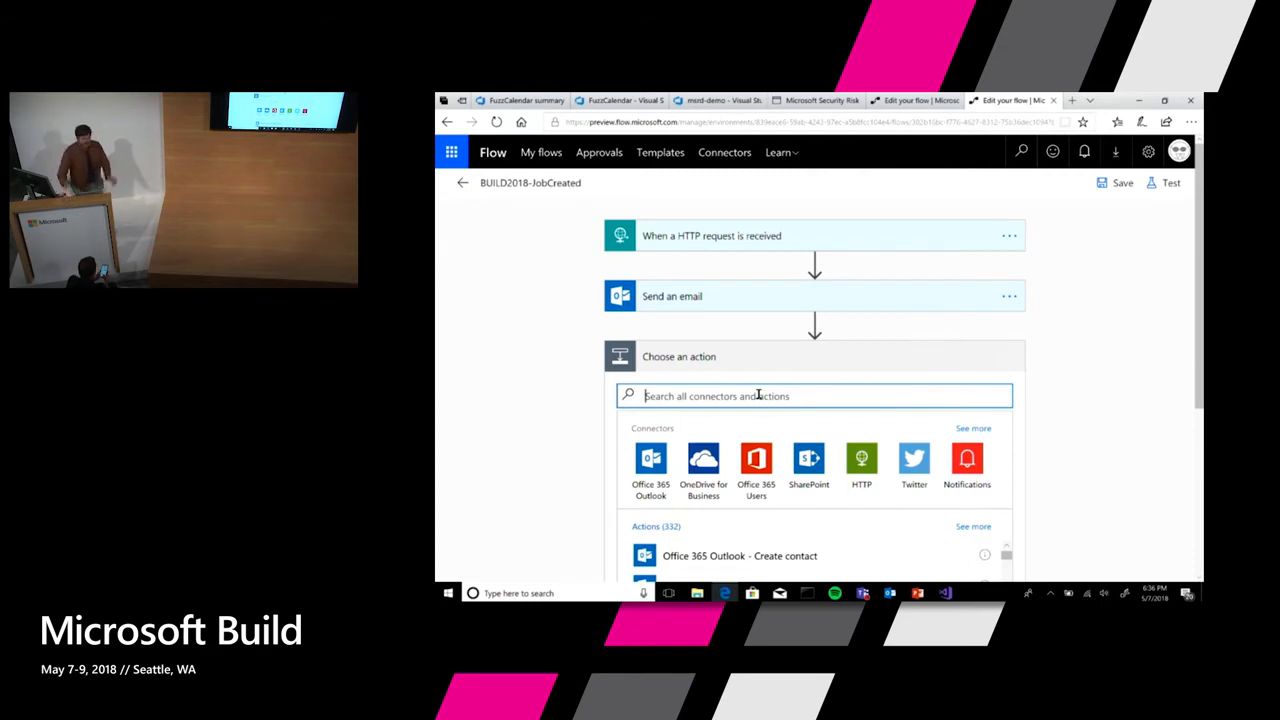
{"action": "type", "text": "Team"}
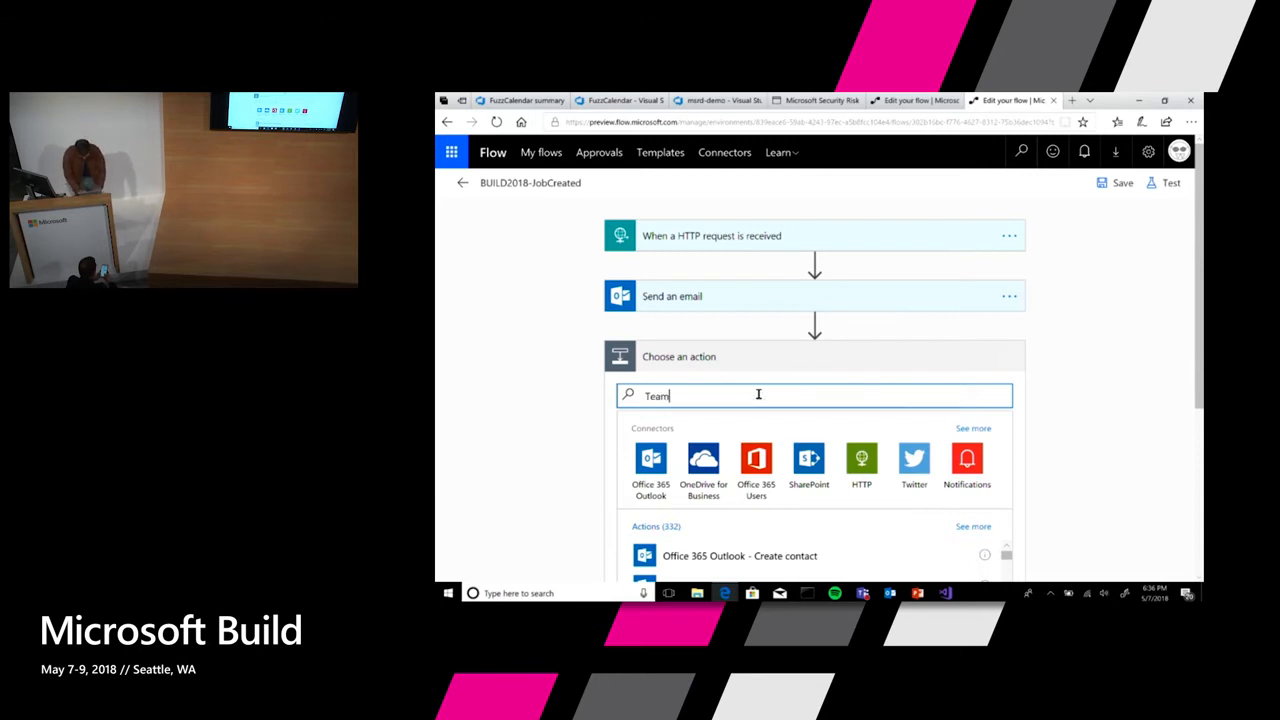
{"action": "type", "text": "s"}
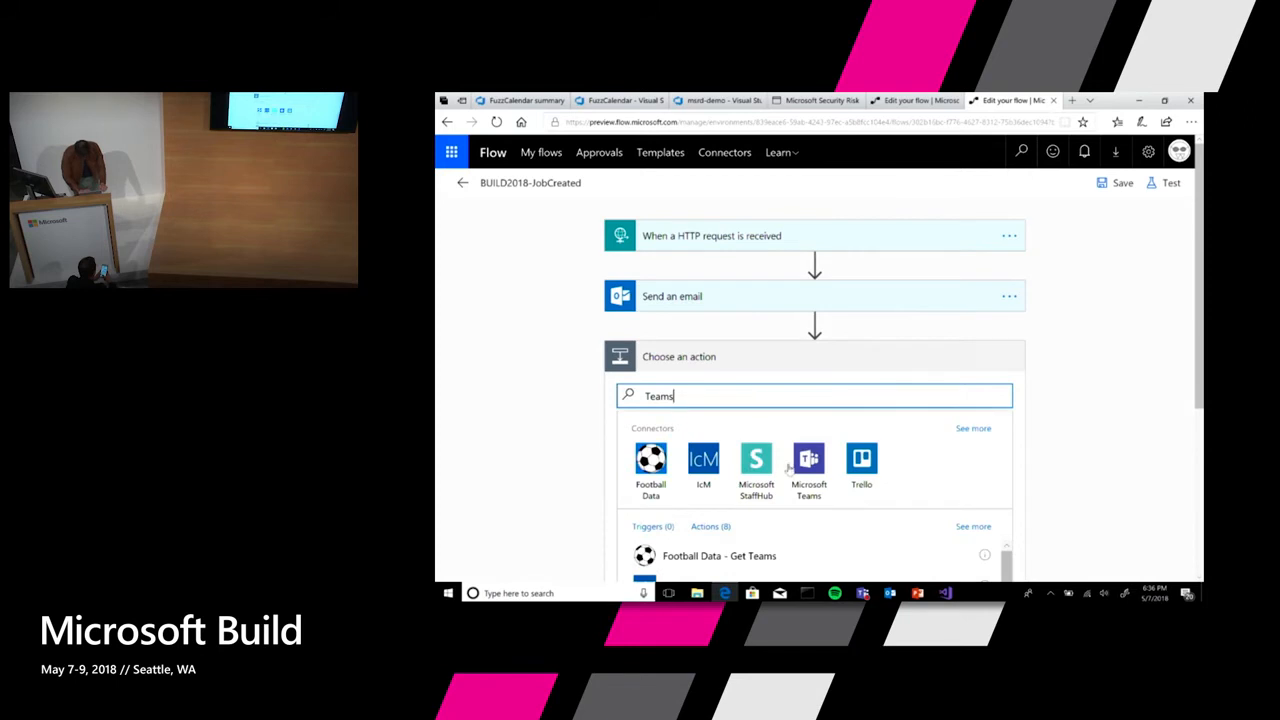
{"action": "left_click", "coordinate": [809, 465]}
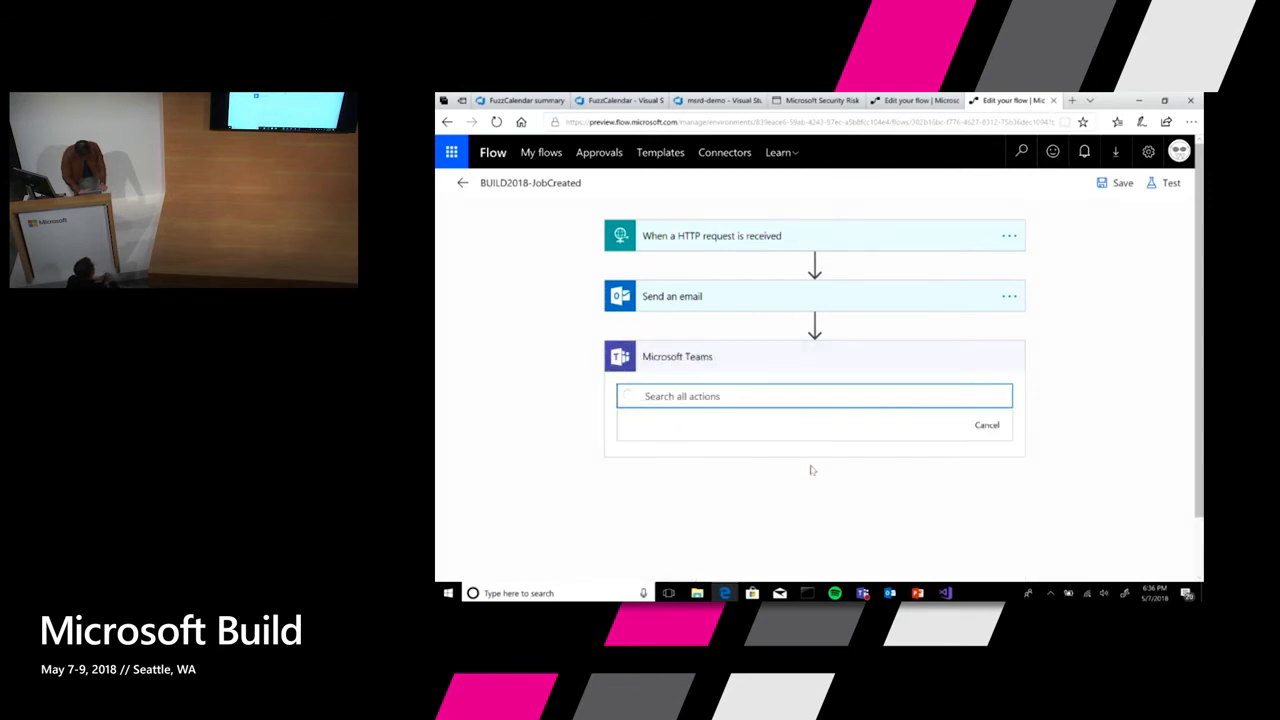
{"action": "left_click", "coordinate": [813, 396]}
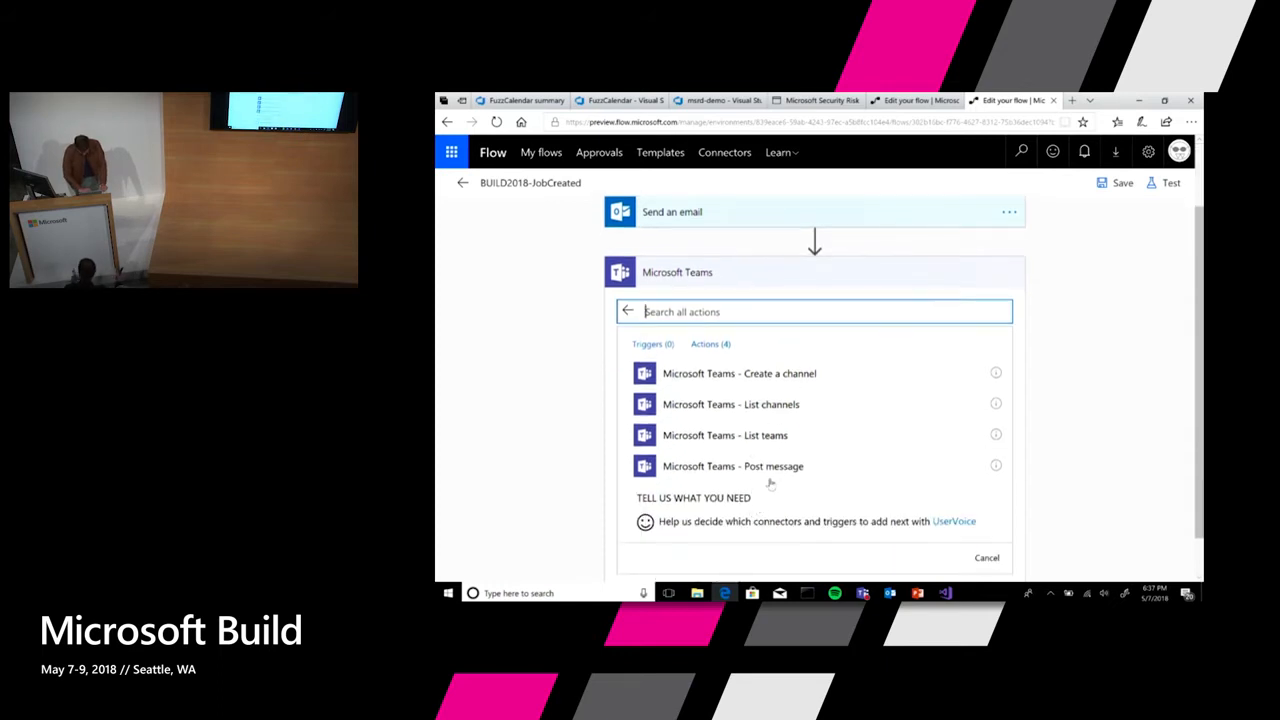
{"action": "left_click", "coordinate": [733, 466]}
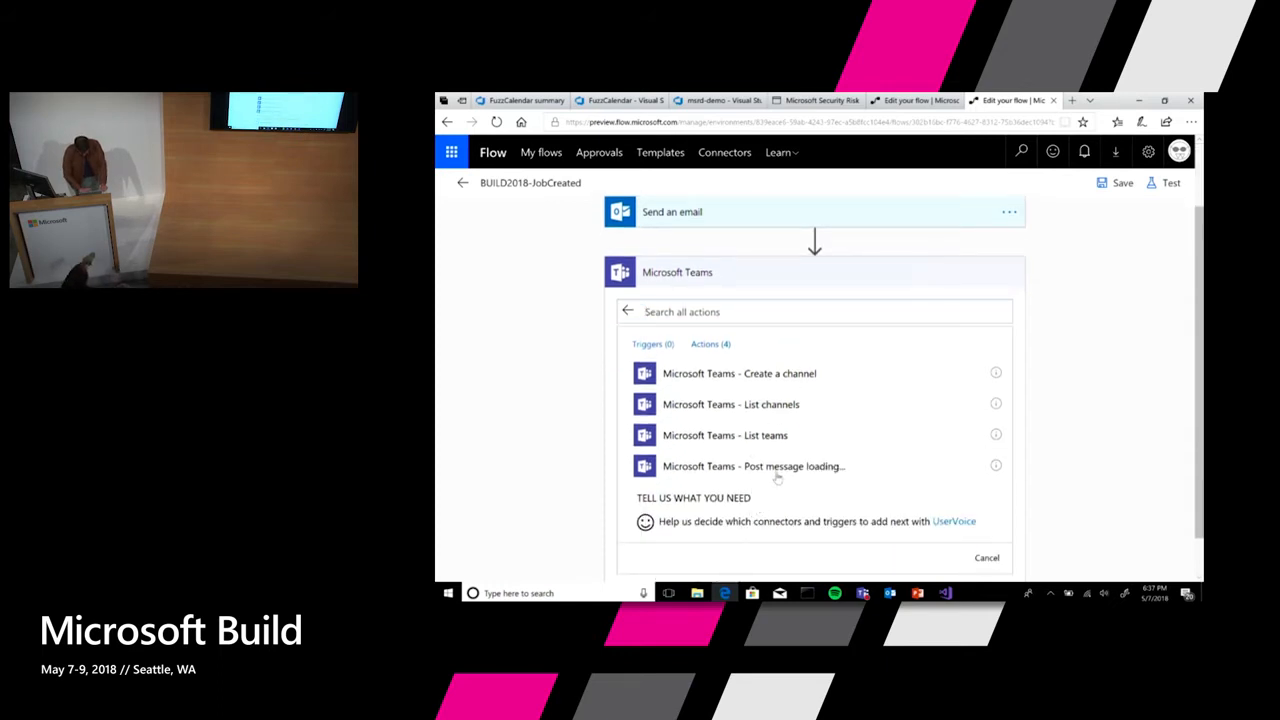
{"action": "left_click", "coordinate": [753, 466]}
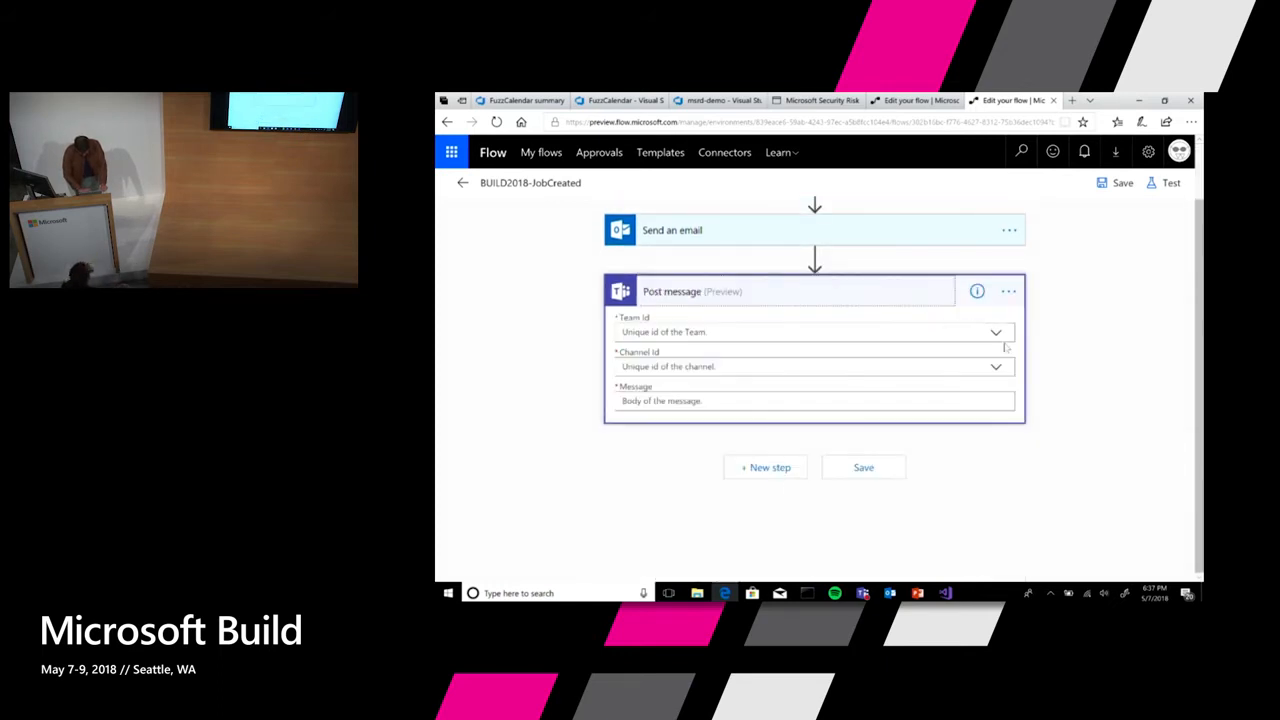
Set the Post message team to Springfield.
{"action": "left_click", "coordinate": [995, 366]}
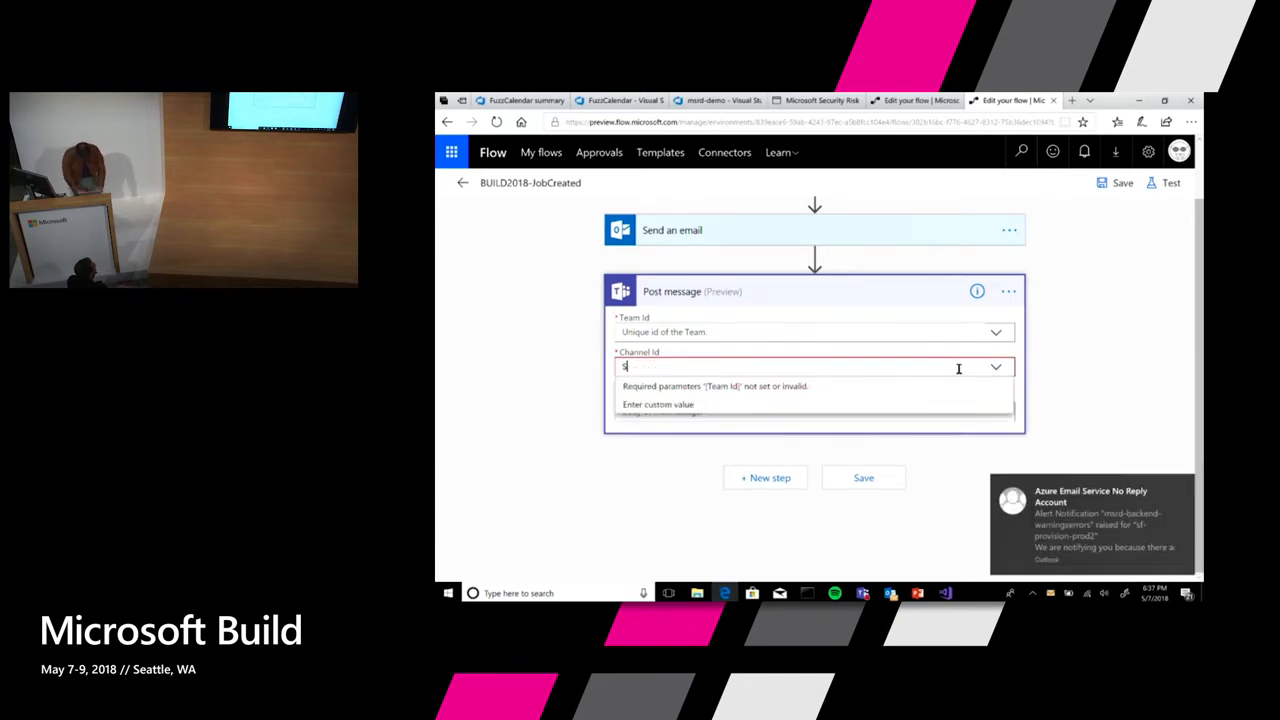
{"action": "type", "text": "Springfie"}
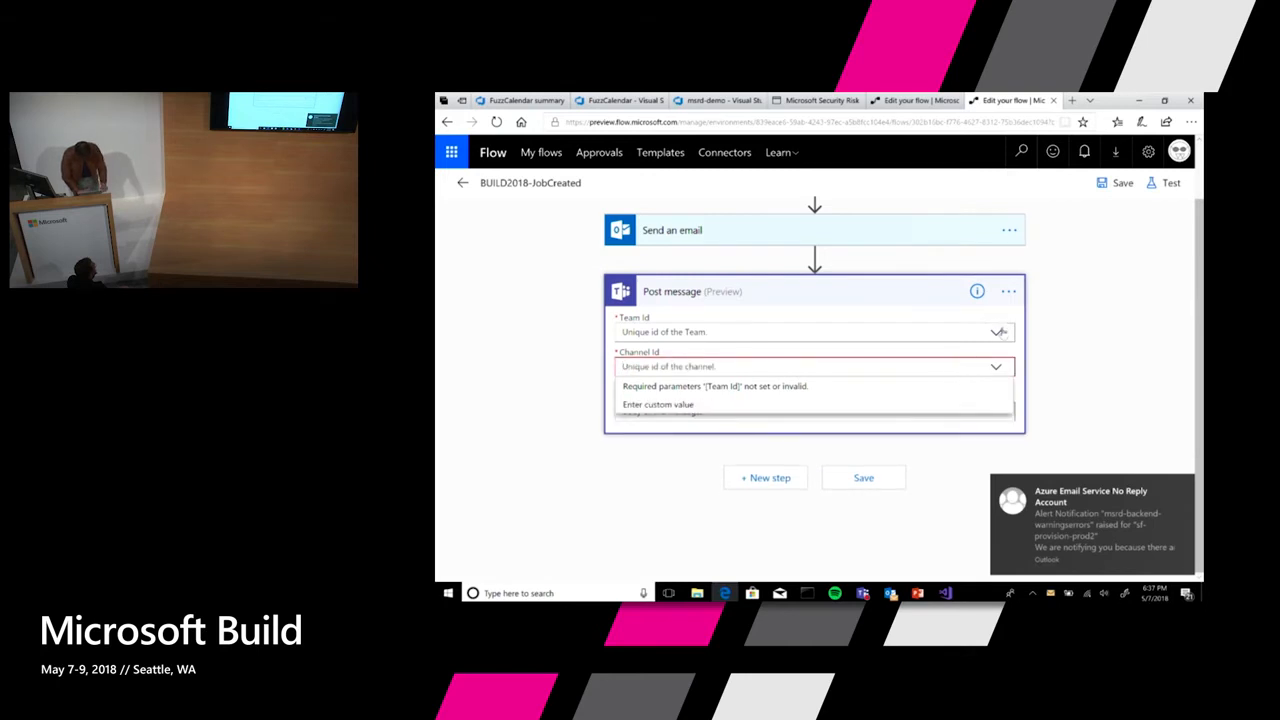
{"action": "left_click", "coordinate": [996, 331]}
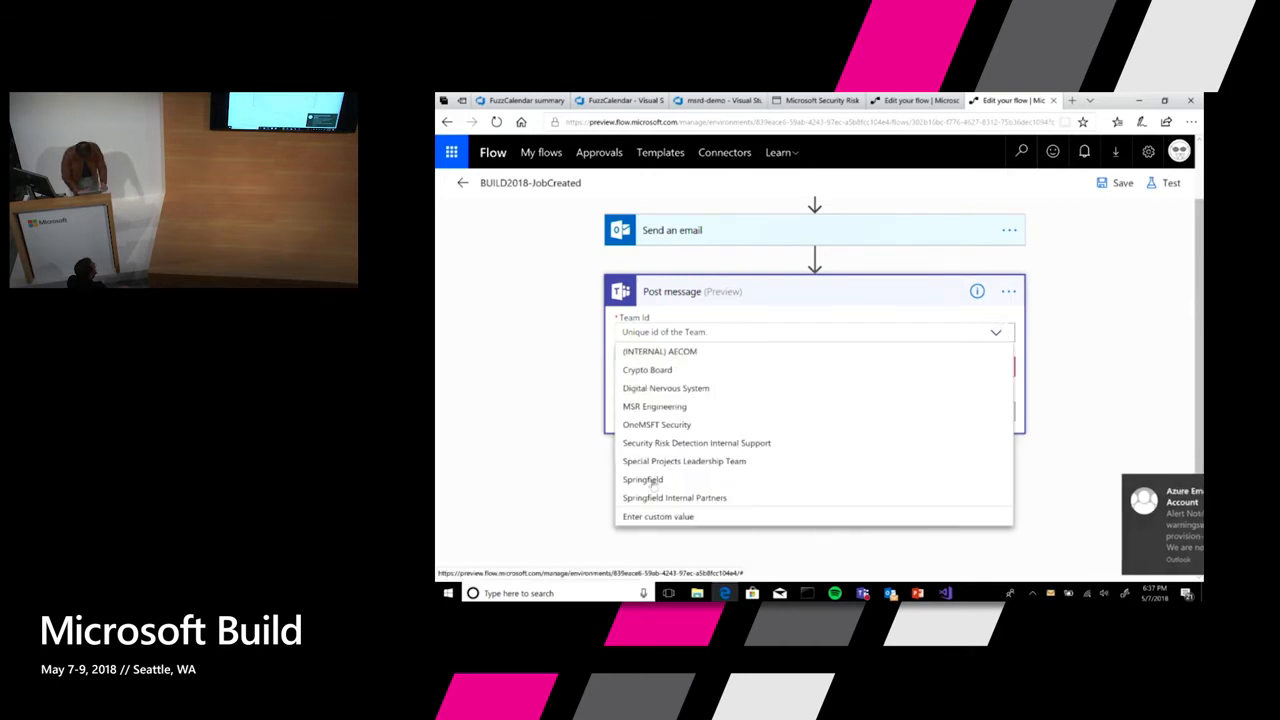
{"action": "left_click", "coordinate": [642, 479]}
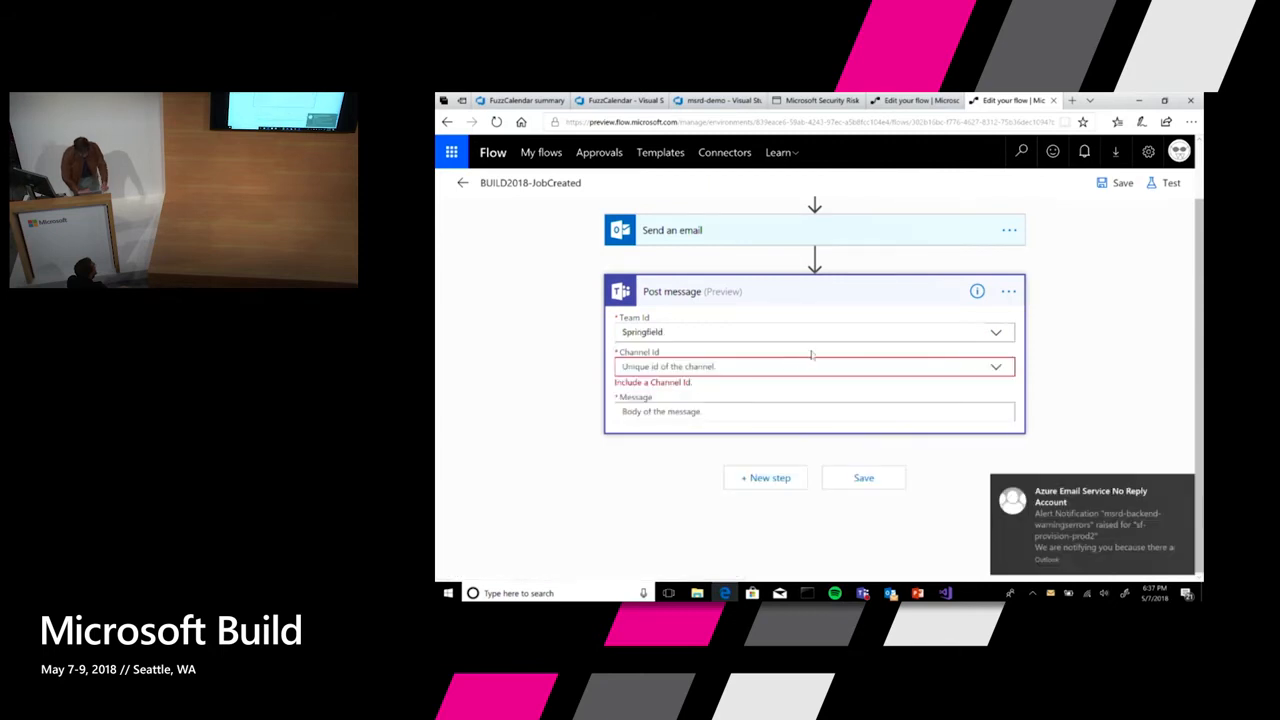
{"action": "mouse_move", "coordinate": [992, 370]}
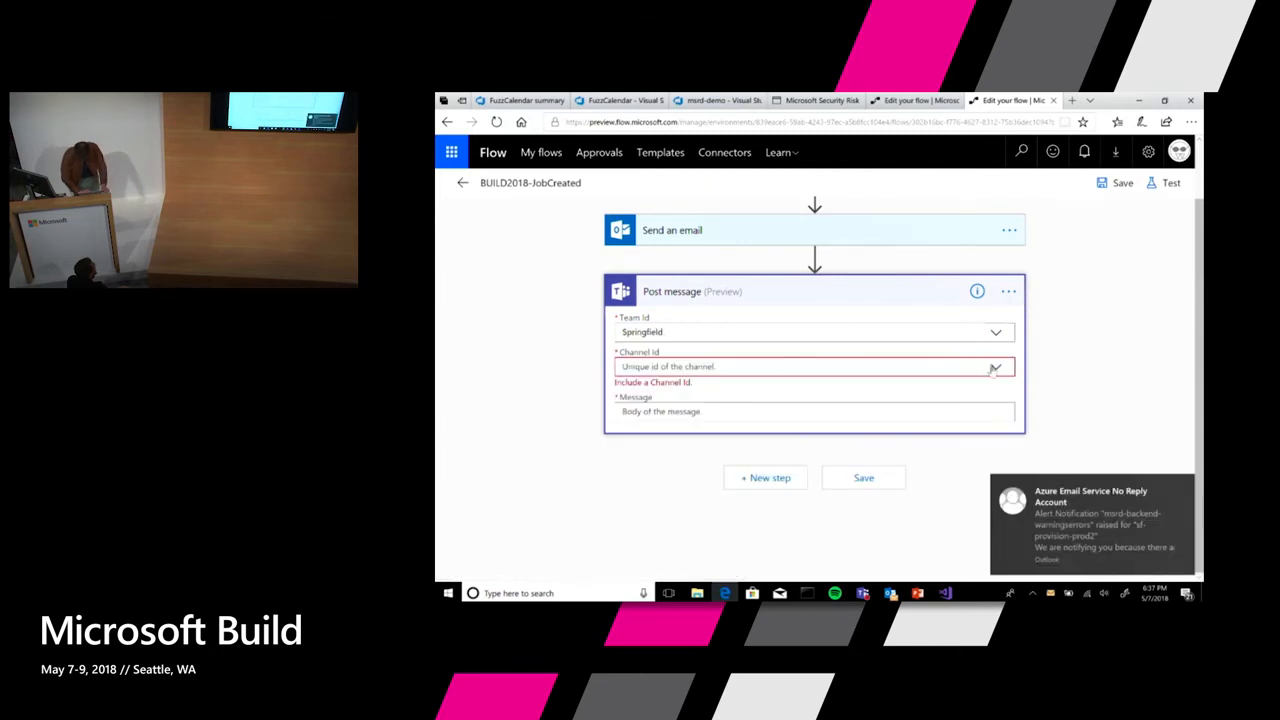
Target the Conference Prep channel, use the request Body as message, and save the flow.
{"action": "left_click", "coordinate": [995, 366]}
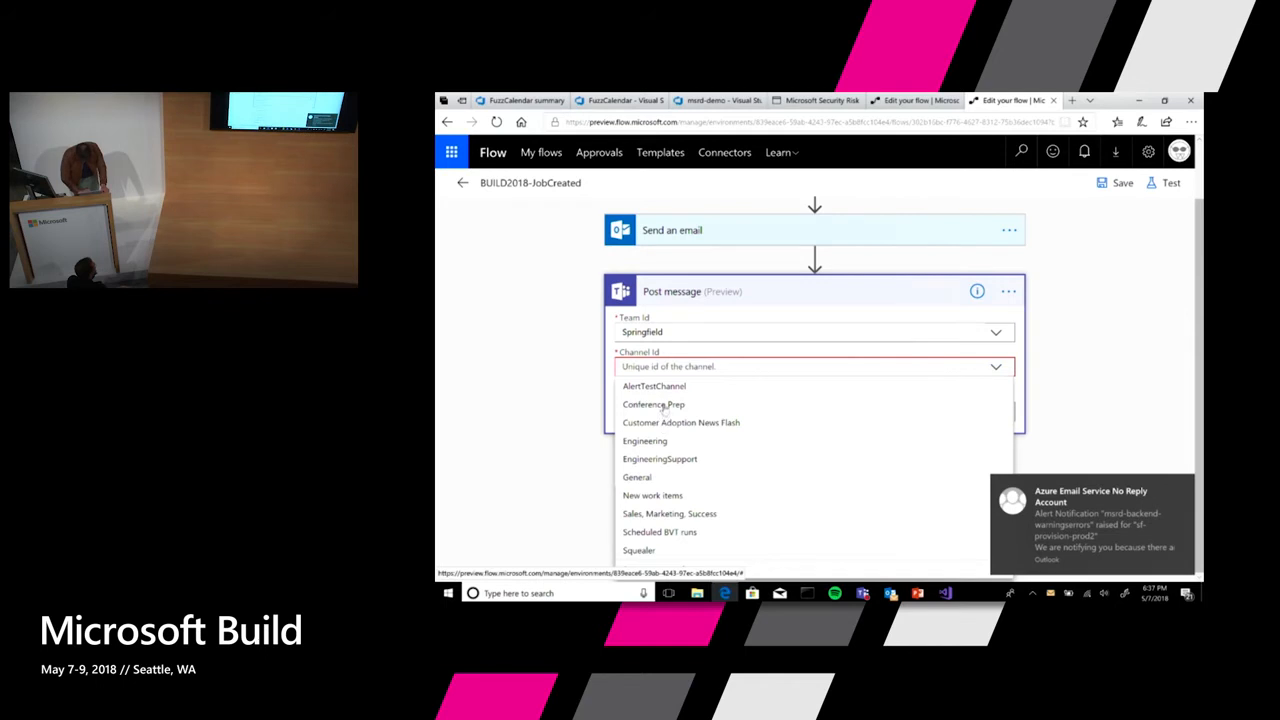
{"action": "left_click", "coordinate": [653, 404]}
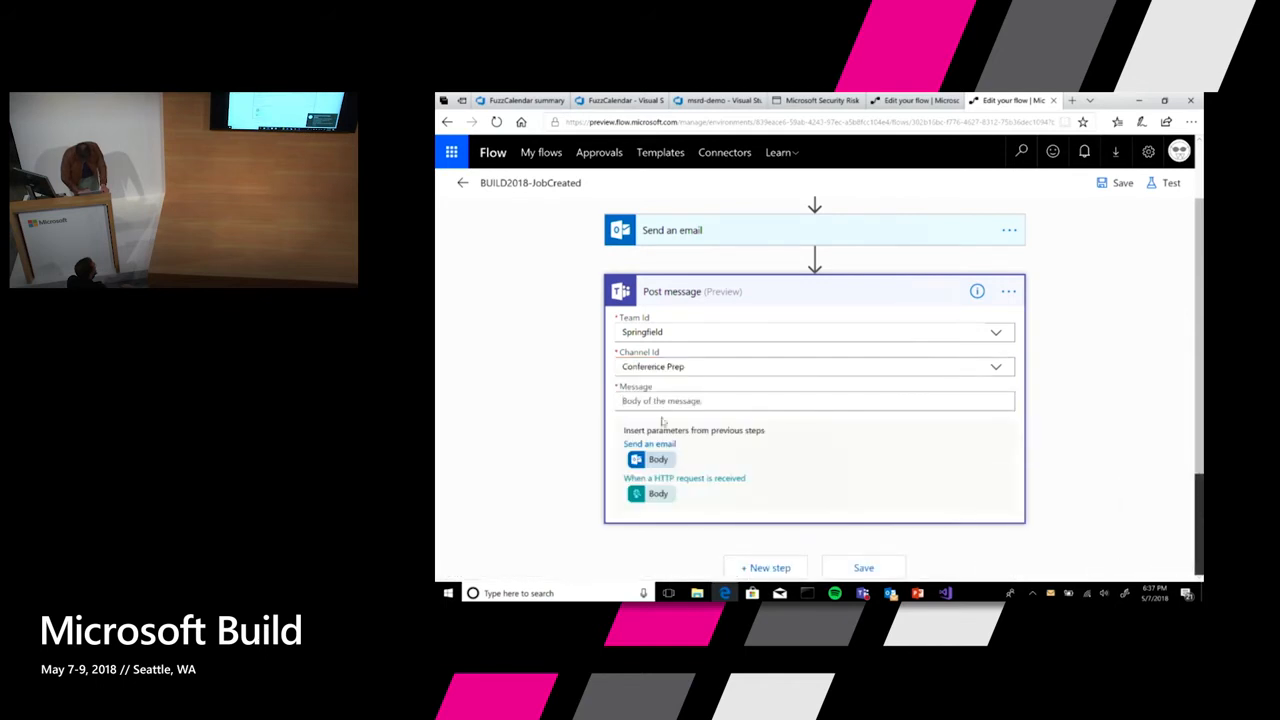
{"action": "left_click", "coordinate": [657, 493]}
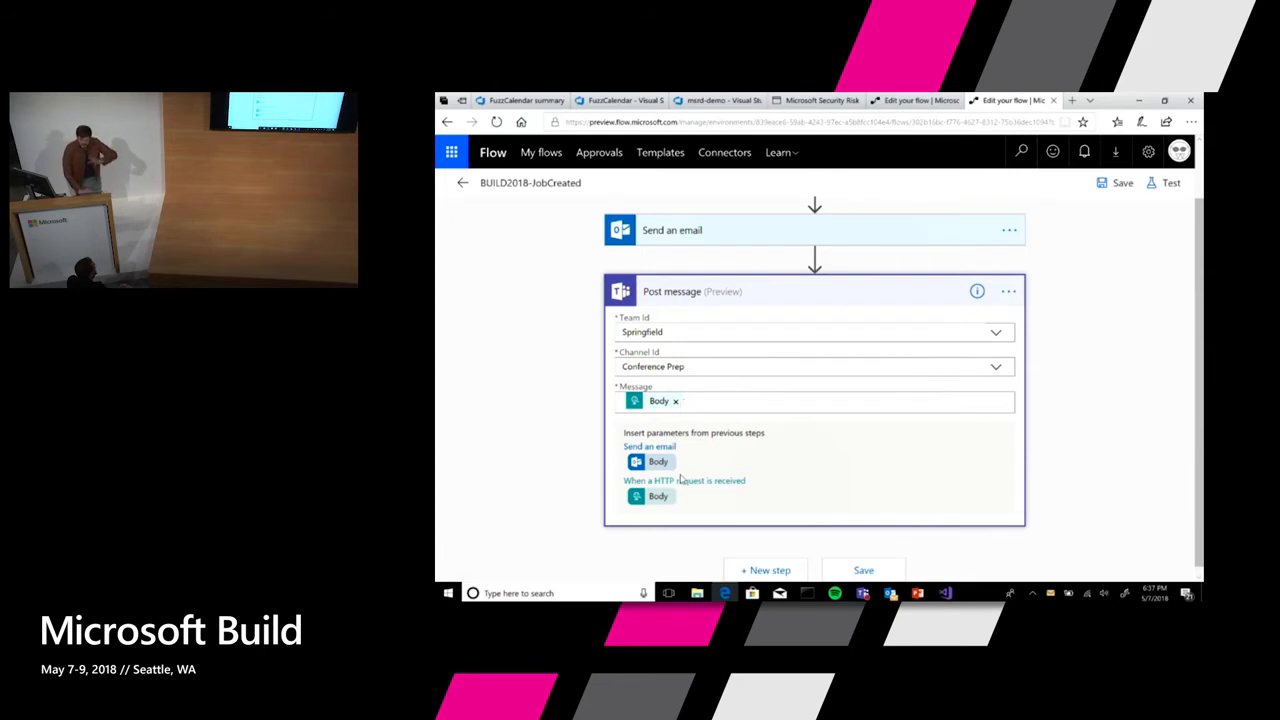
{"action": "mouse_move", "coordinate": [563, 483]}
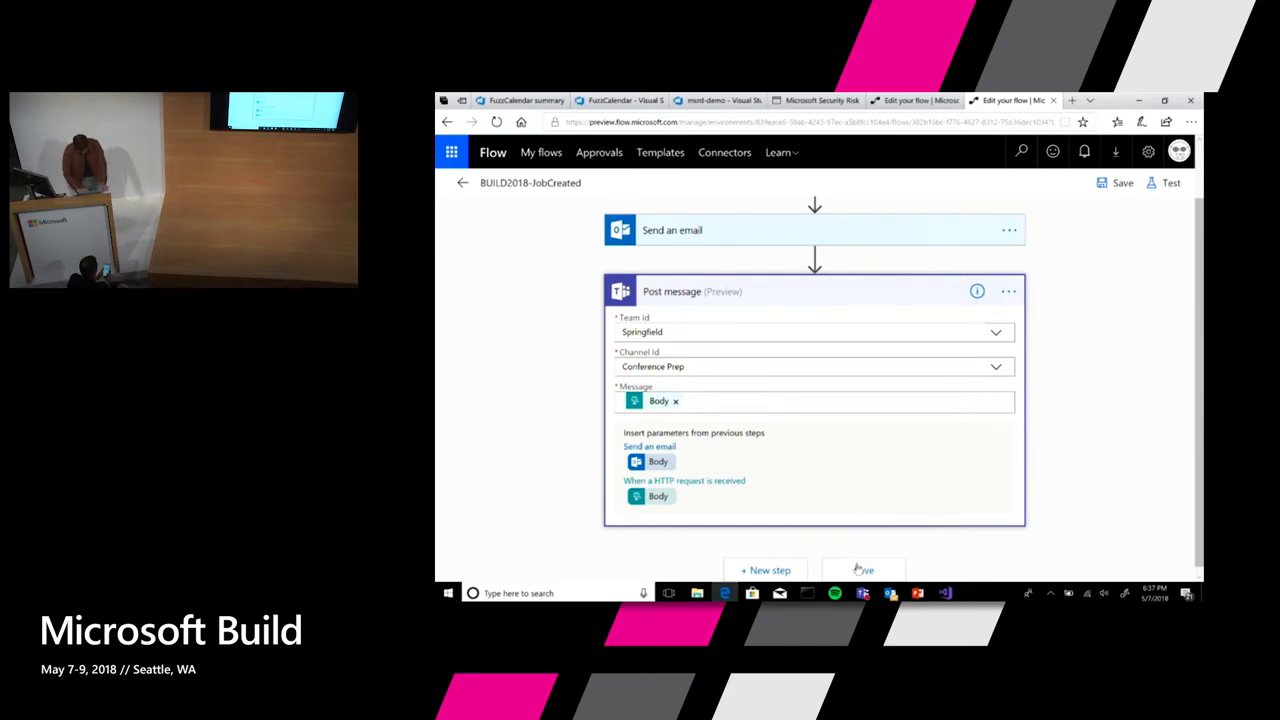
{"action": "left_click", "coordinate": [1122, 182]}
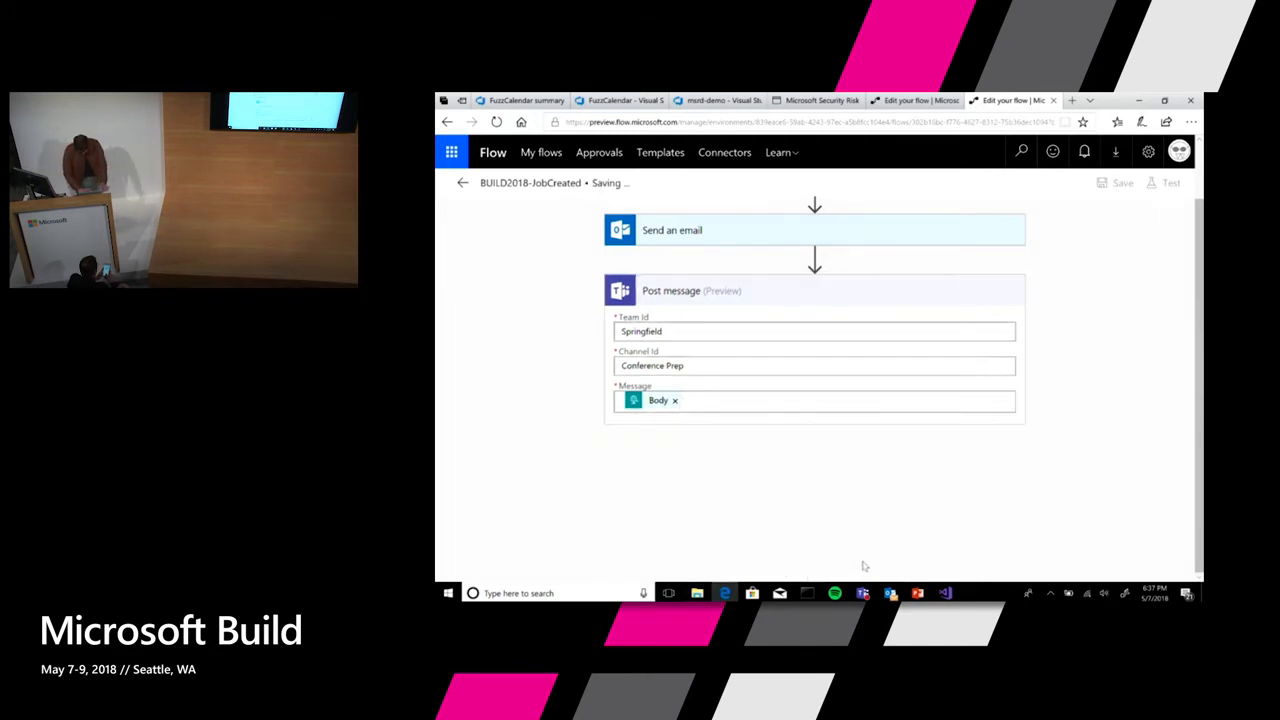
Leave the saved flow and bring up the FuzzCalendar build definition's Tasks view.
{"action": "left_click", "coordinate": [862, 593]}
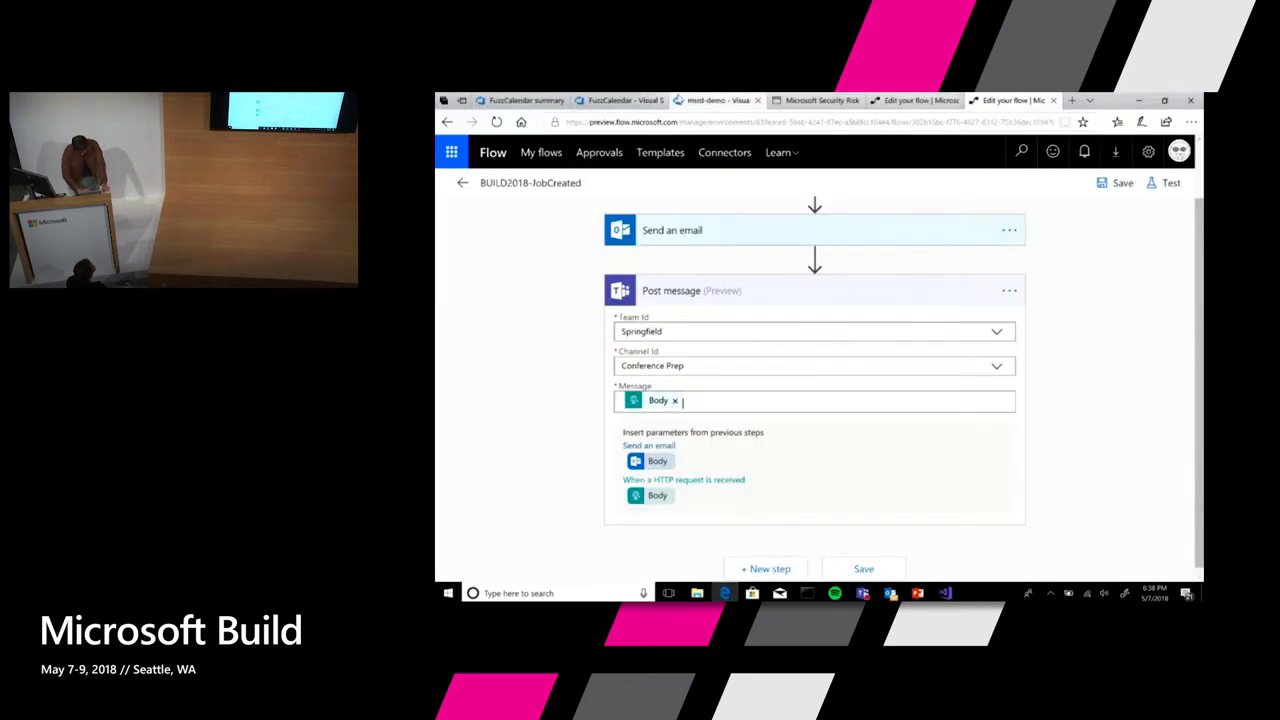
{"action": "left_click", "coordinate": [615, 100]}
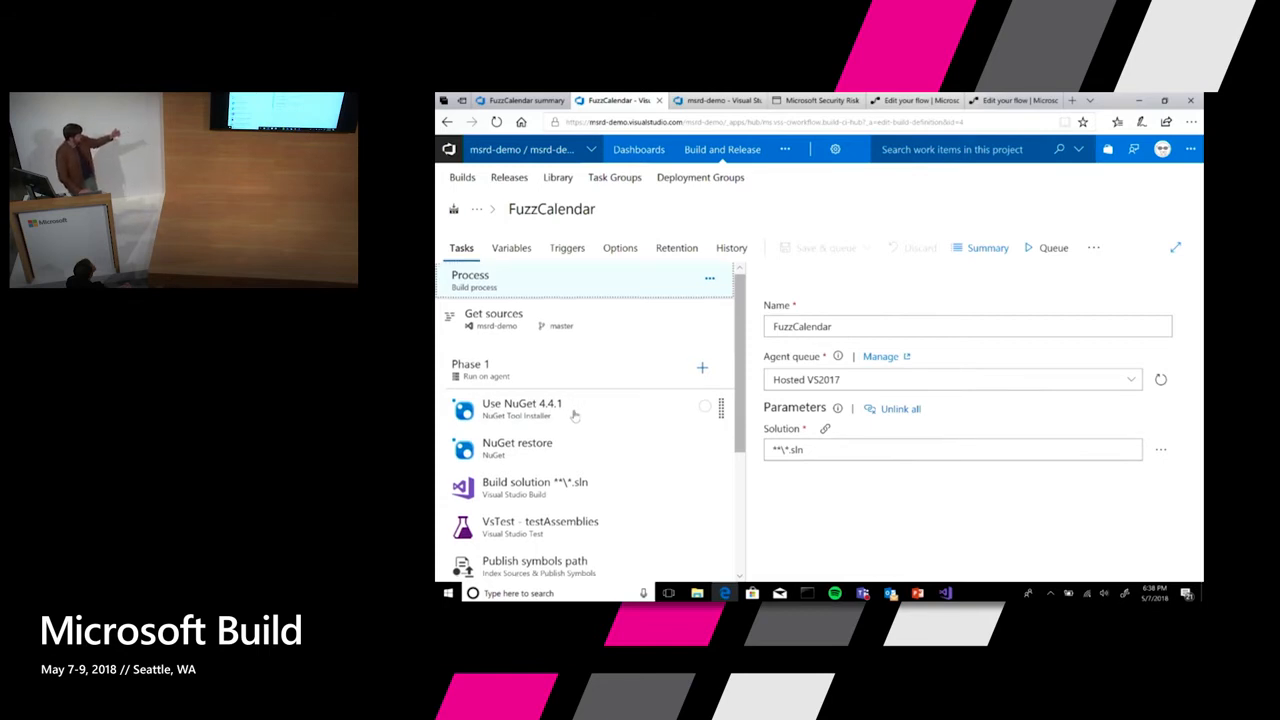
Open the Phase 1 'Run Microsoft Security Risk Detection' task showing the MSRD demo endpoint and binary URLs.
{"action": "scroll", "scroll_direction": "down", "scroll_amount": 3}
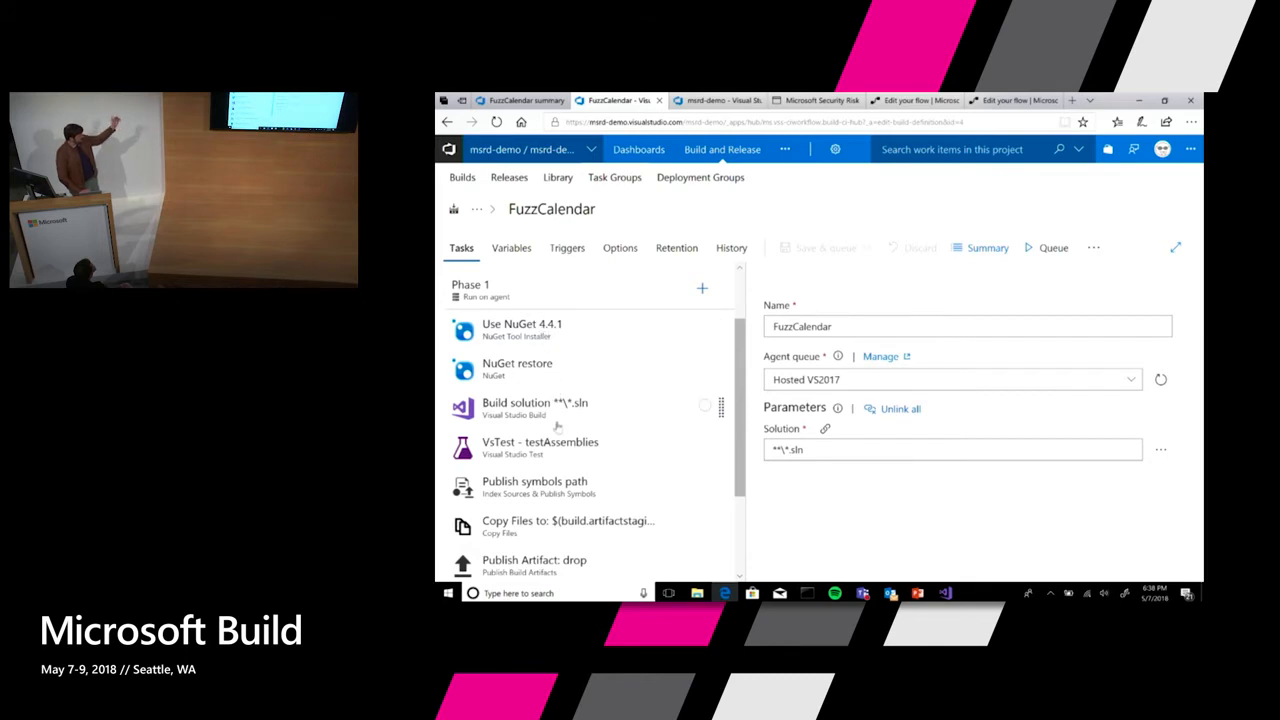
{"action": "mouse_move", "coordinate": [572, 481]}
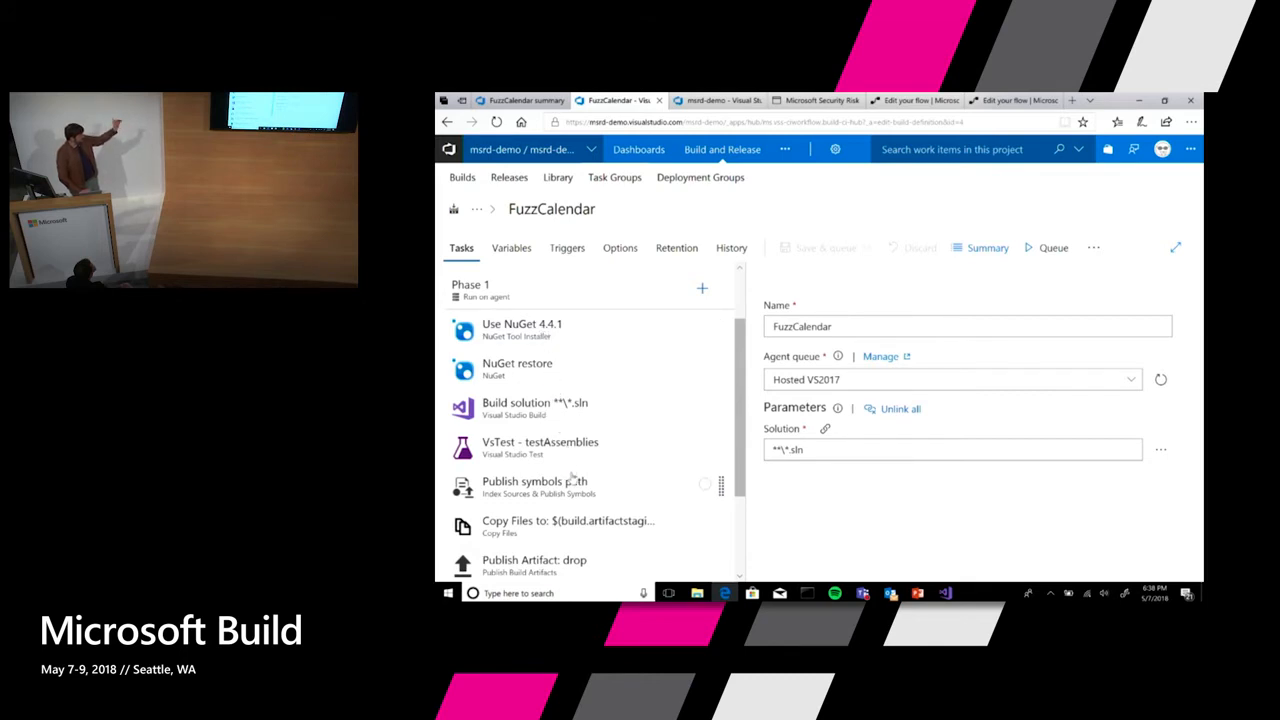
{"action": "scroll", "scroll_direction": "down", "scroll_amount": 3}
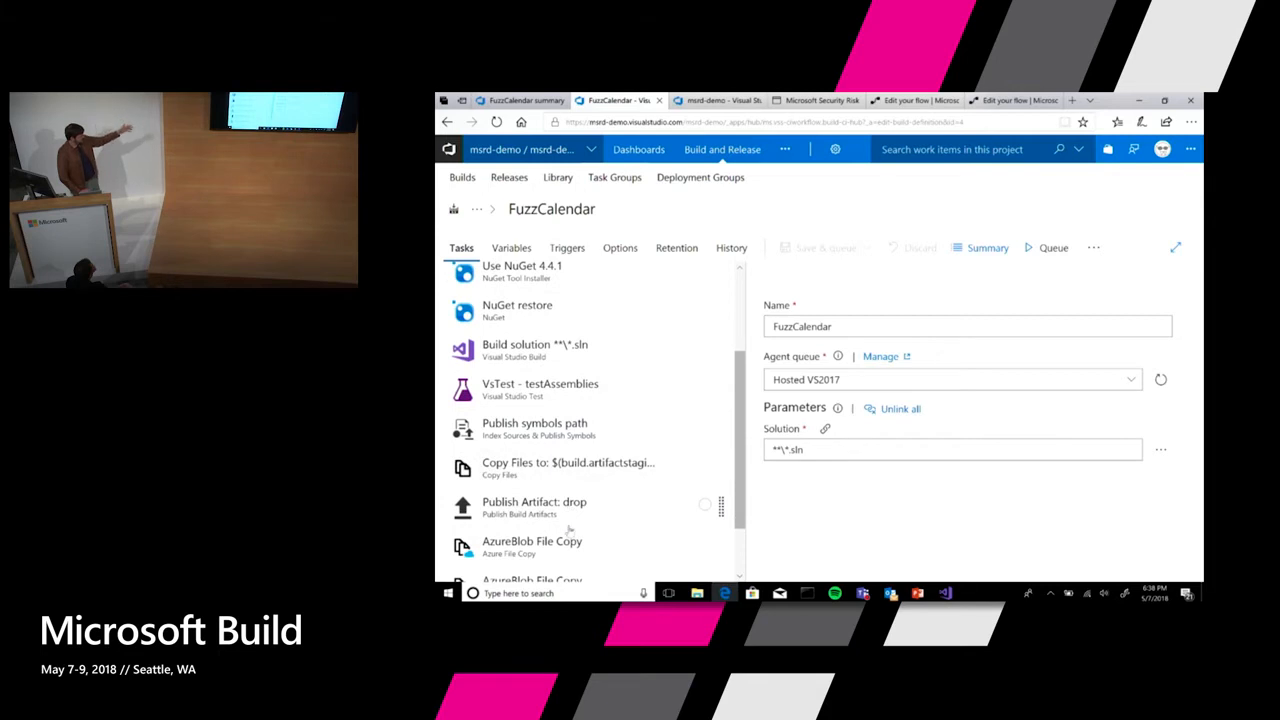
{"action": "scroll", "scroll_direction": "down", "scroll_amount": 3}
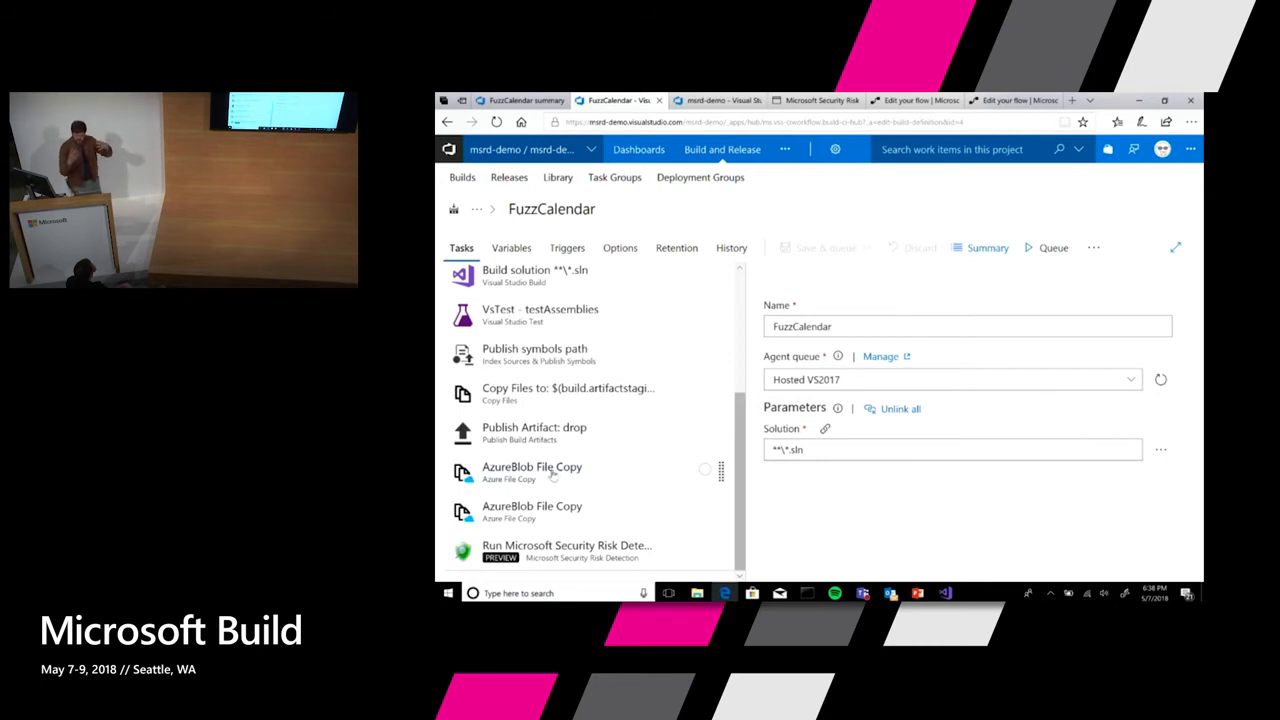
{"action": "mouse_move", "coordinate": [565, 551]}
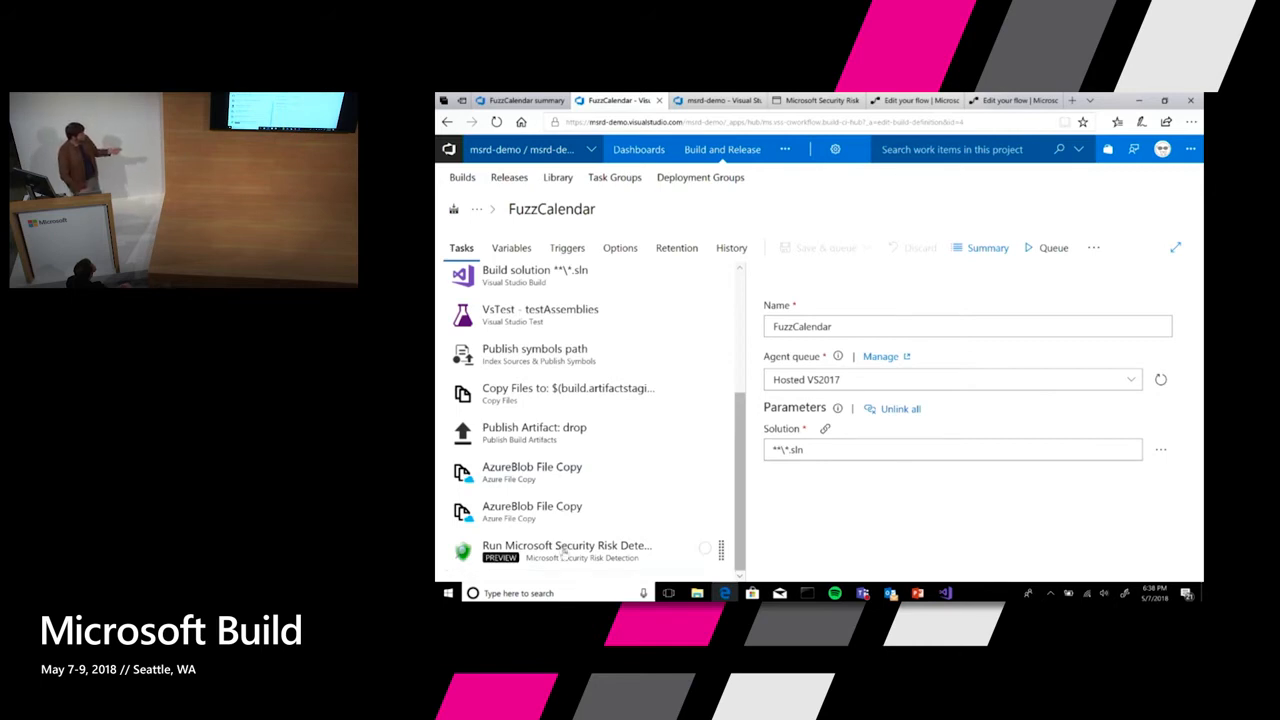
{"action": "left_click", "coordinate": [567, 551]}
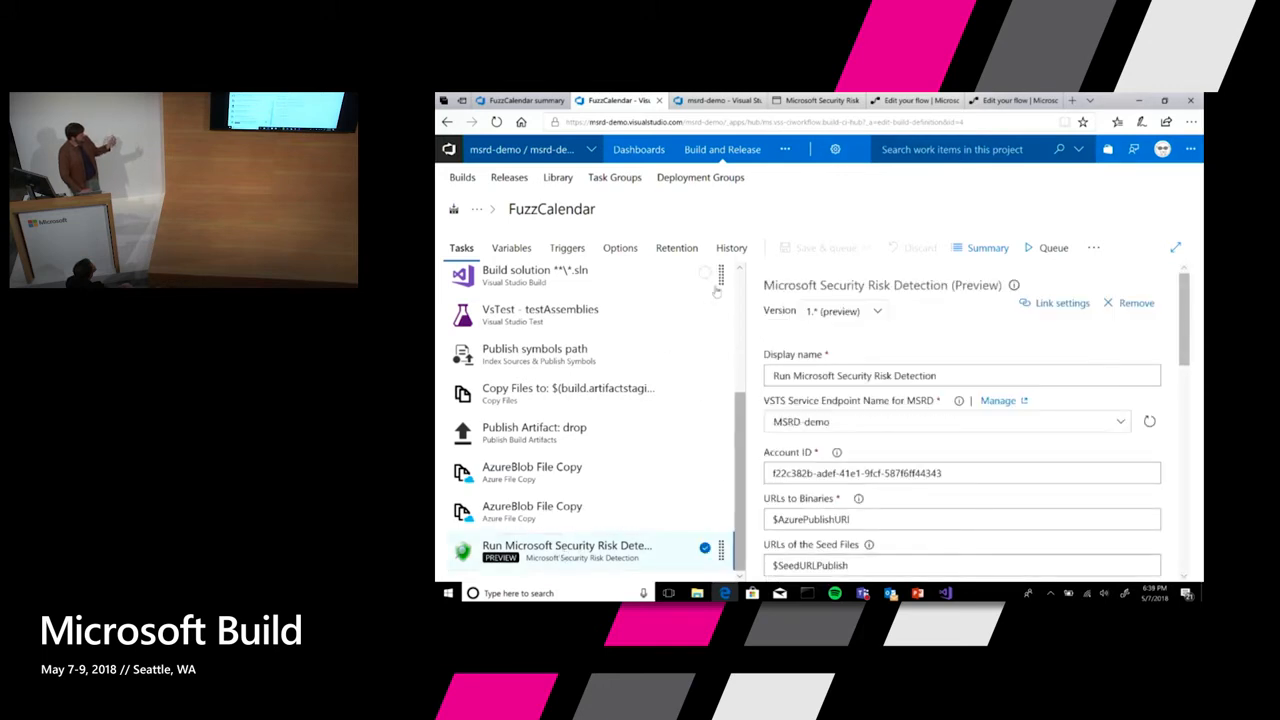
Review the Security Risk Detection task settings, then return to the BUILD2018-JobCreated flow.
{"action": "left_click", "coordinate": [960, 375]}
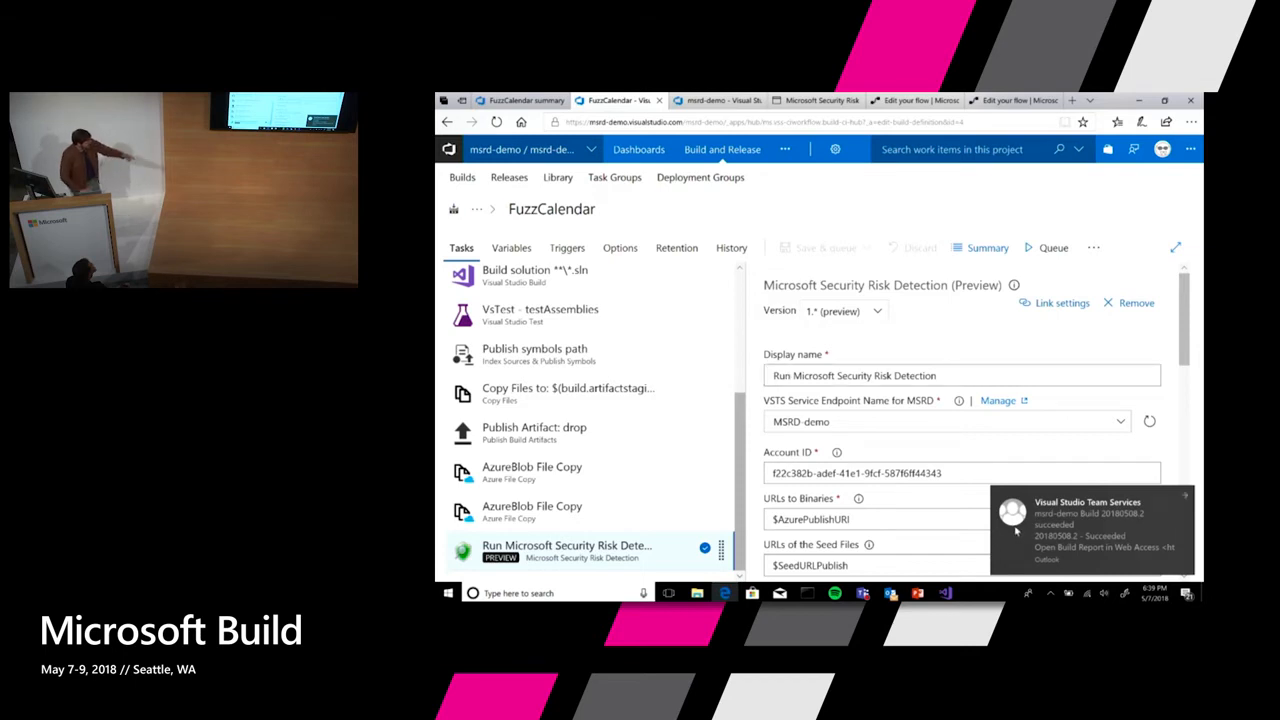
{"action": "mouse_move", "coordinate": [975, 502]}
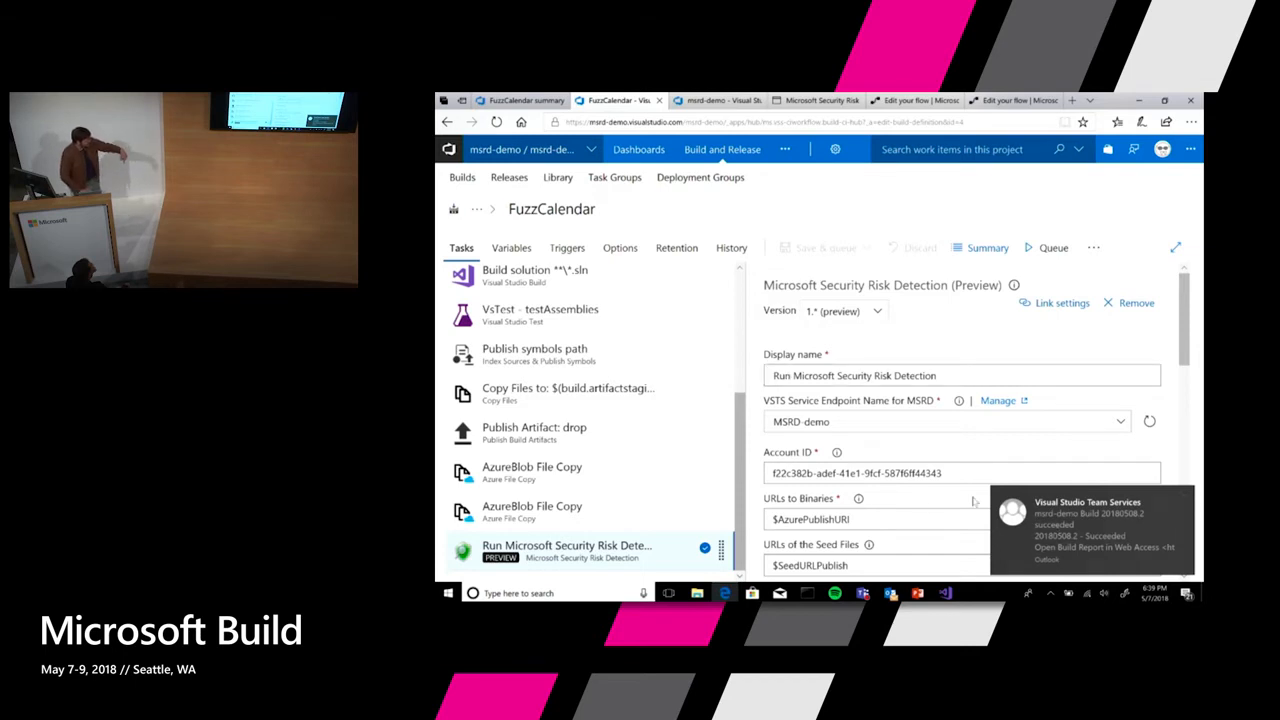
{"action": "mouse_move", "coordinate": [1008, 496]}
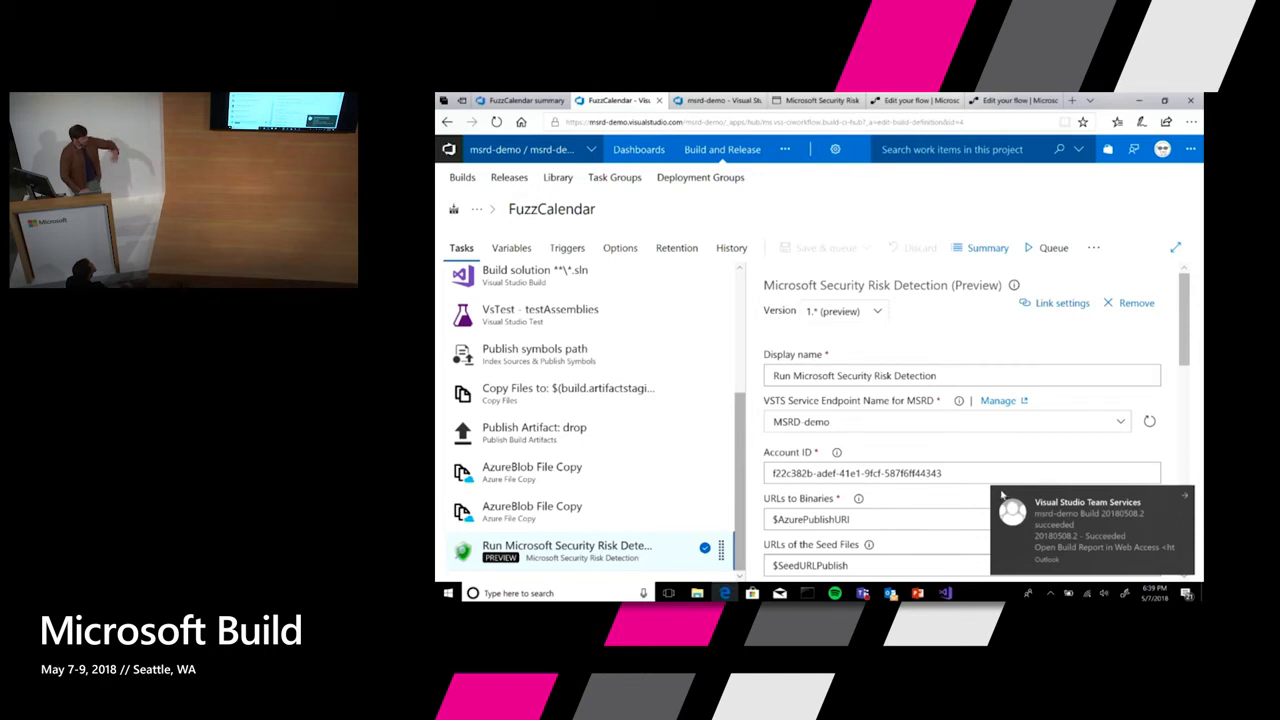
{"action": "mouse_move", "coordinate": [948, 459]}
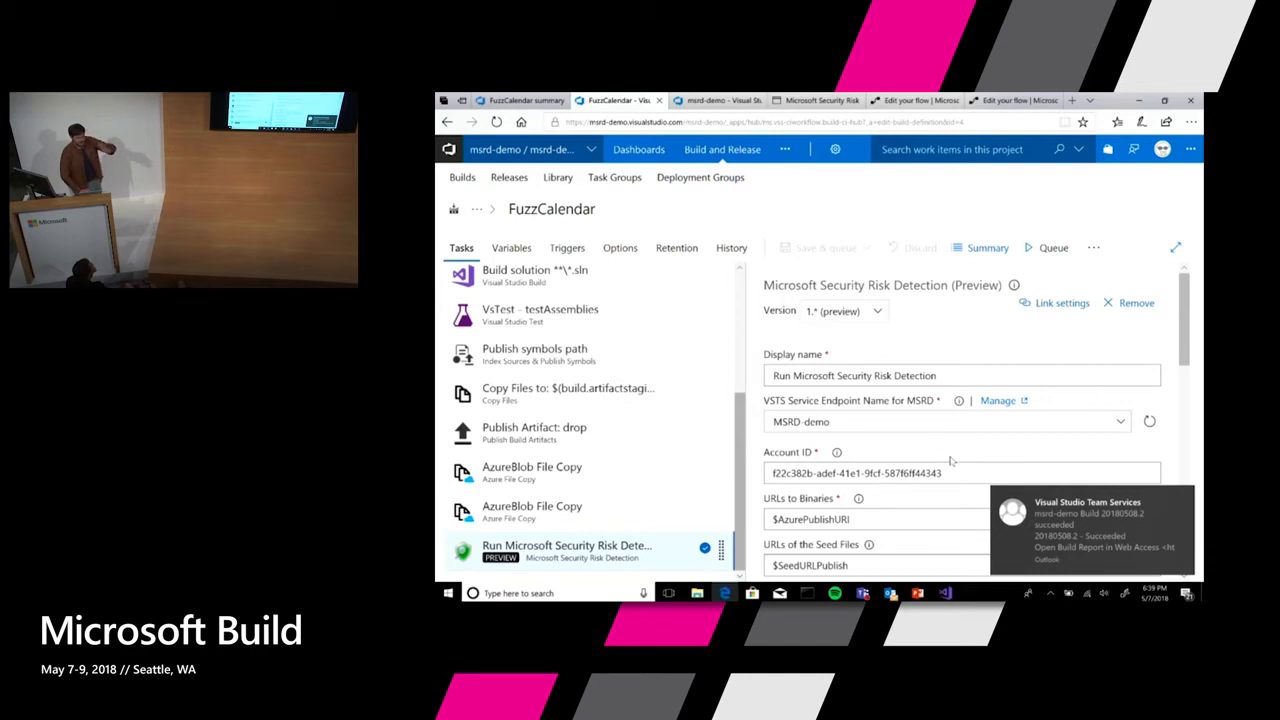
{"action": "mouse_move", "coordinate": [949, 463]}
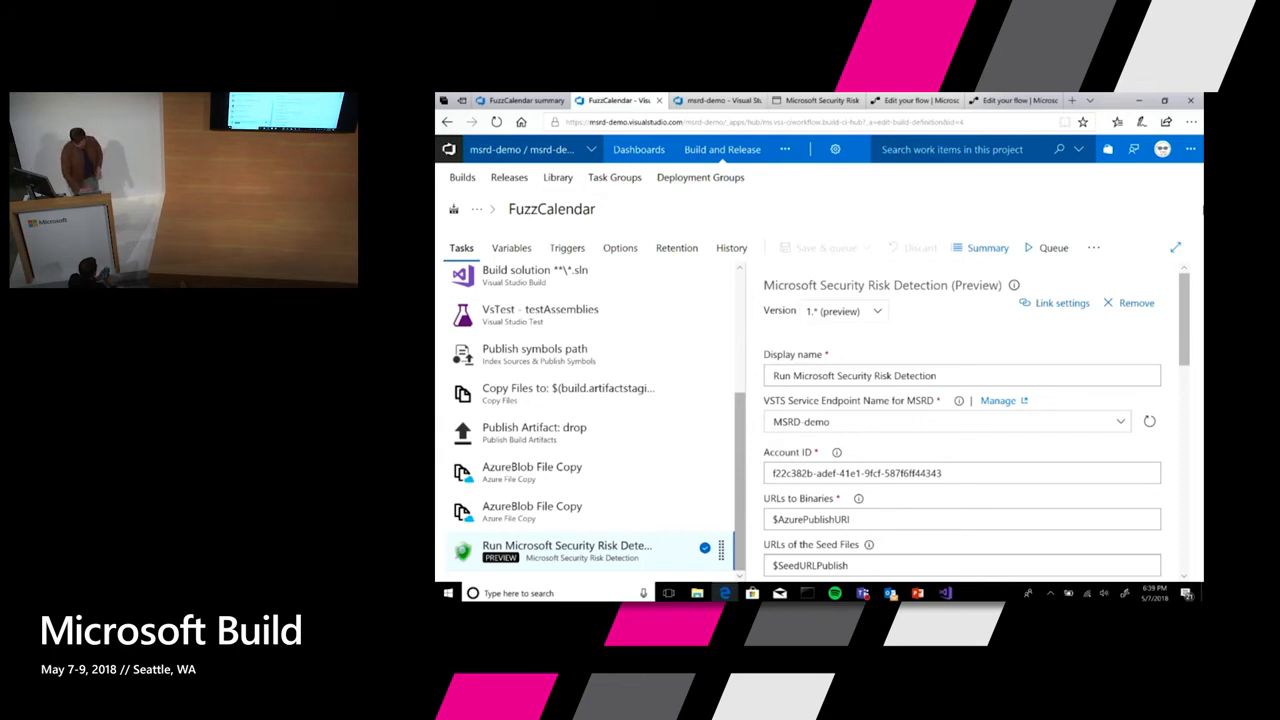
{"action": "left_click", "coordinate": [1010, 100]}
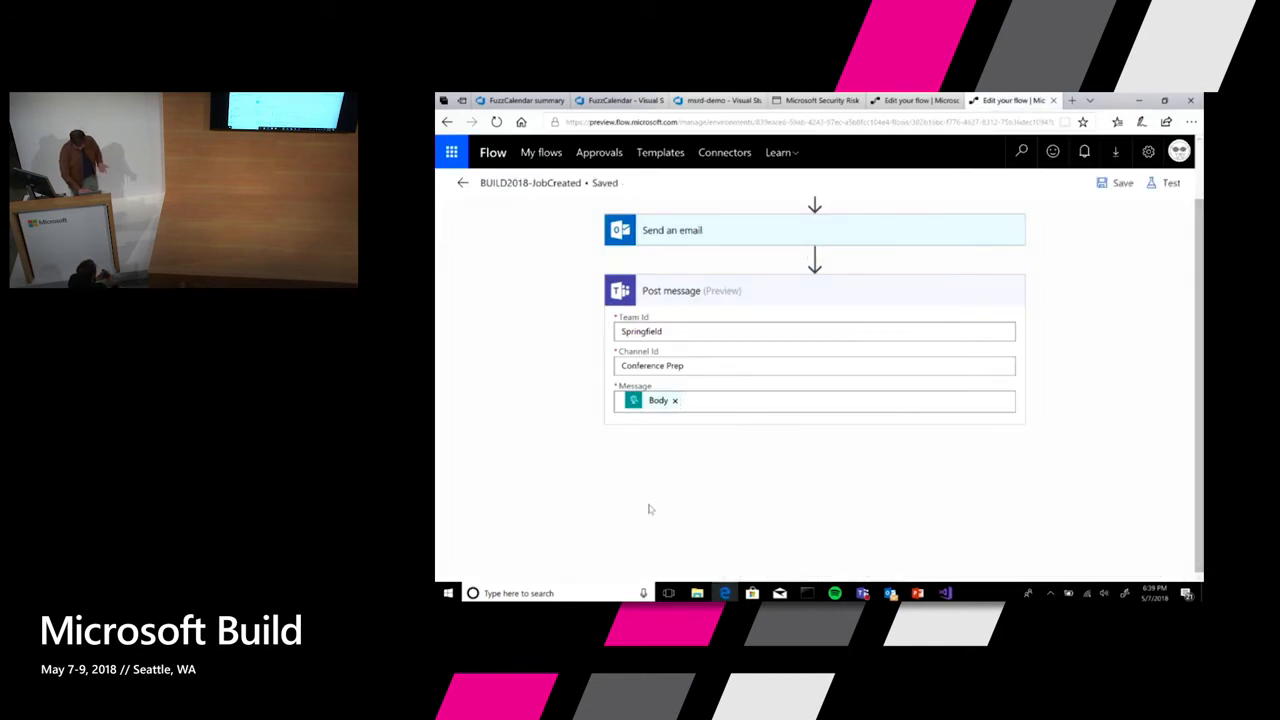
Search 'Visual Studio Team' and add the 'Create a work item' action after the Teams message.
{"action": "left_click", "coordinate": [850, 400]}
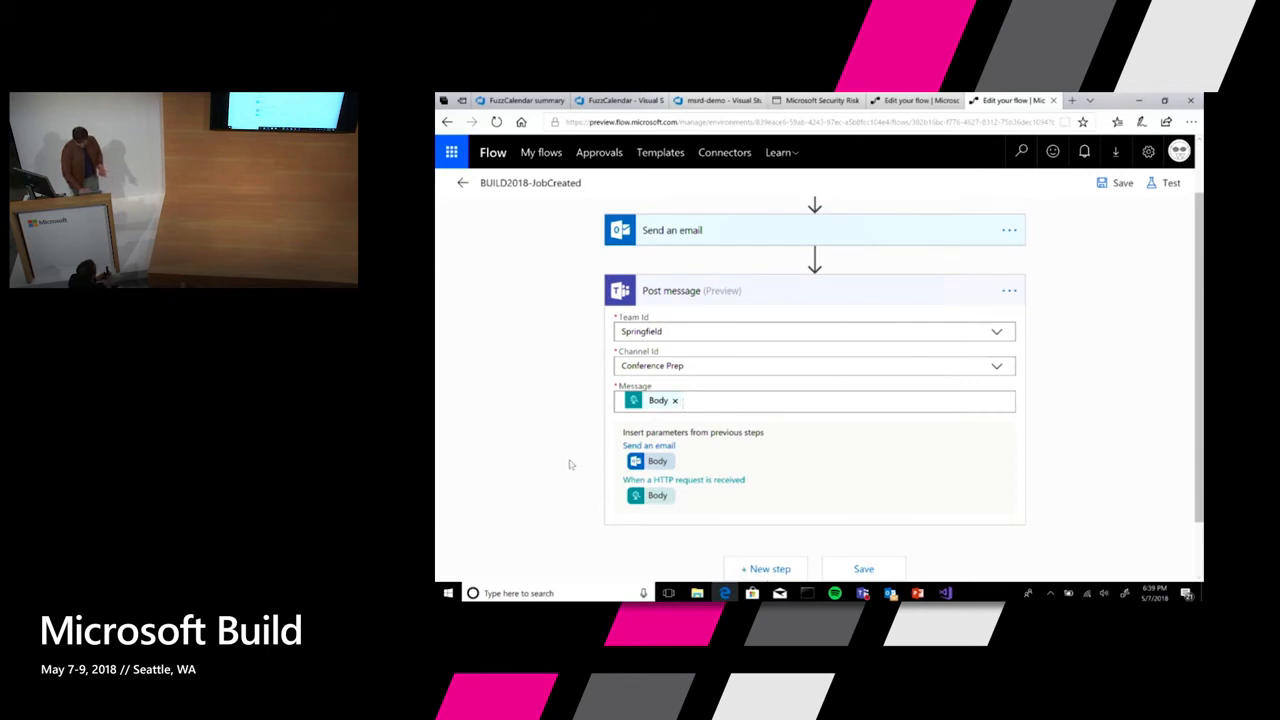
{"action": "mouse_move", "coordinate": [527, 414]}
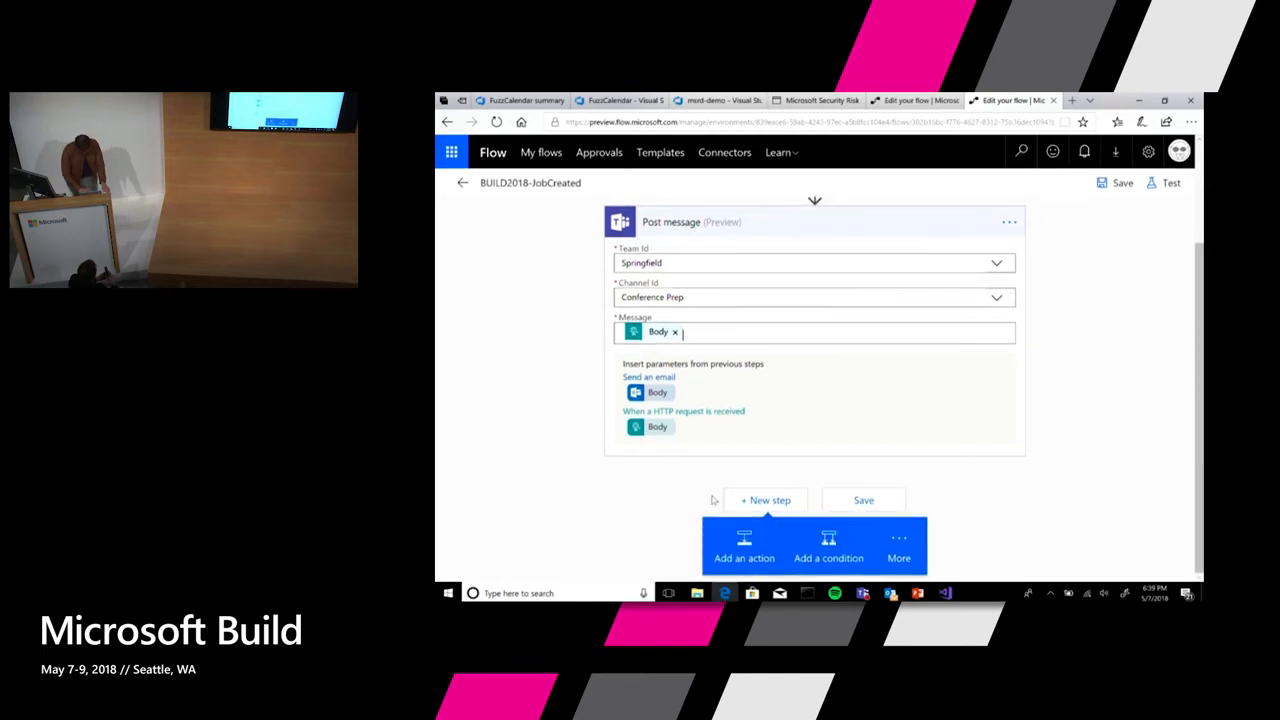
{"action": "left_click", "coordinate": [744, 548]}
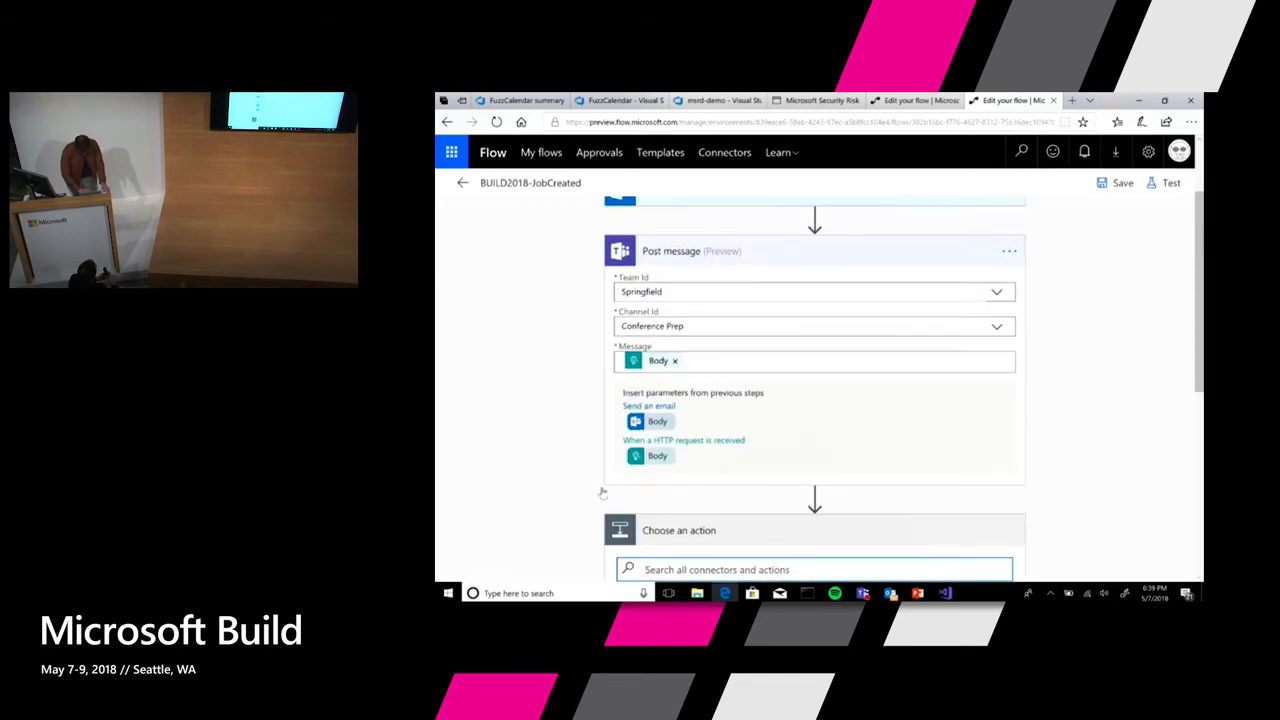
{"action": "left_click", "coordinate": [815, 569]}
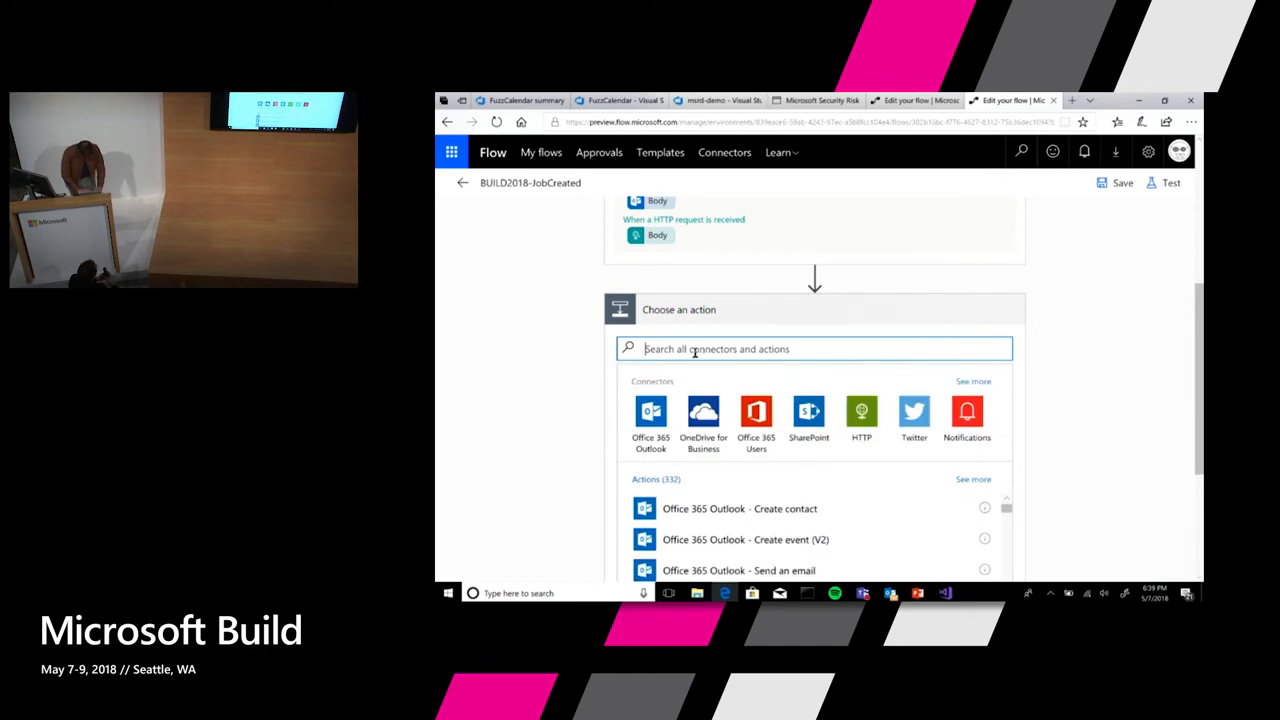
{"action": "type", "text": "v"}
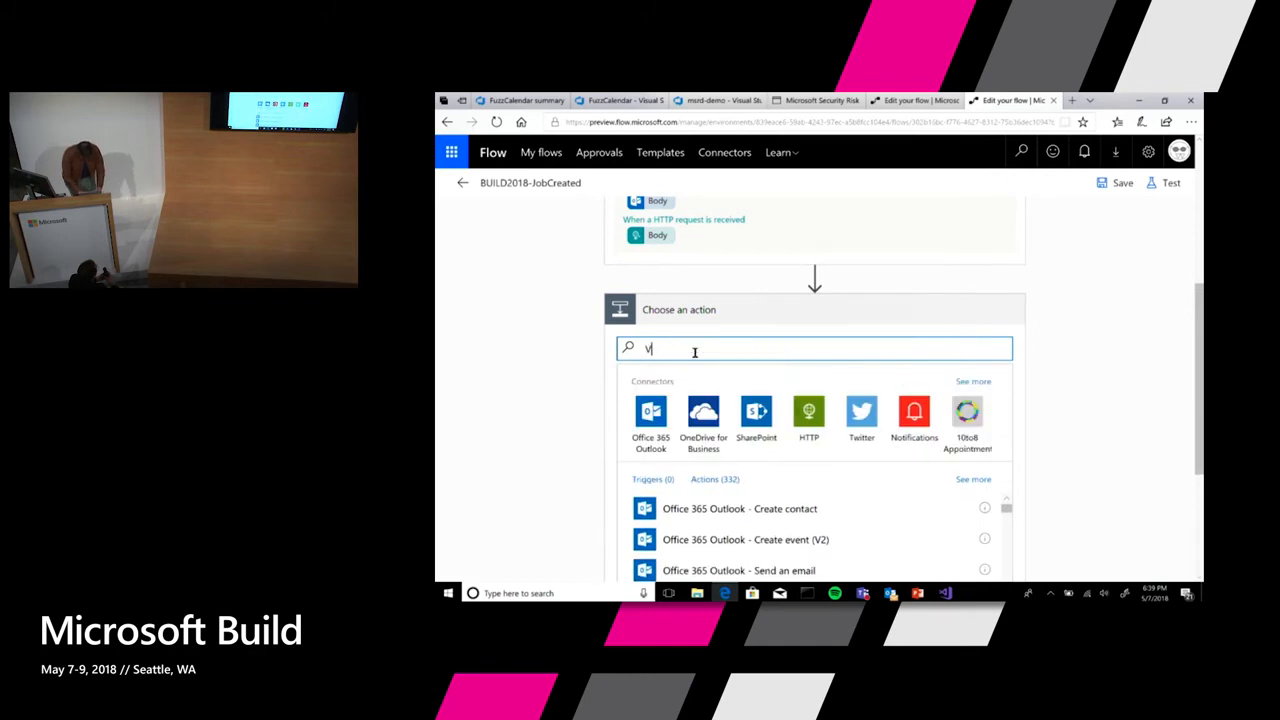
{"action": "type", "text": "Visual Studi"}
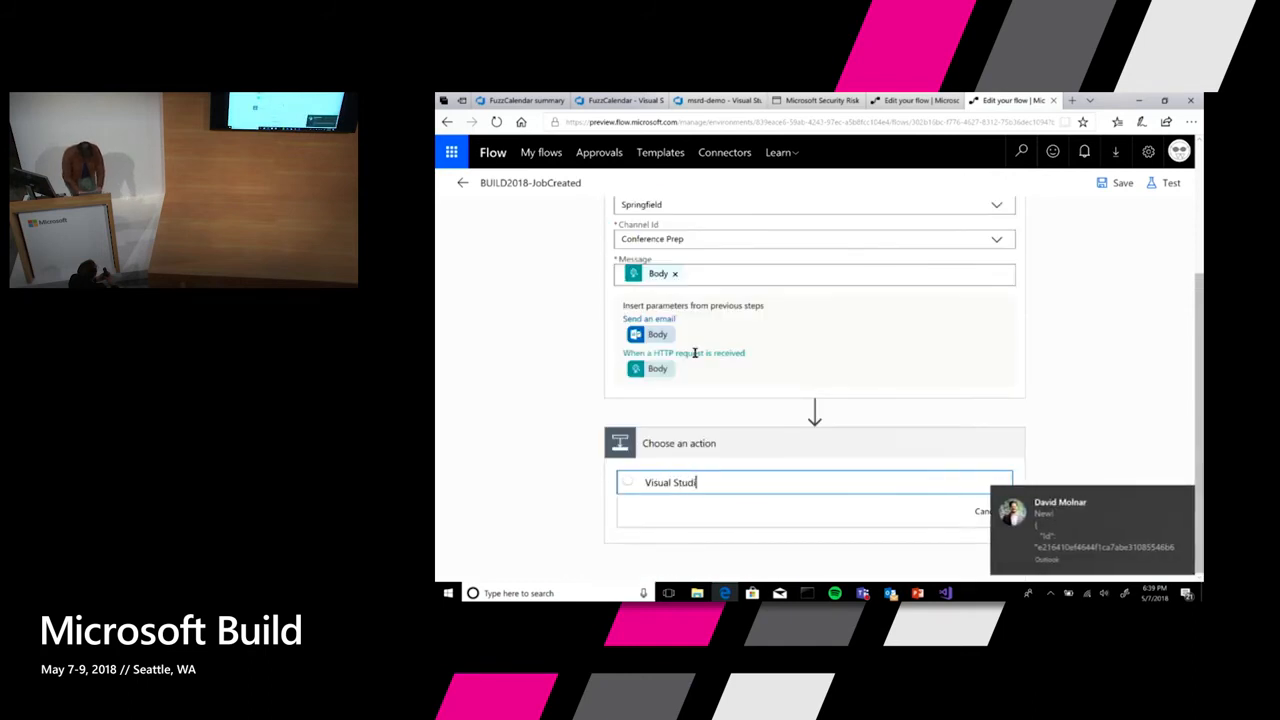
{"action": "type", "text": "o Team"}
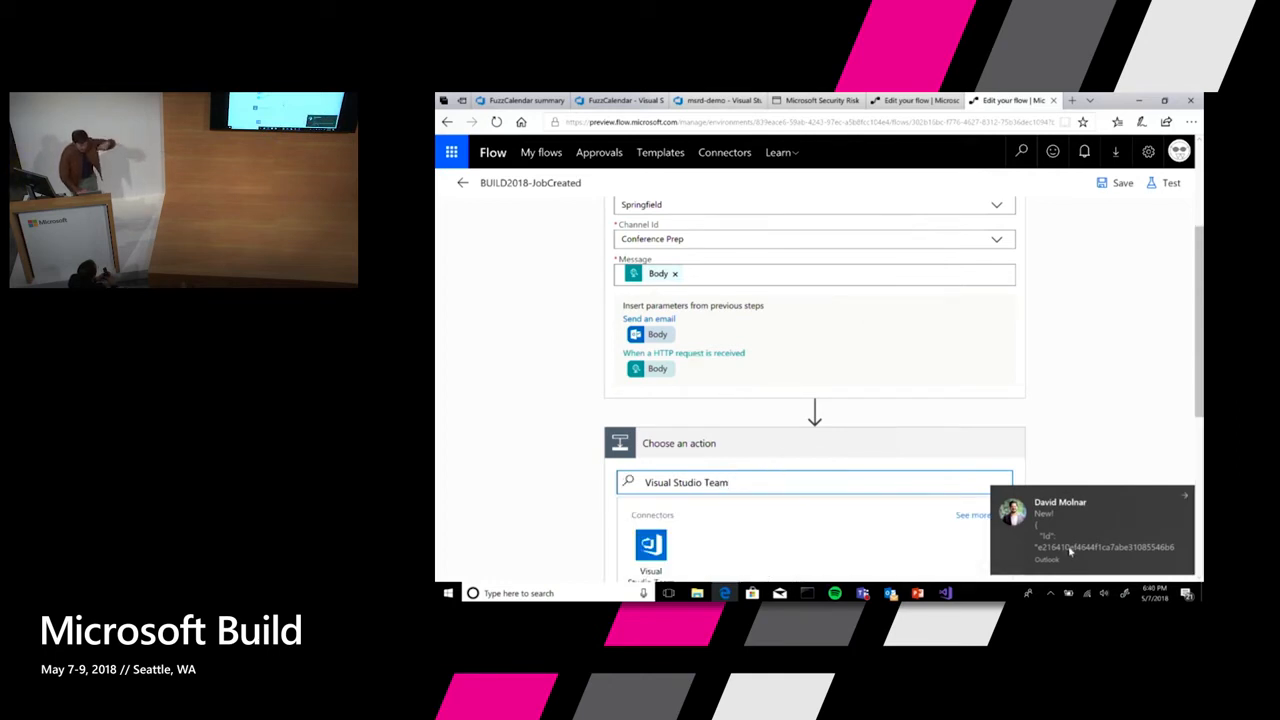
{"action": "mouse_move", "coordinate": [1070, 535]}
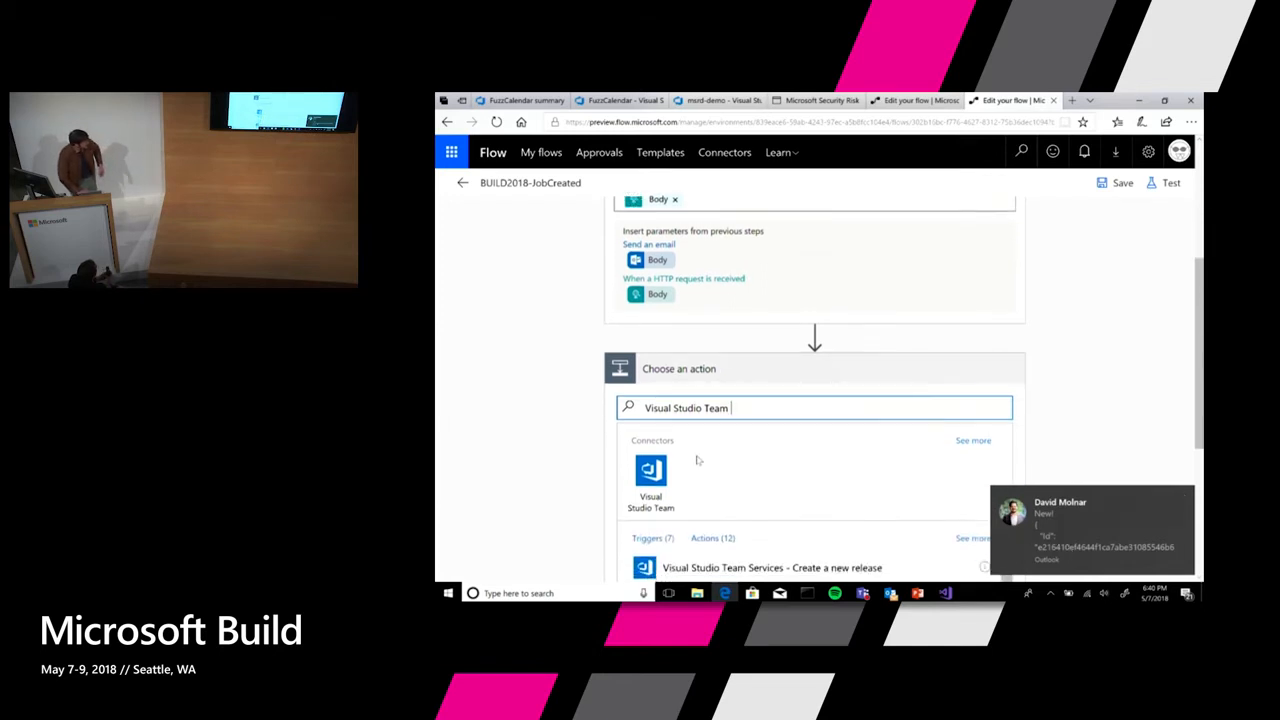
{"action": "scroll", "scroll_direction": "down", "scroll_amount": 3}
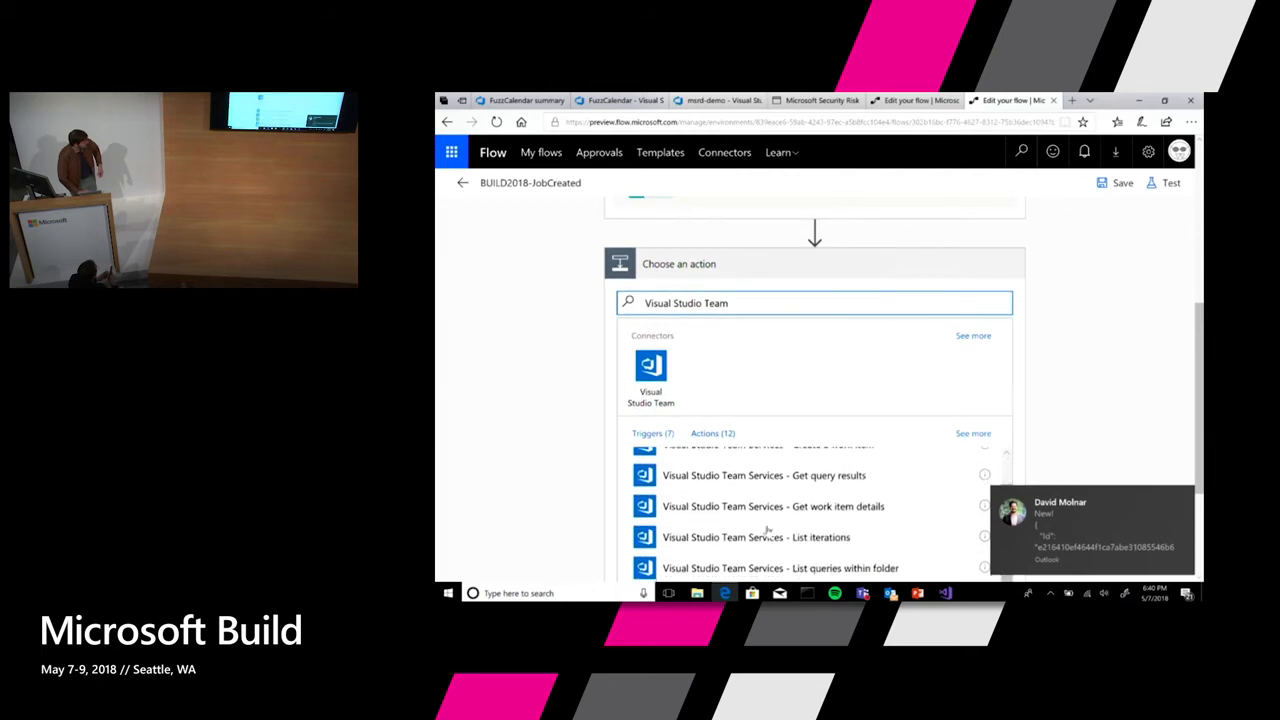
{"action": "scroll", "scroll_direction": "up", "scroll_amount": 3}
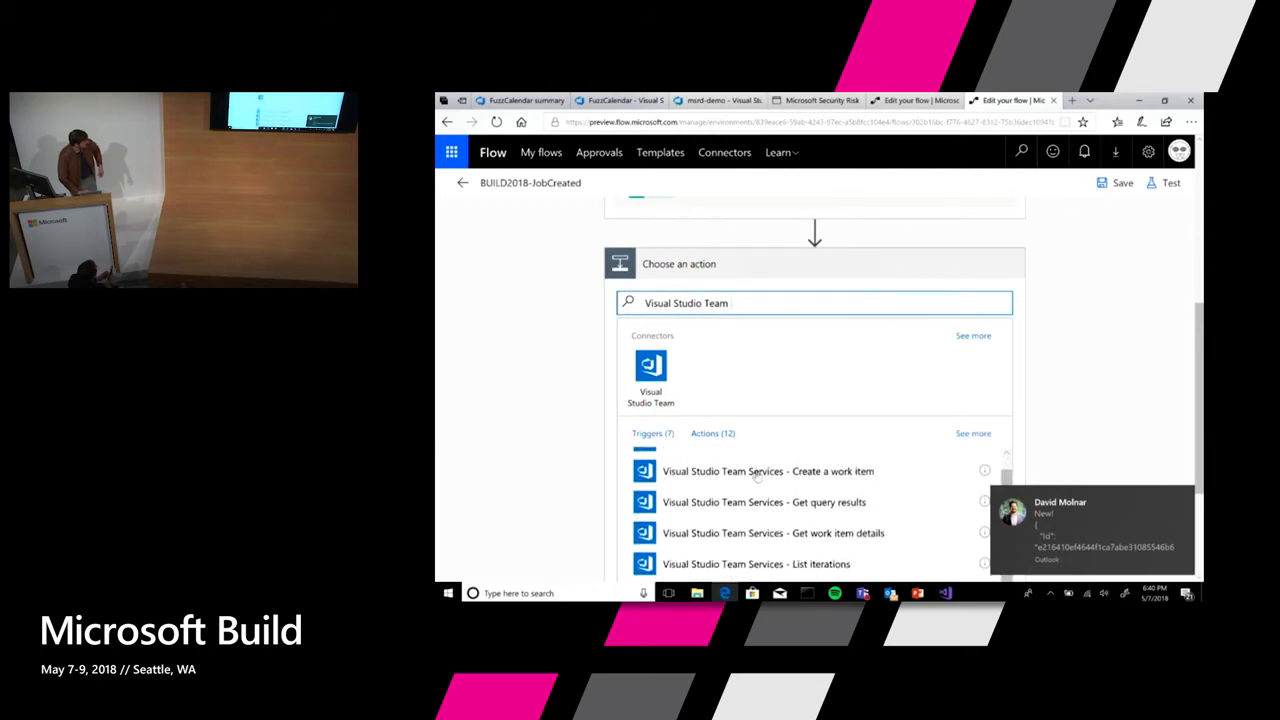
{"action": "left_click", "coordinate": [767, 471]}
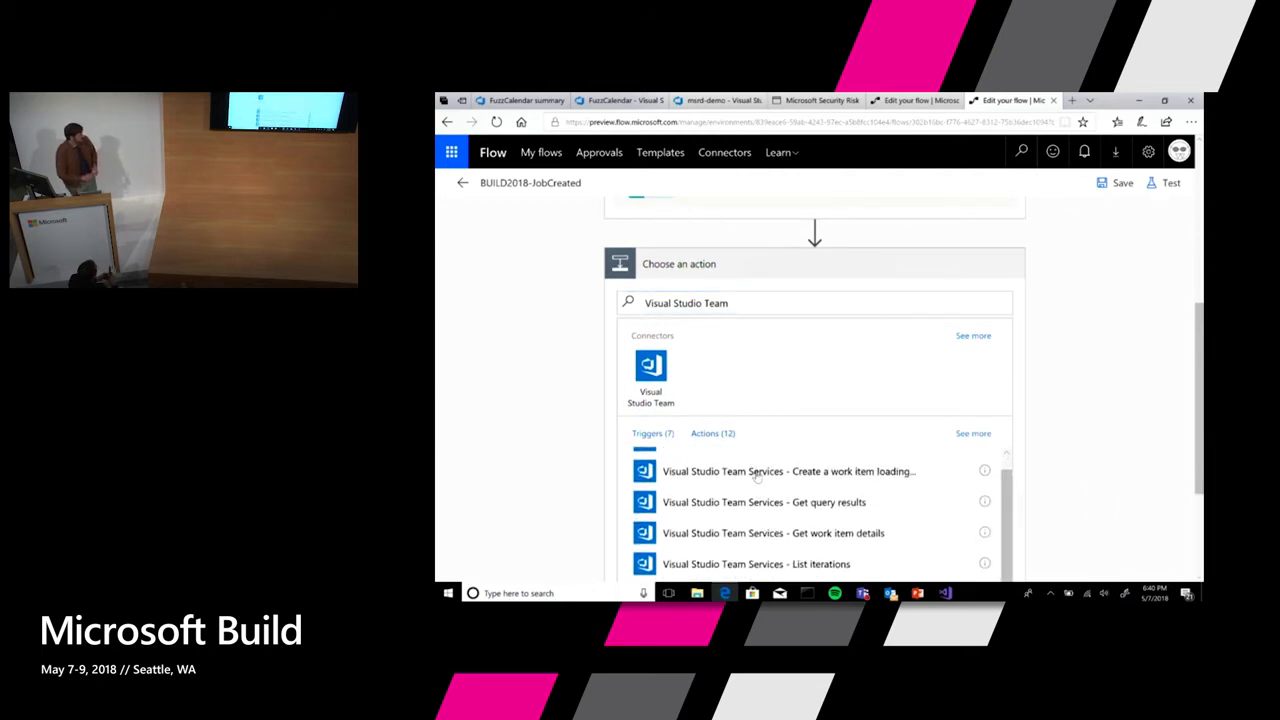
{"action": "left_click", "coordinate": [788, 471]}
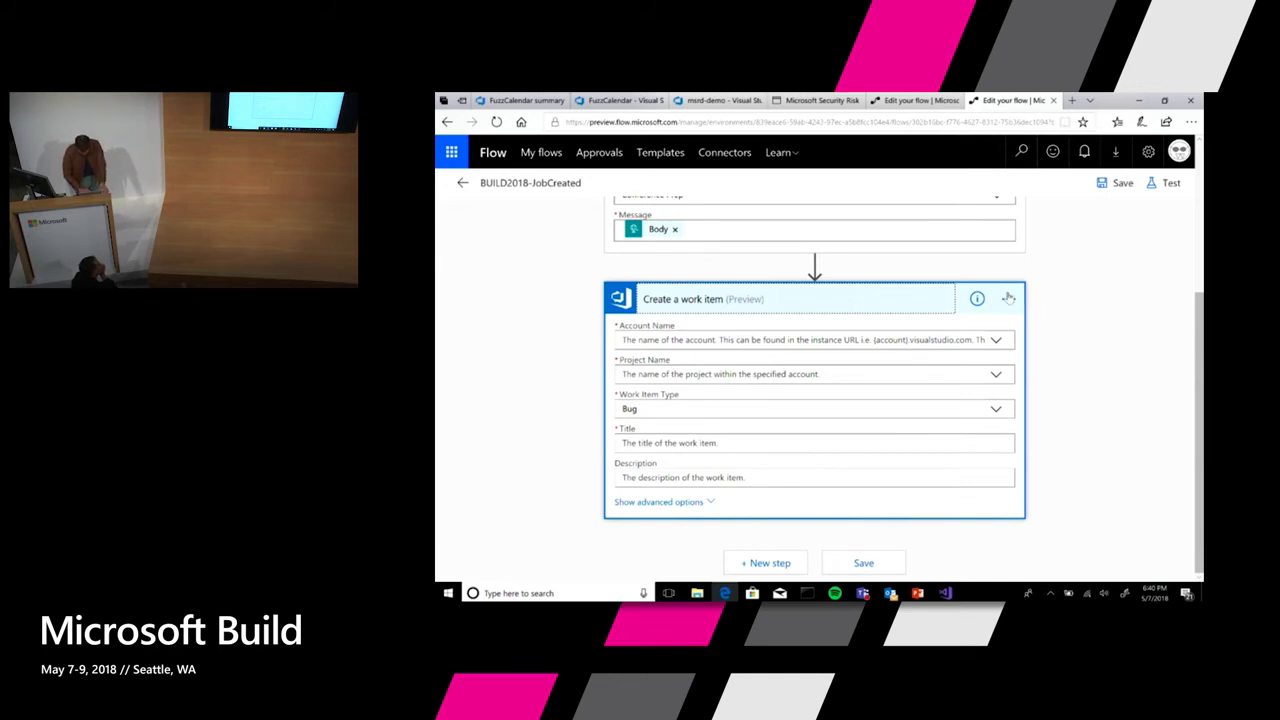
Delete the Create a work item step, start a new action, and view Security Risk Detection jobs.
{"action": "left_click", "coordinate": [1008, 298]}
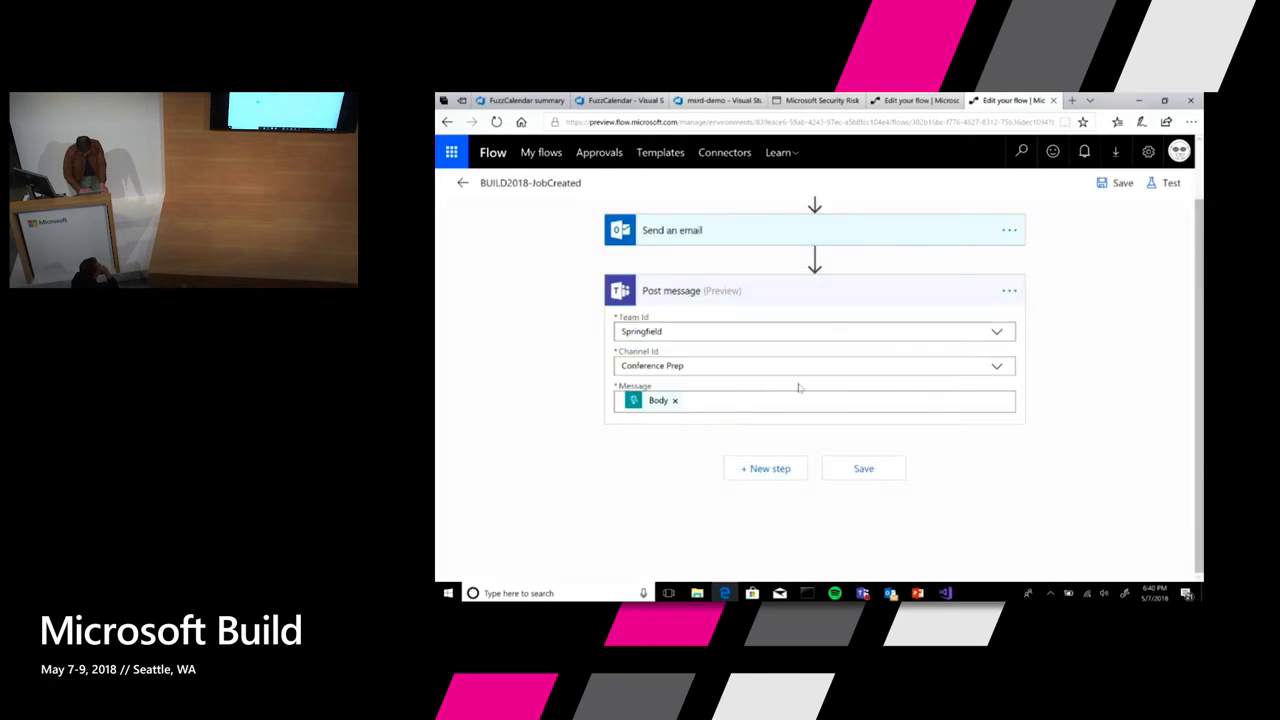
{"action": "mouse_move", "coordinate": [749, 512]}
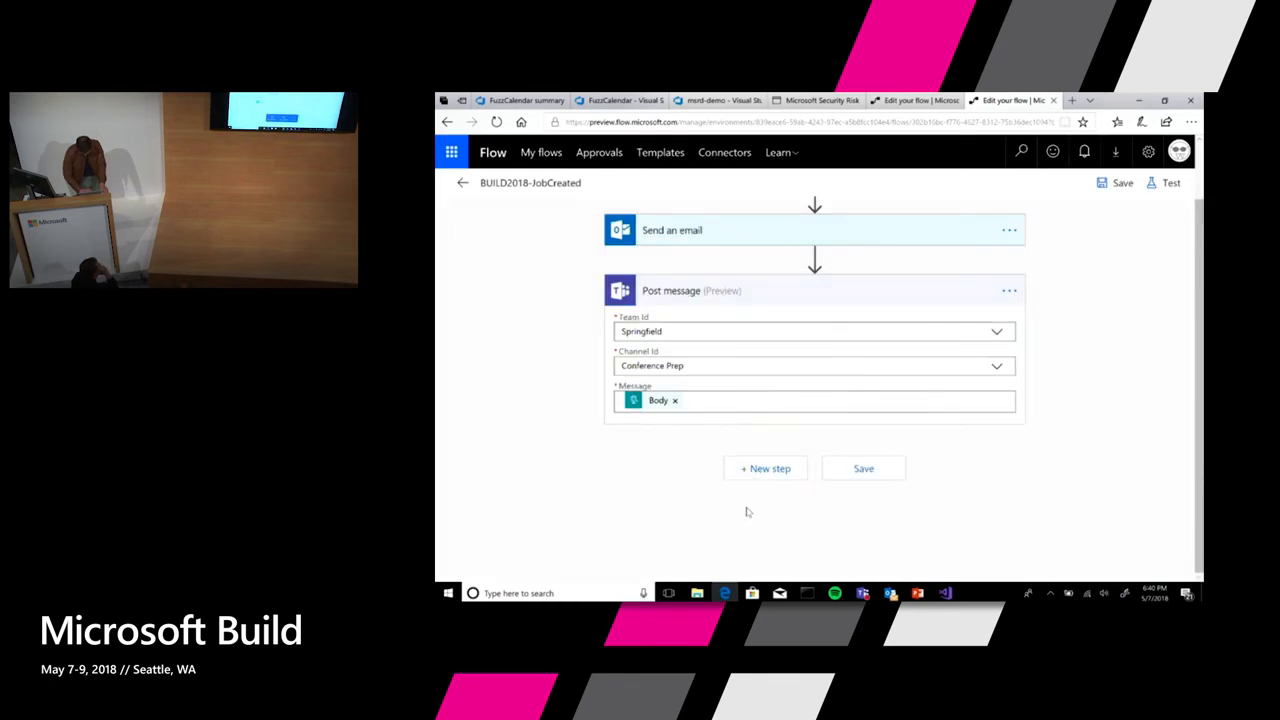
{"action": "left_click", "coordinate": [765, 468]}
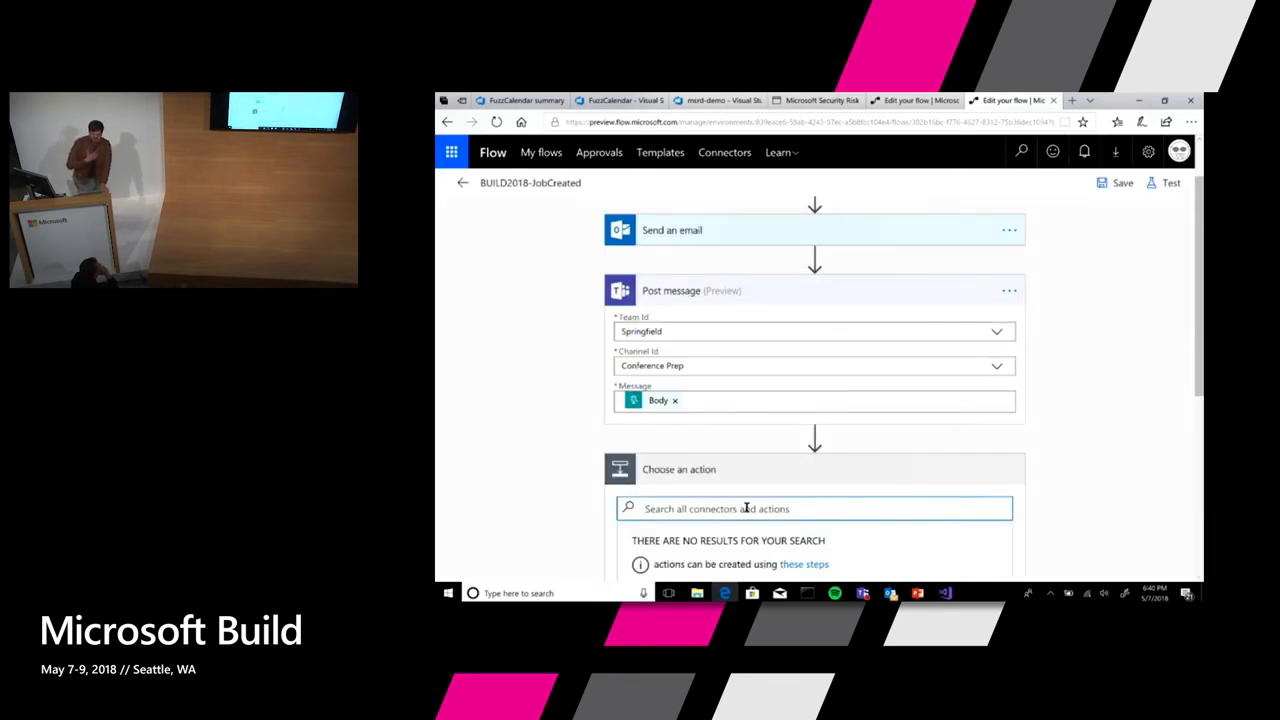
{"action": "left_click", "coordinate": [814, 508]}
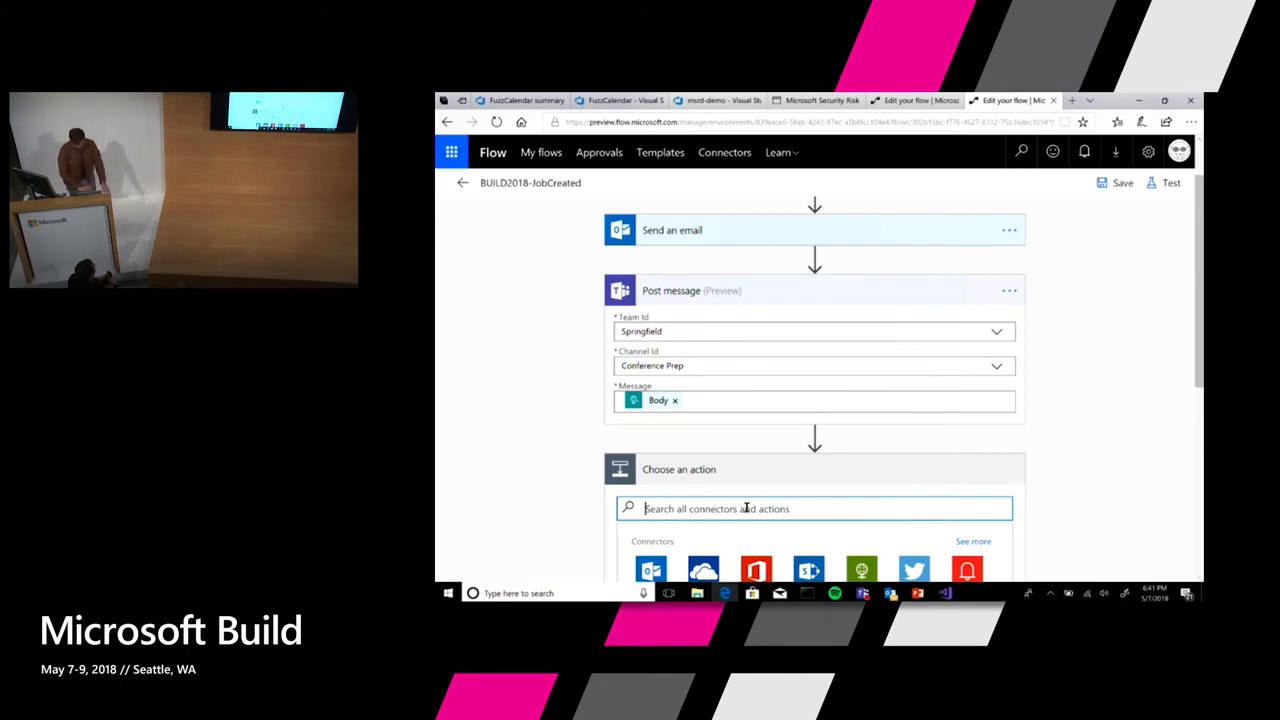
{"action": "scroll", "scroll_direction": "down", "scroll_amount": 3}
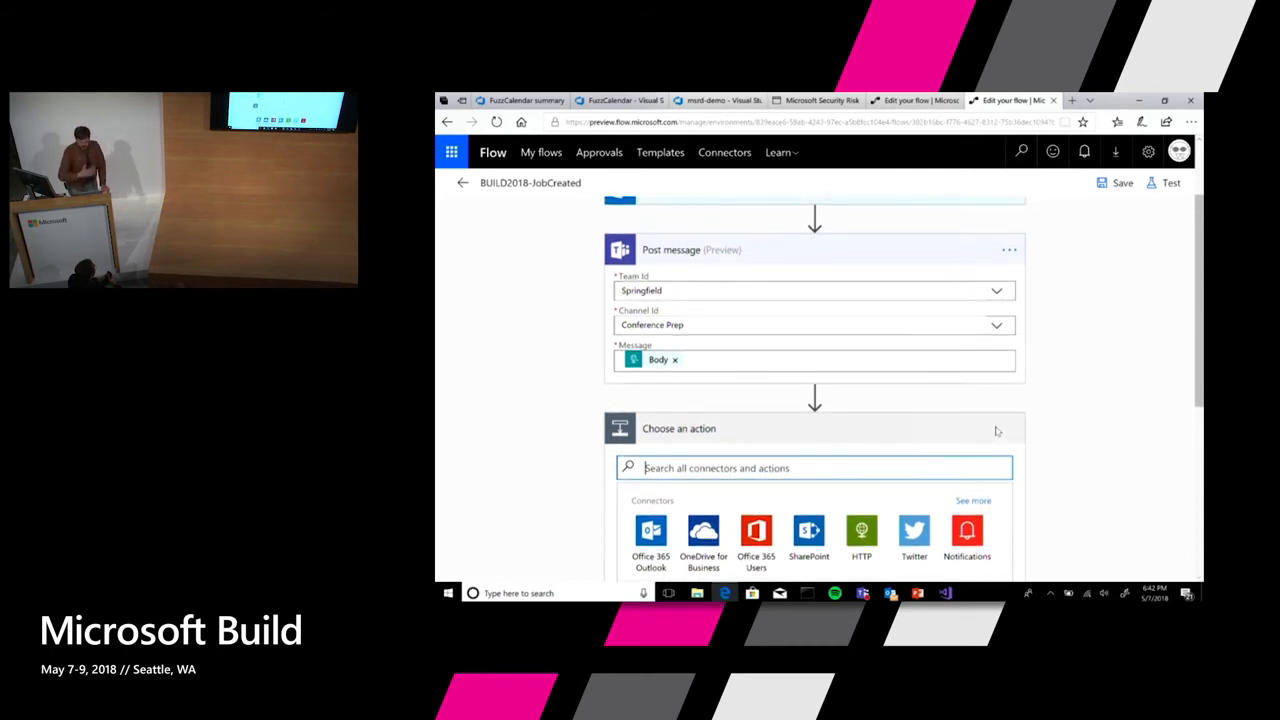
{"action": "mouse_move", "coordinate": [830, 233]}
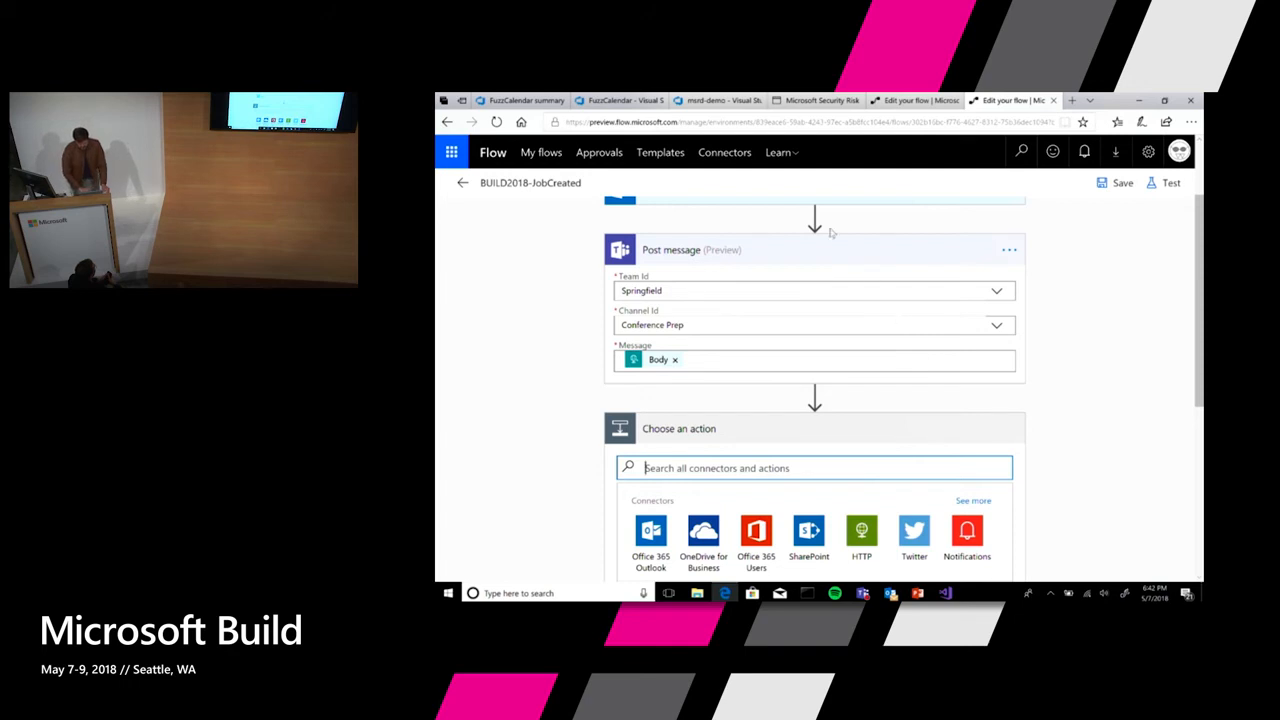
{"action": "left_click", "coordinate": [815, 100]}
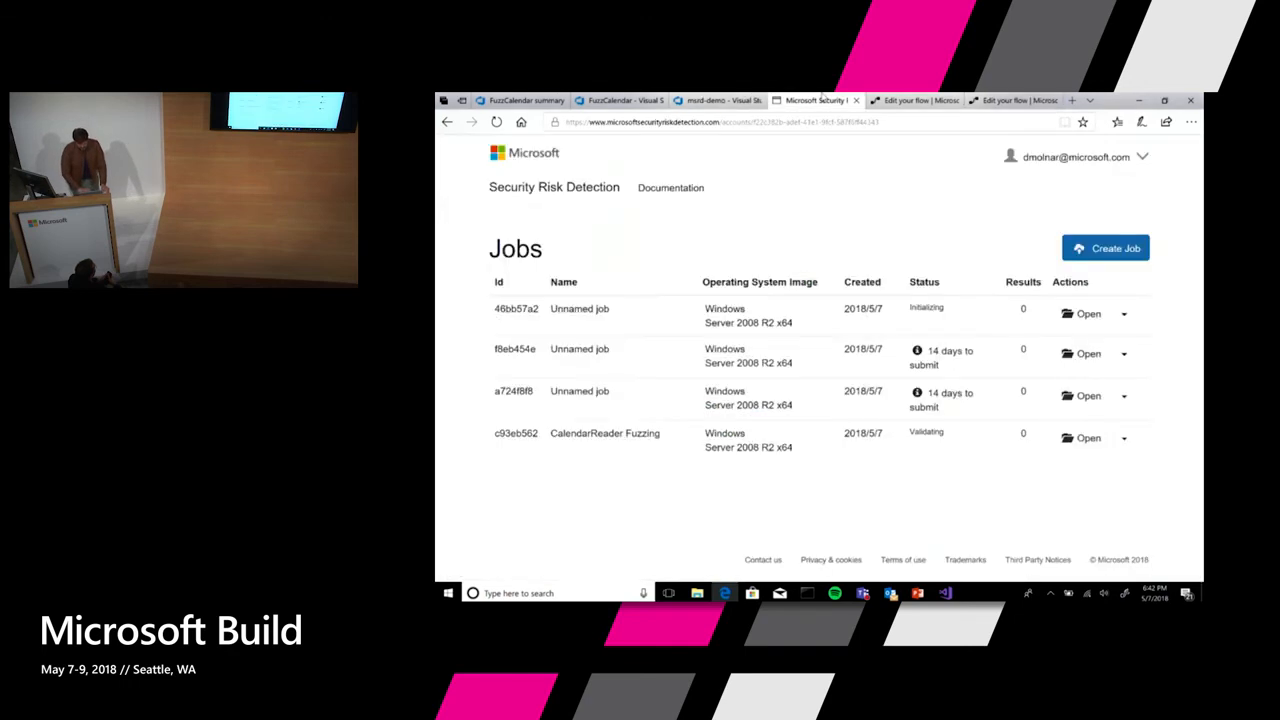
{"action": "mouse_move", "coordinate": [817, 232]}
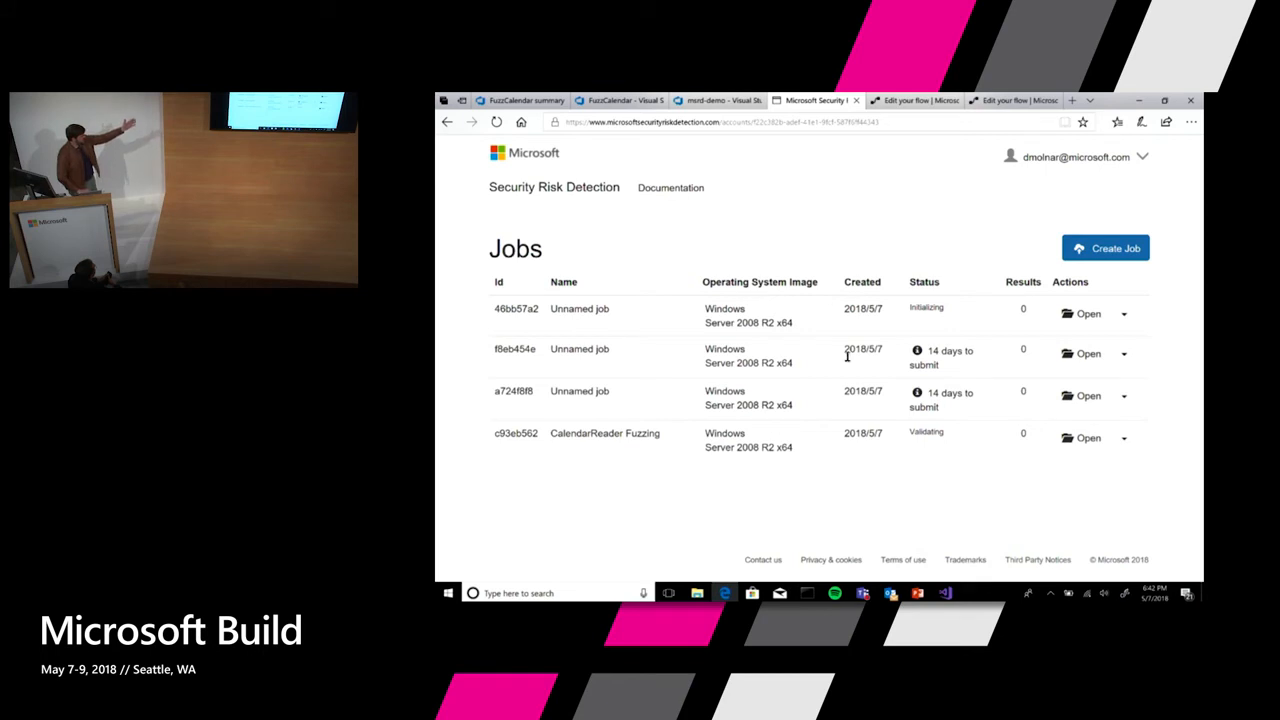
{"action": "mouse_move", "coordinate": [836, 342]}
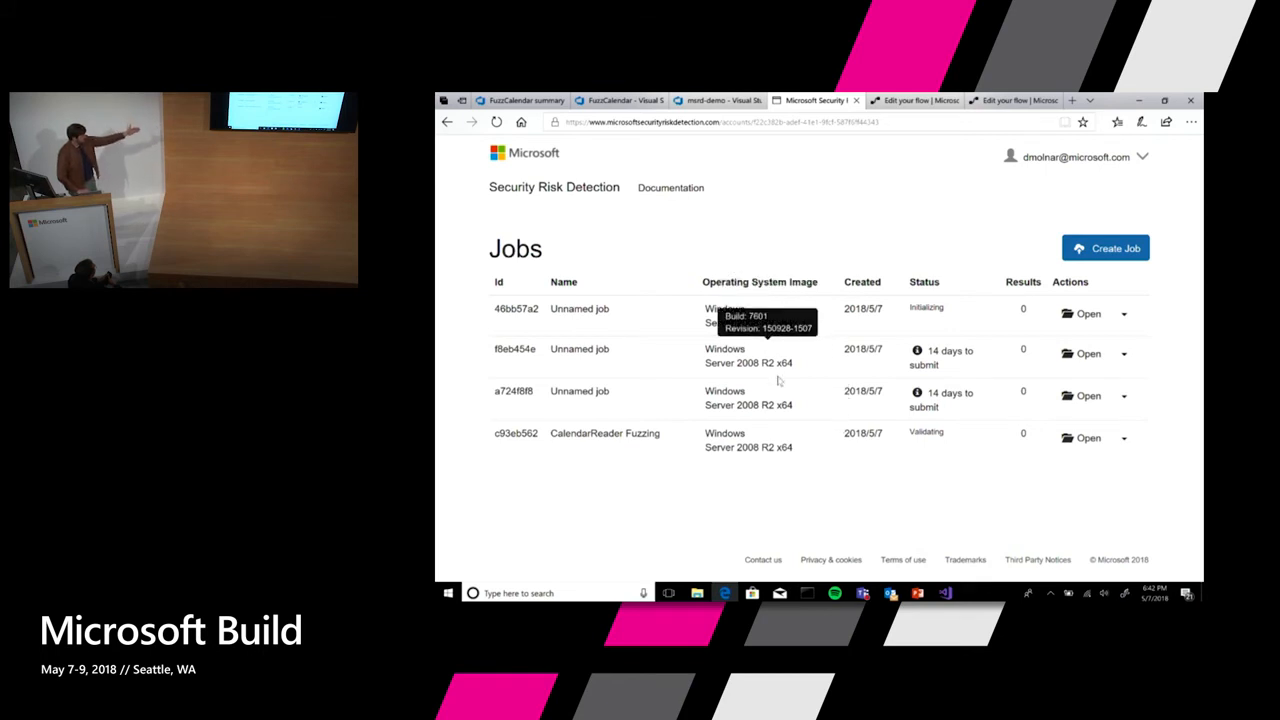
{"action": "mouse_move", "coordinate": [745, 300]}
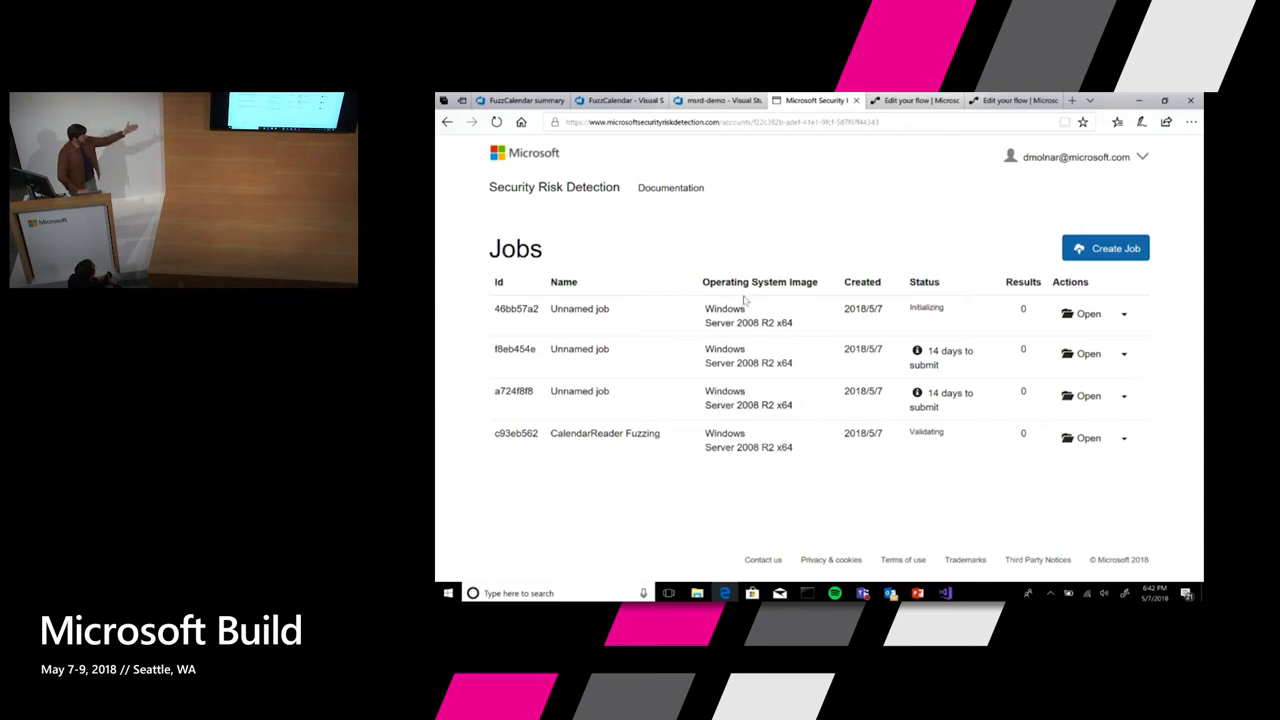